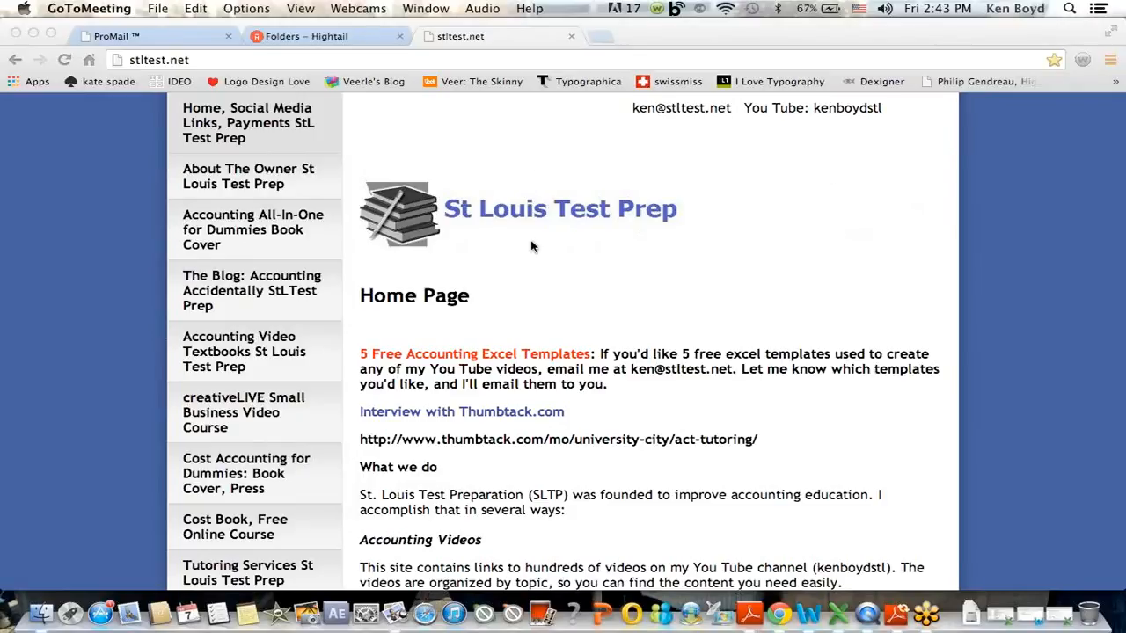
{"action": "mouse_move", "coordinate": [367, 211]}
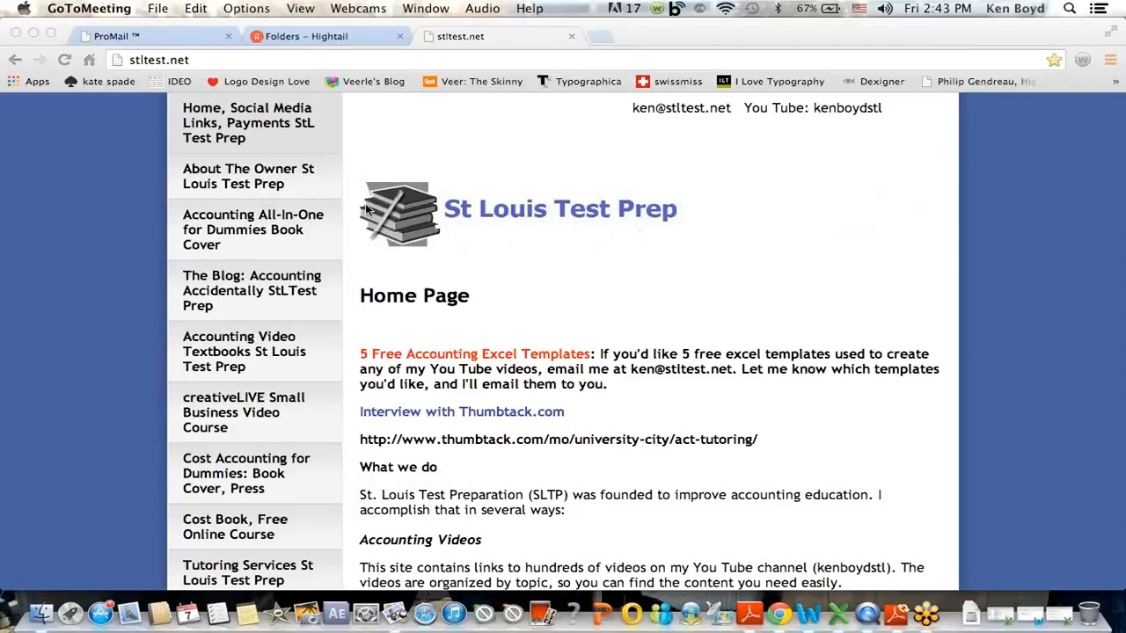
{"action": "mouse_move", "coordinate": [136, 116]}
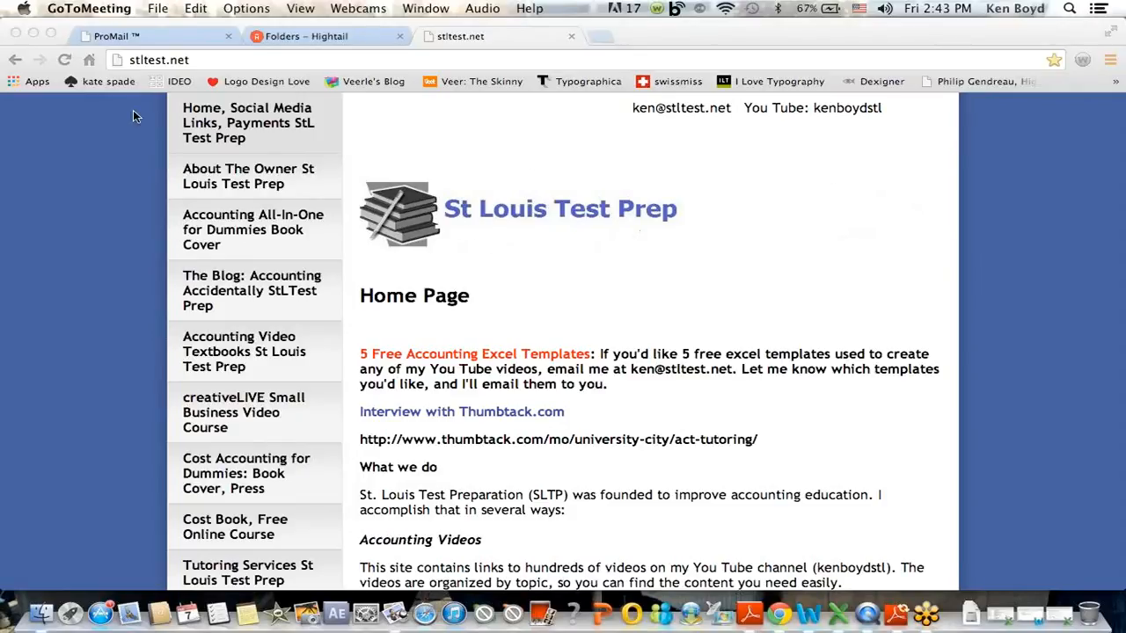
{"action": "mouse_move", "coordinate": [840, 613]}
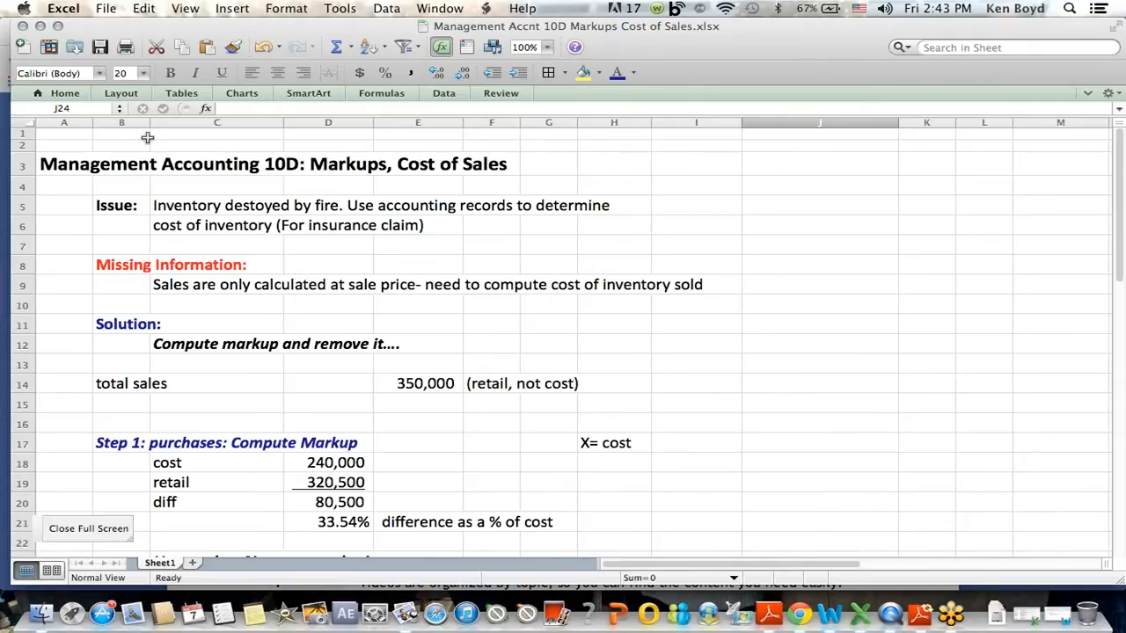
{"action": "left_click", "coordinate": [273, 164]}
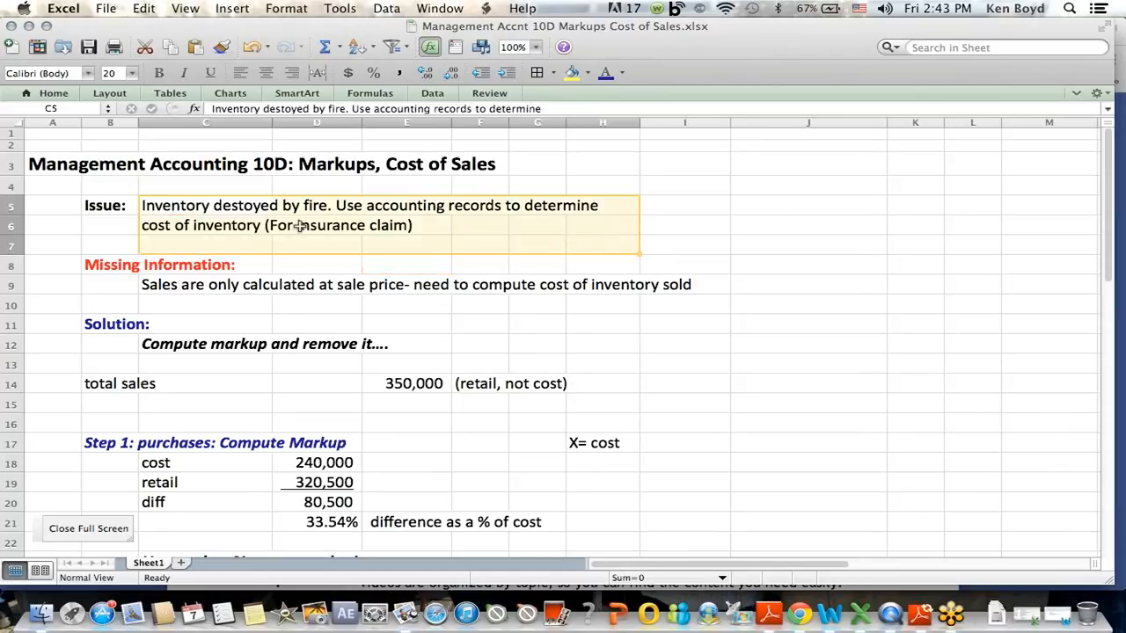
{"action": "mouse_move", "coordinate": [427, 205]}
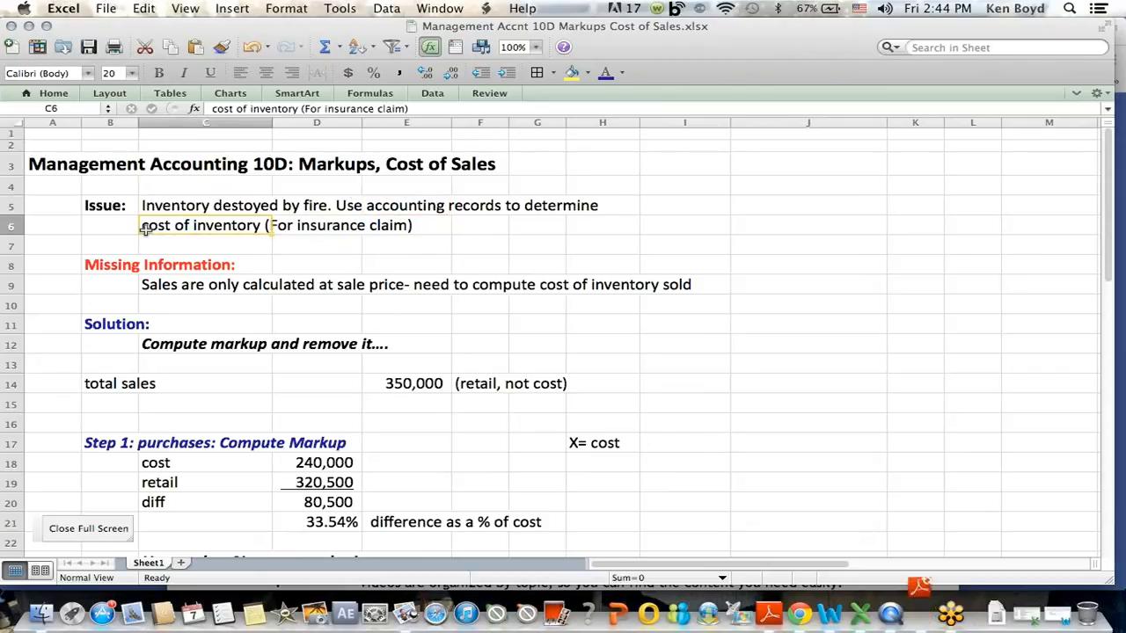
{"action": "left_click", "coordinate": [317, 225]}
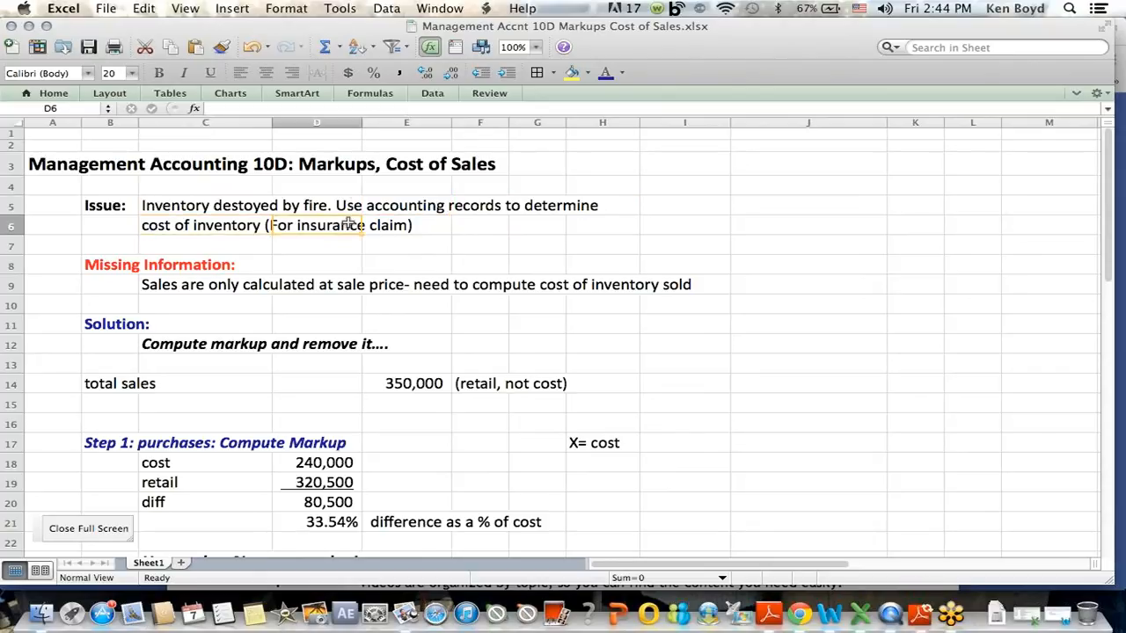
{"action": "mouse_move", "coordinate": [402, 279]}
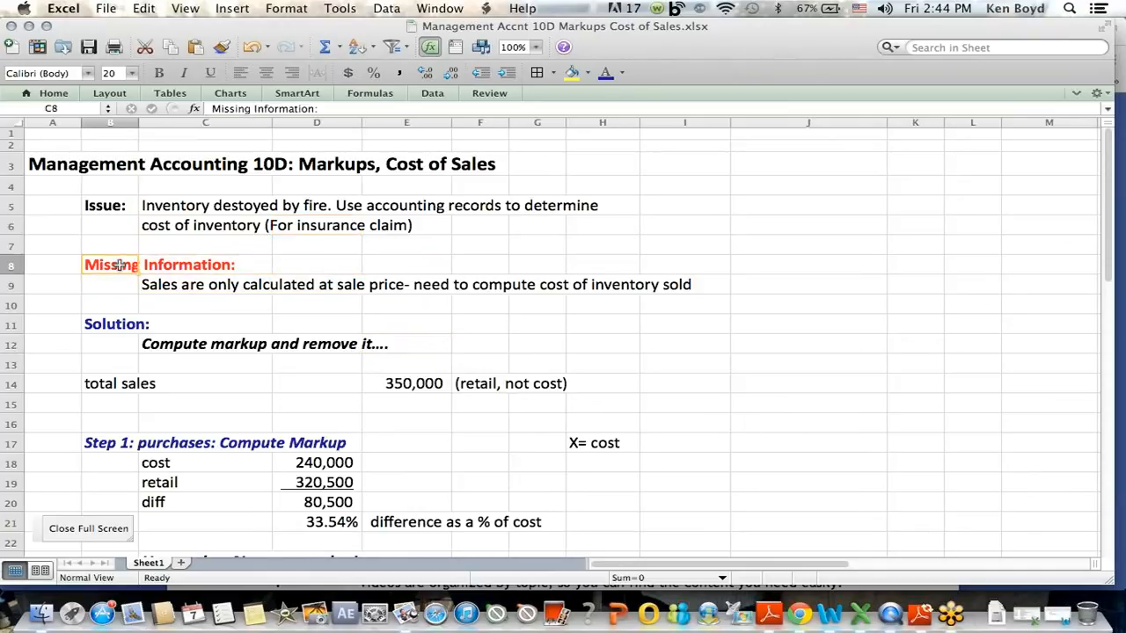
{"action": "left_click", "coordinate": [110, 264]}
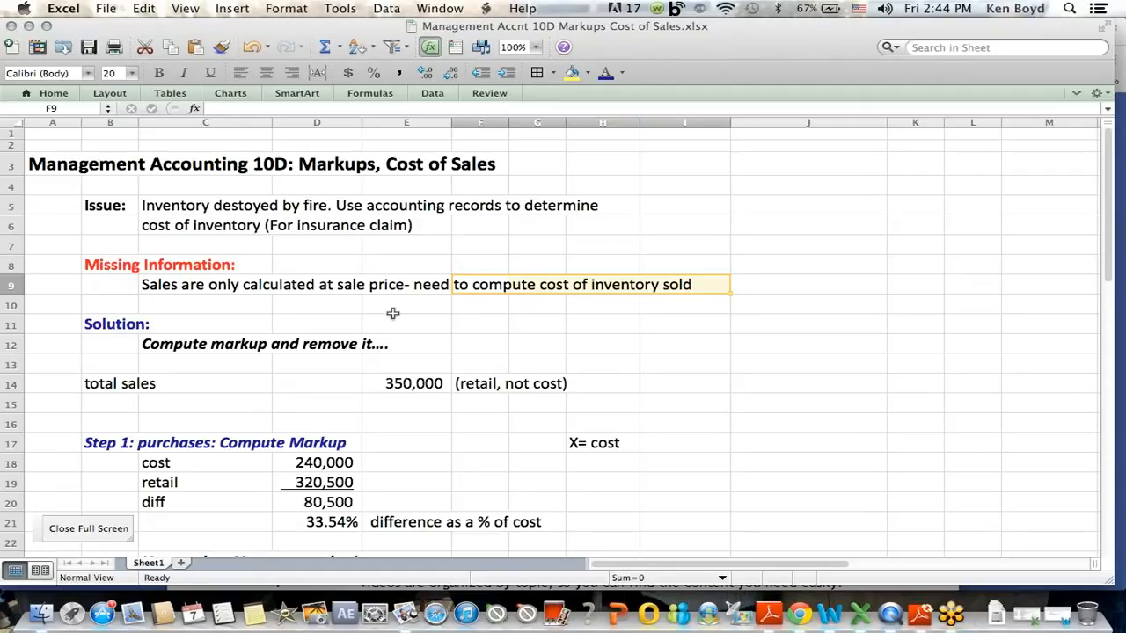
{"action": "left_click", "coordinate": [406, 324]}
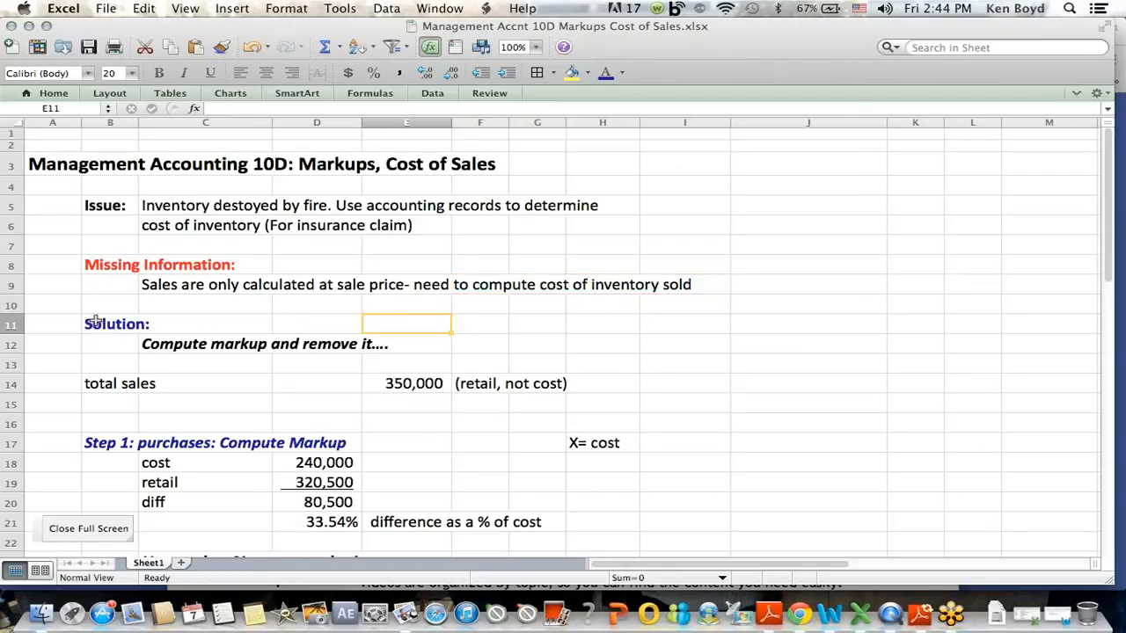
{"action": "left_click", "coordinate": [114, 324]}
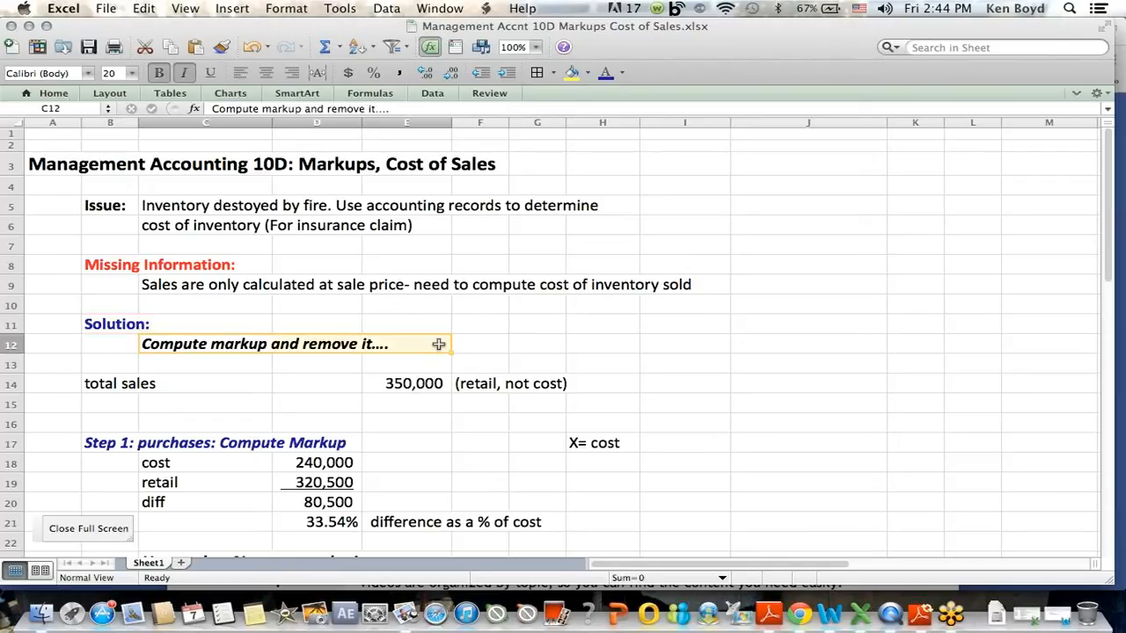
{"action": "mouse_move", "coordinate": [236, 371]}
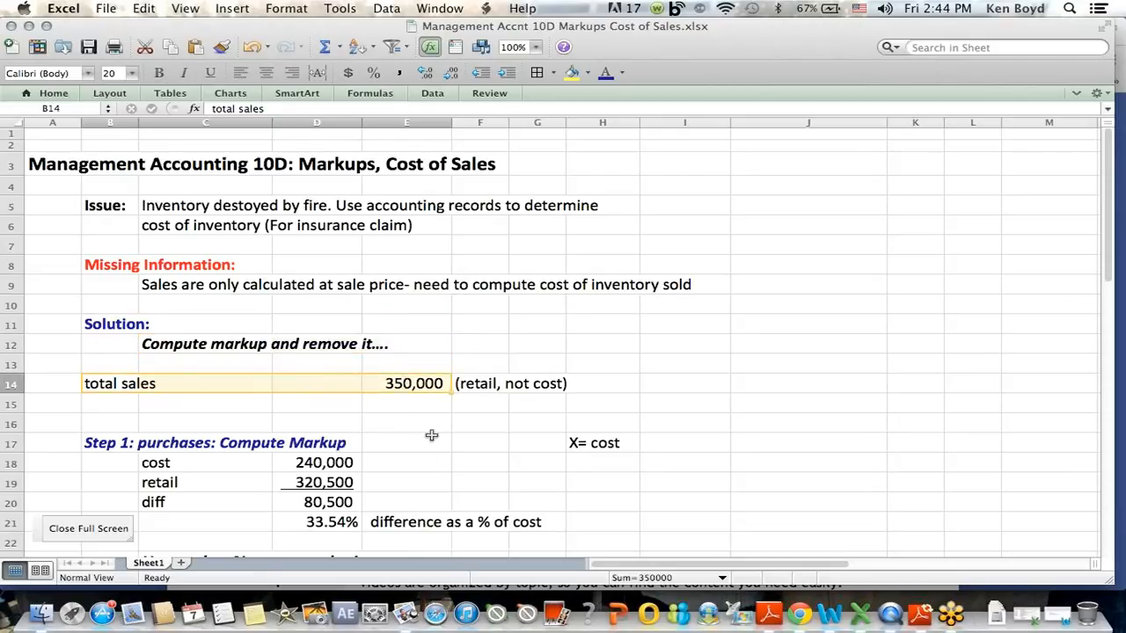
{"action": "left_click", "coordinate": [481, 383]}
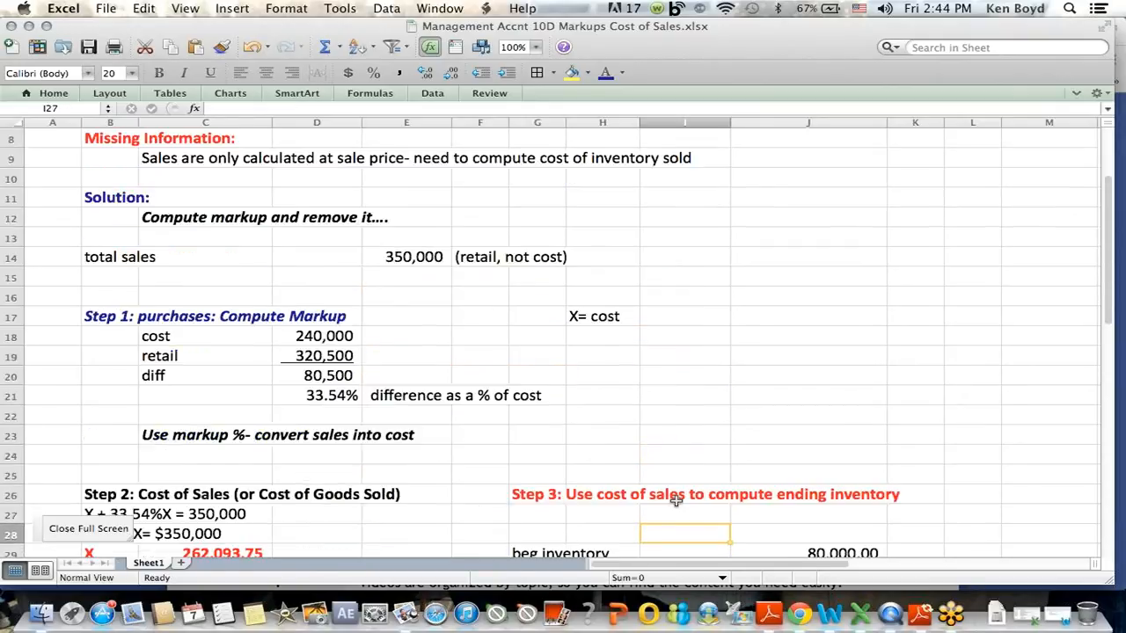
{"action": "scroll", "scroll_direction": "down", "scroll_amount": 3}
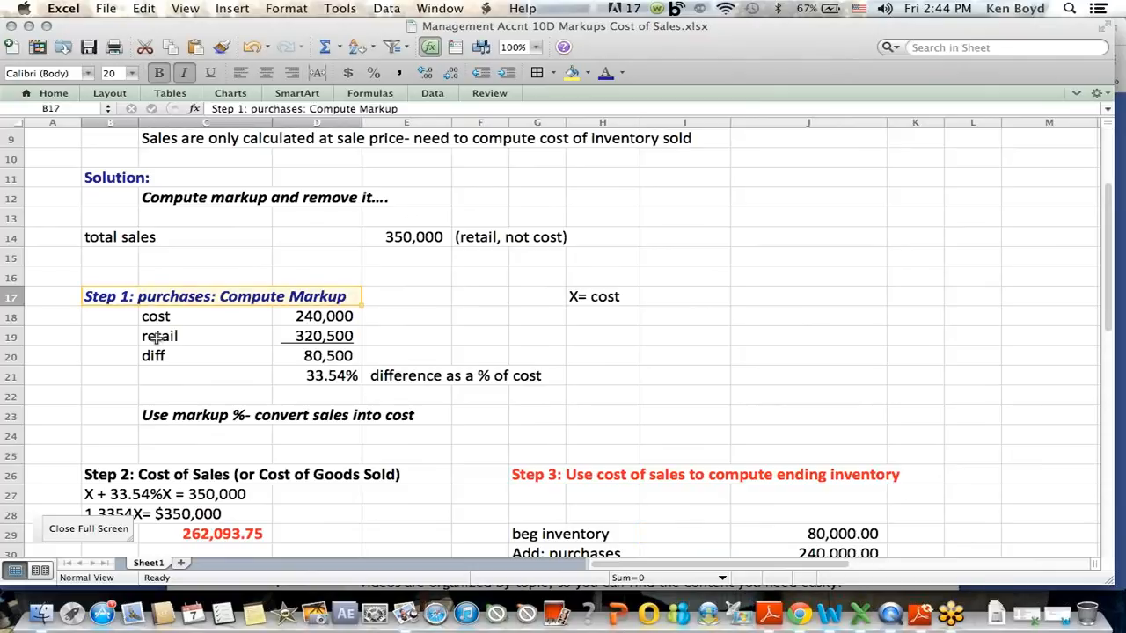
{"action": "left_click", "coordinate": [205, 316]}
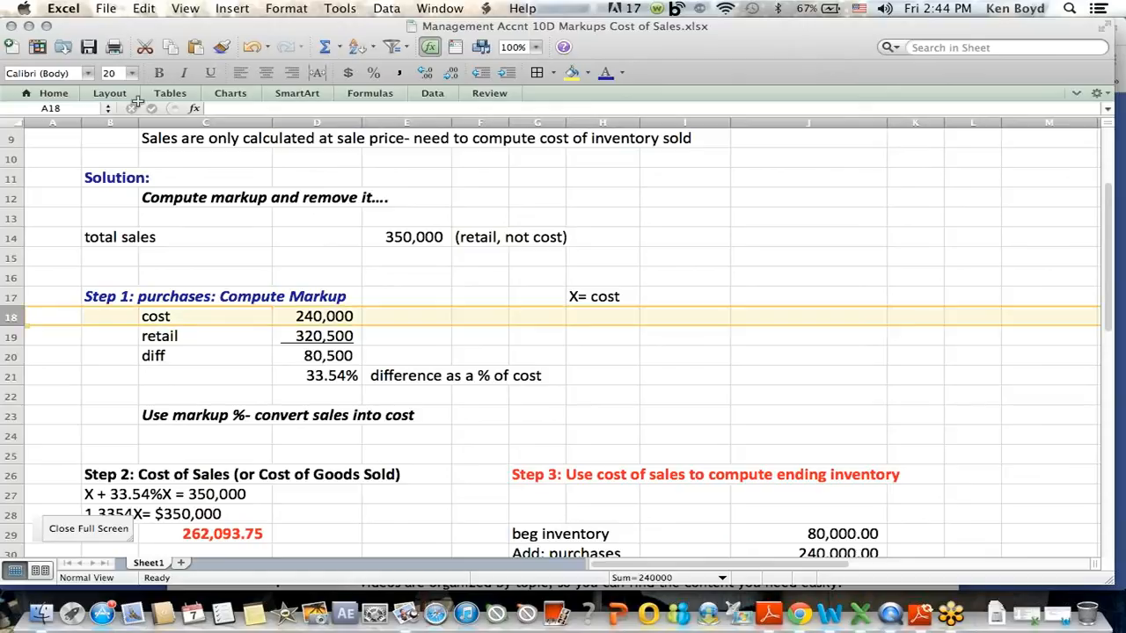
{"action": "left_click", "coordinate": [232, 8]}
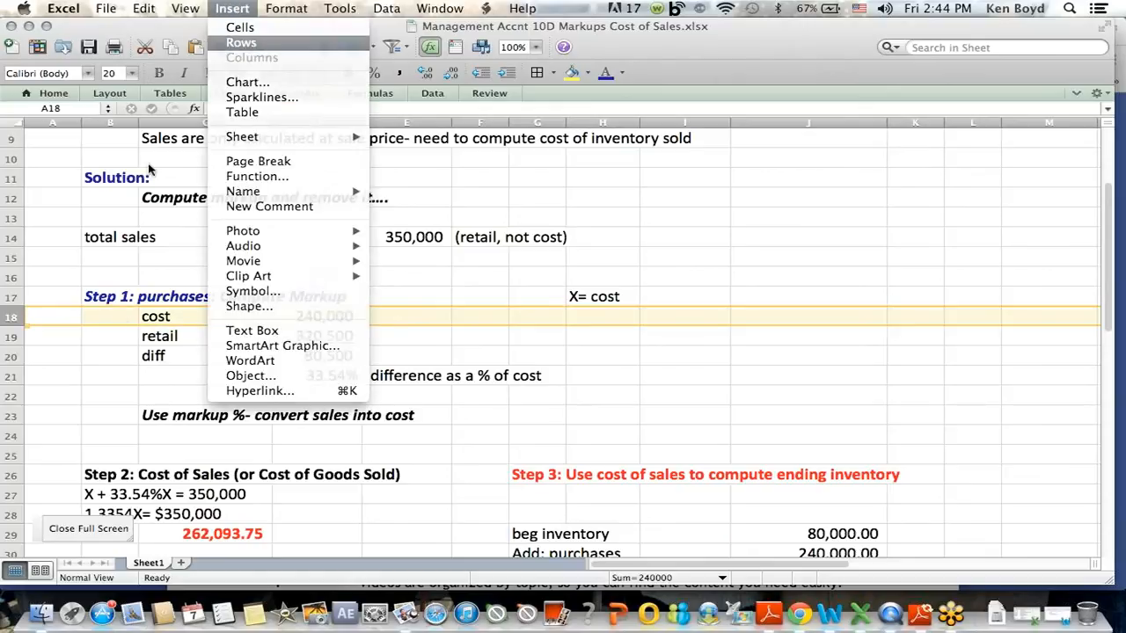
{"action": "left_click", "coordinate": [240, 42]}
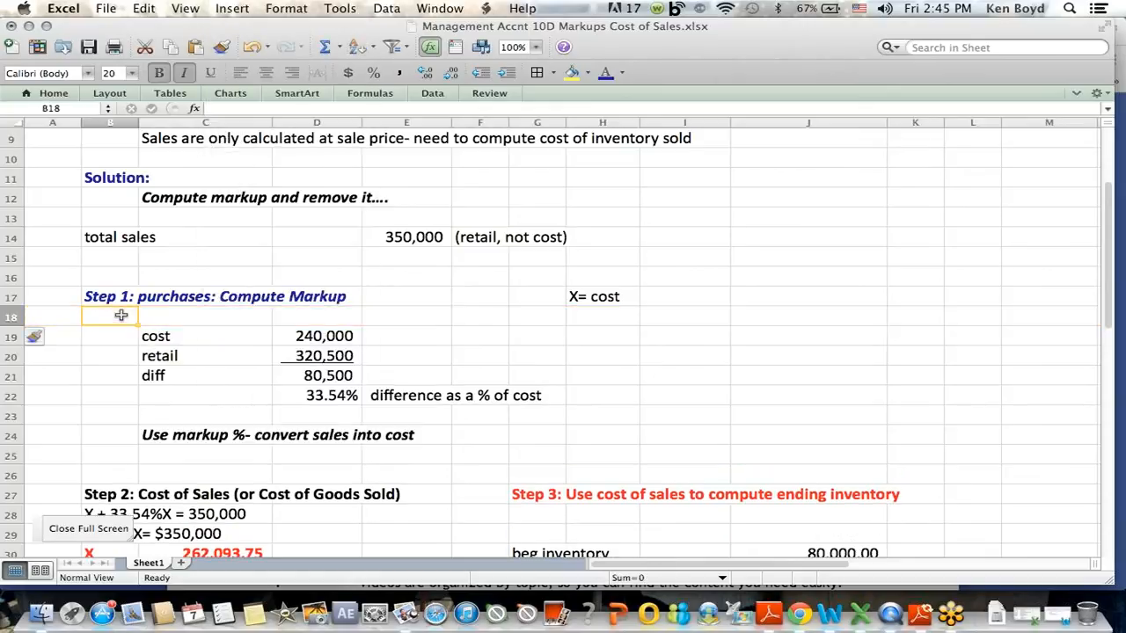
{"action": "left_click", "coordinate": [52, 316]}
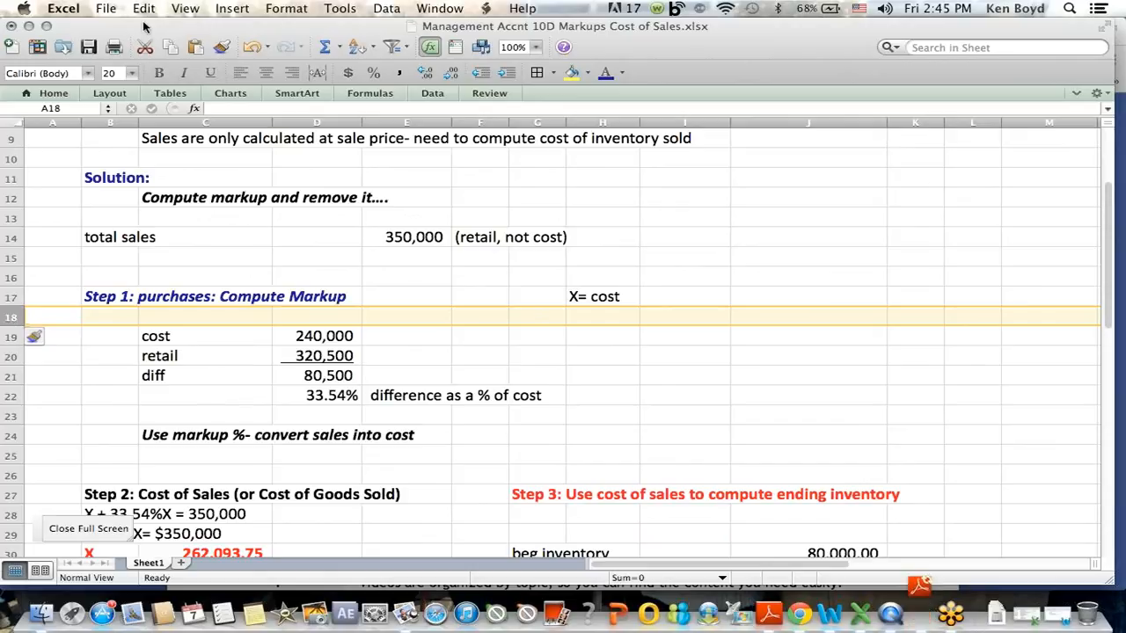
{"action": "left_click", "coordinate": [143, 8]}
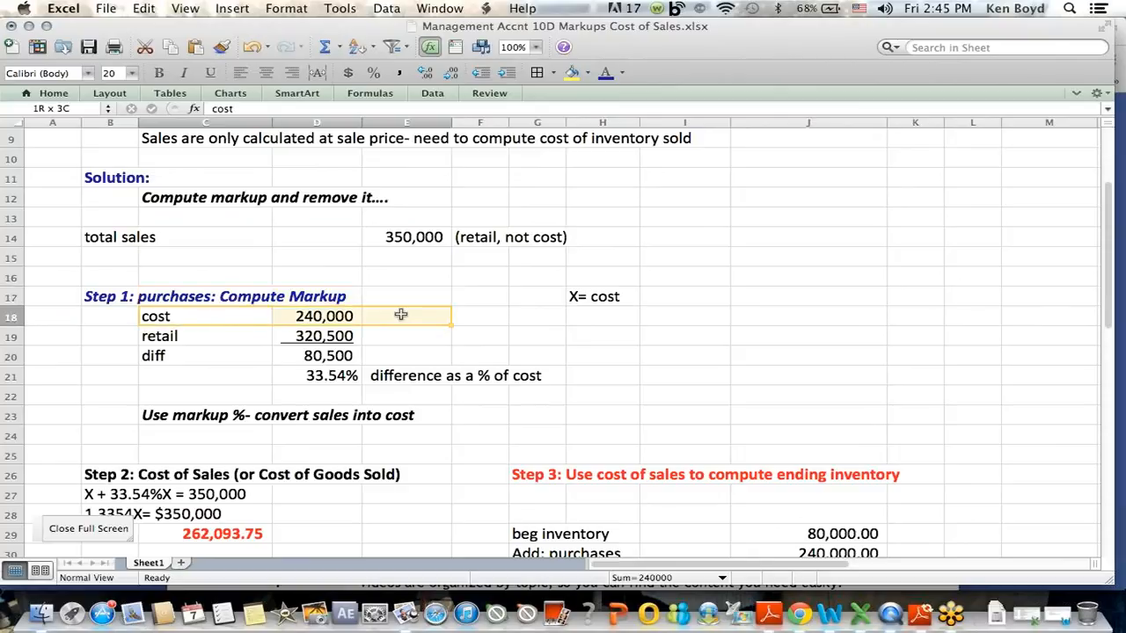
{"action": "left_click", "coordinate": [406, 336]}
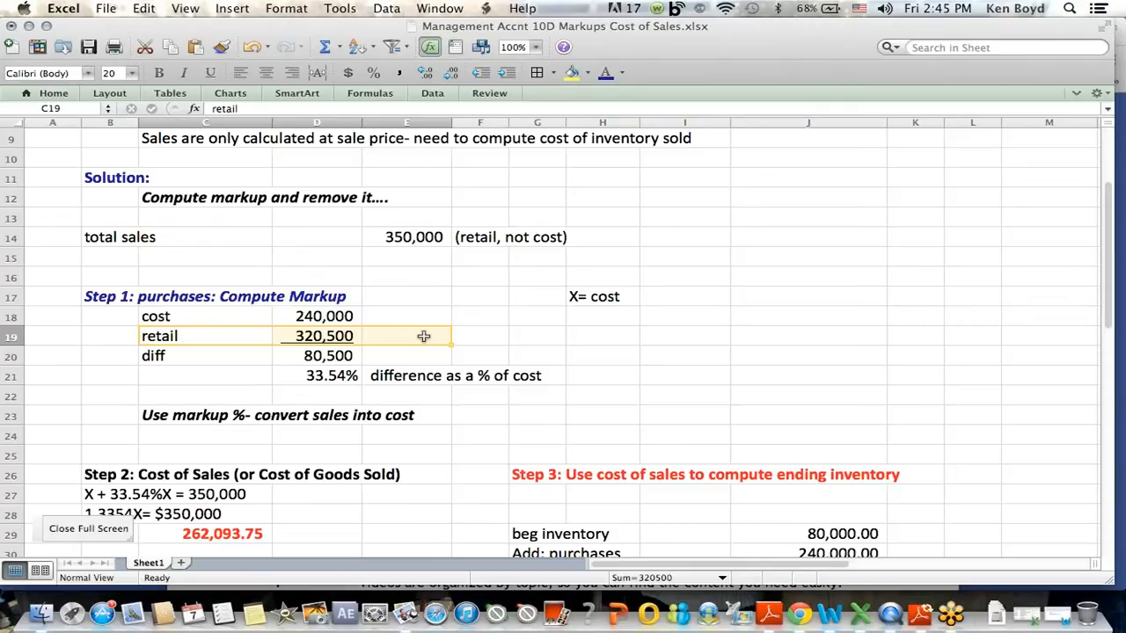
{"action": "mouse_move", "coordinate": [377, 276]}
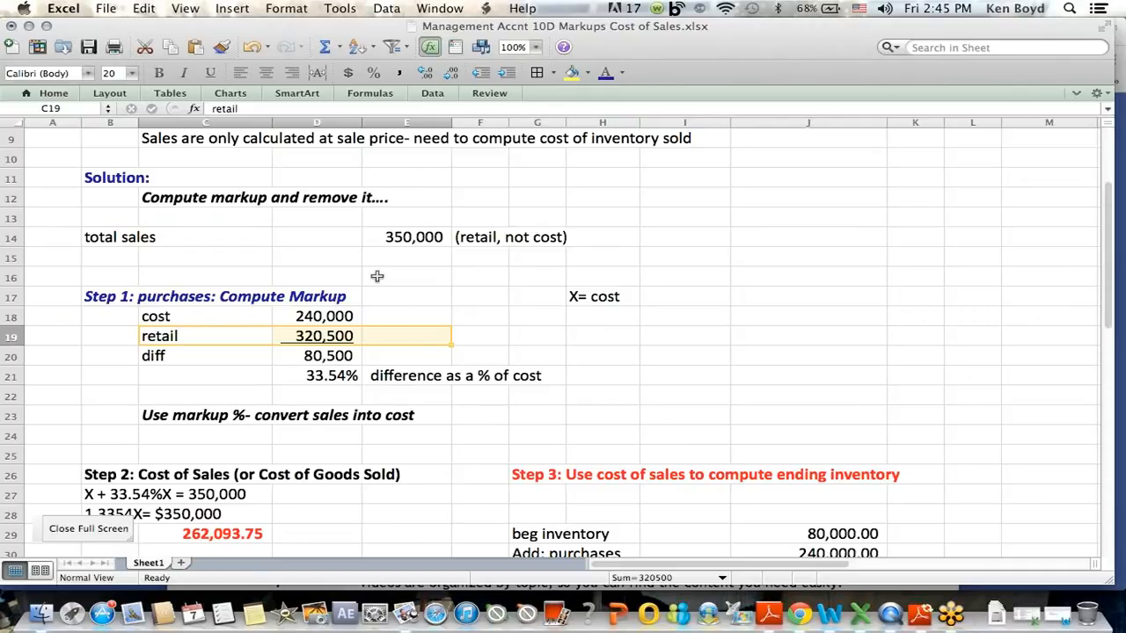
{"action": "left_click", "coordinate": [406, 257]}
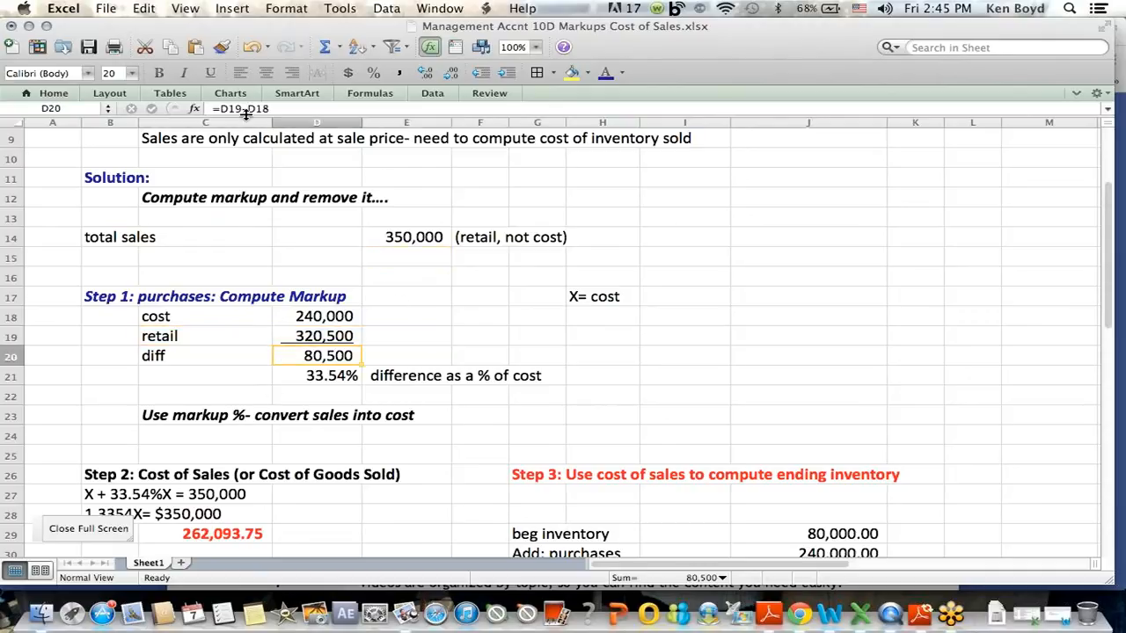
Label the 80,500 difference 'markup in dollars' in E20 and confirm D21's =D20/D18 (33.54%).
{"action": "double_click", "coordinate": [328, 355]}
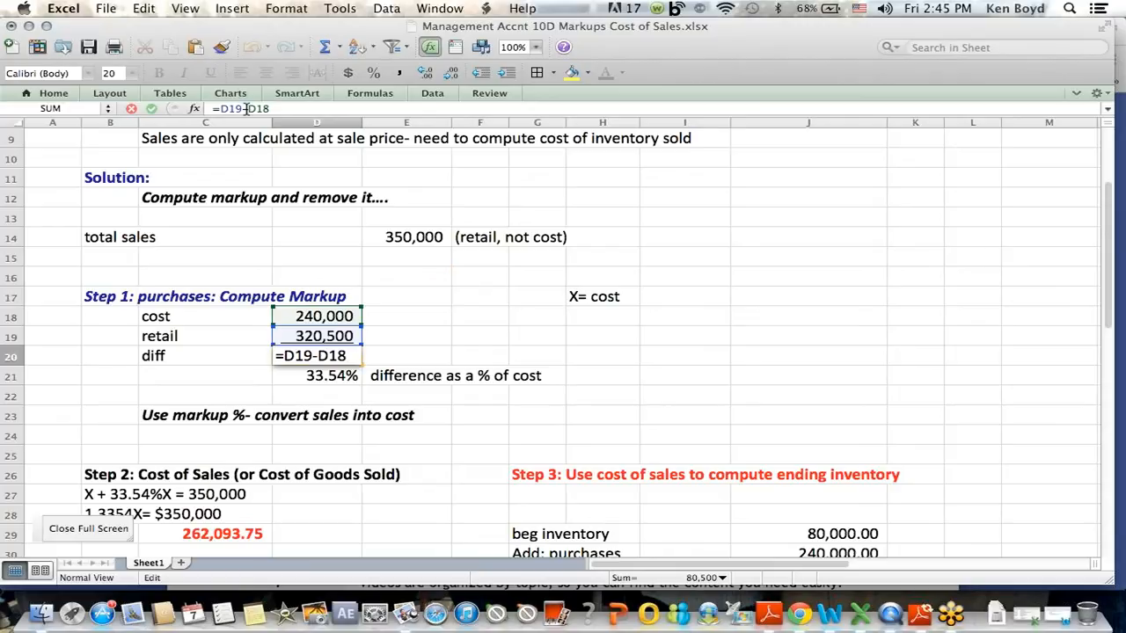
{"action": "key", "text": "Return"}
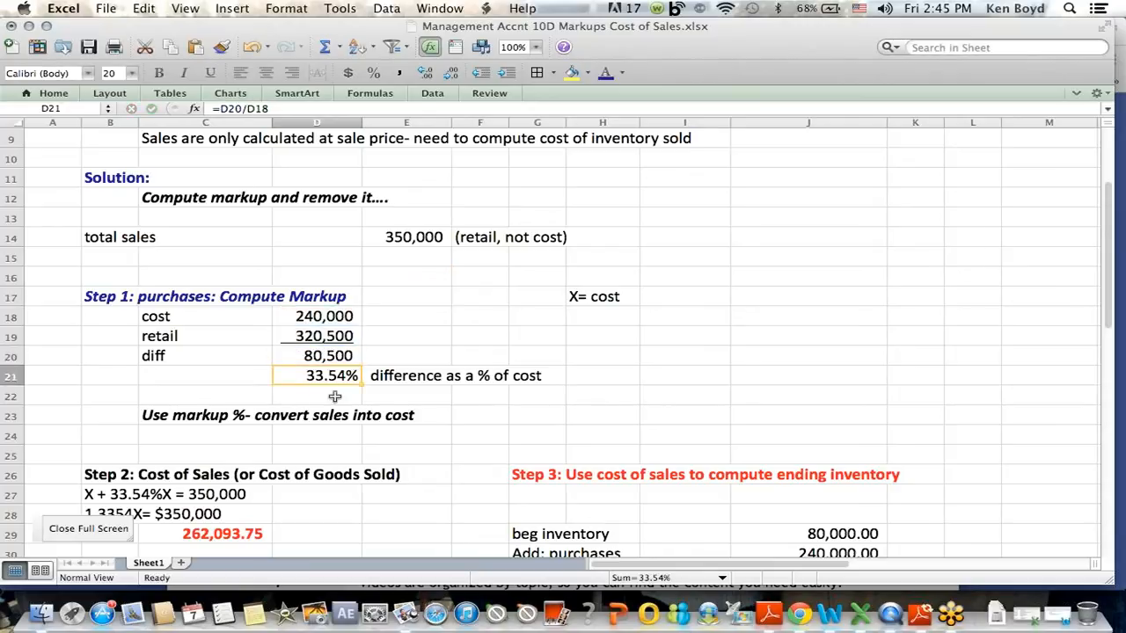
{"action": "left_click", "coordinate": [406, 355]}
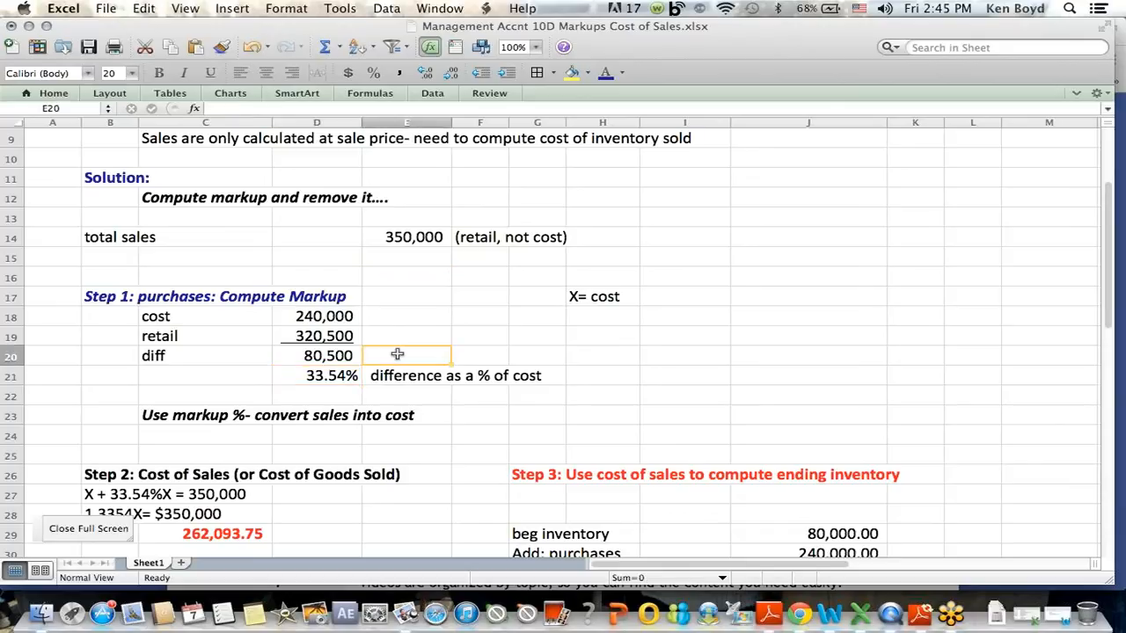
{"action": "type", "text": "ma"}
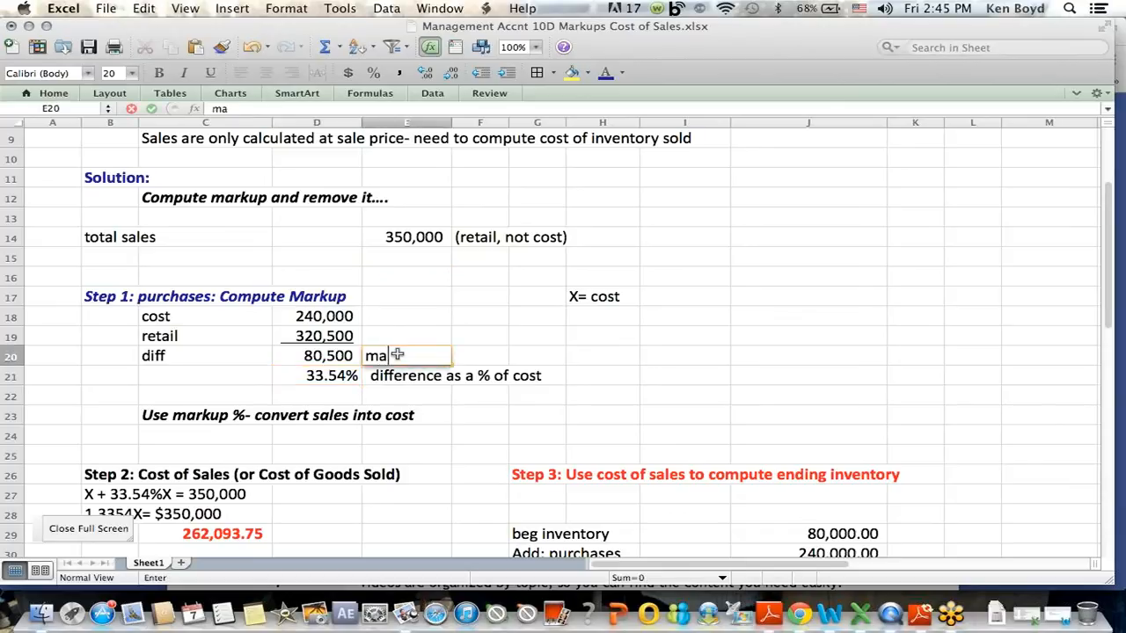
{"action": "type", "text": "rkup i"}
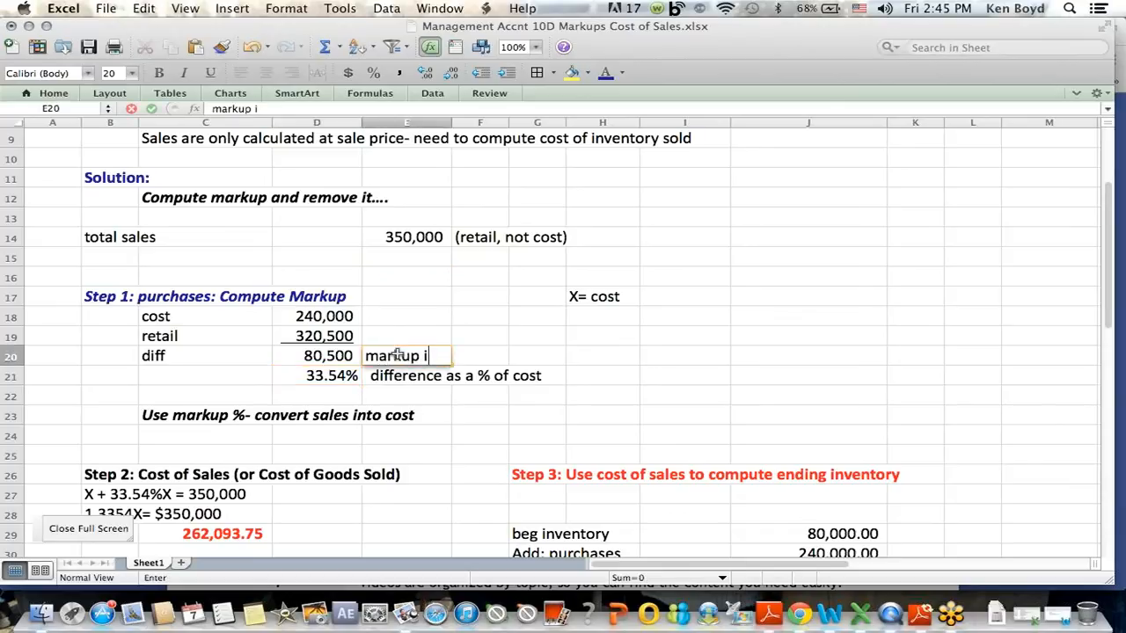
{"action": "type", "text": "n dollars"}
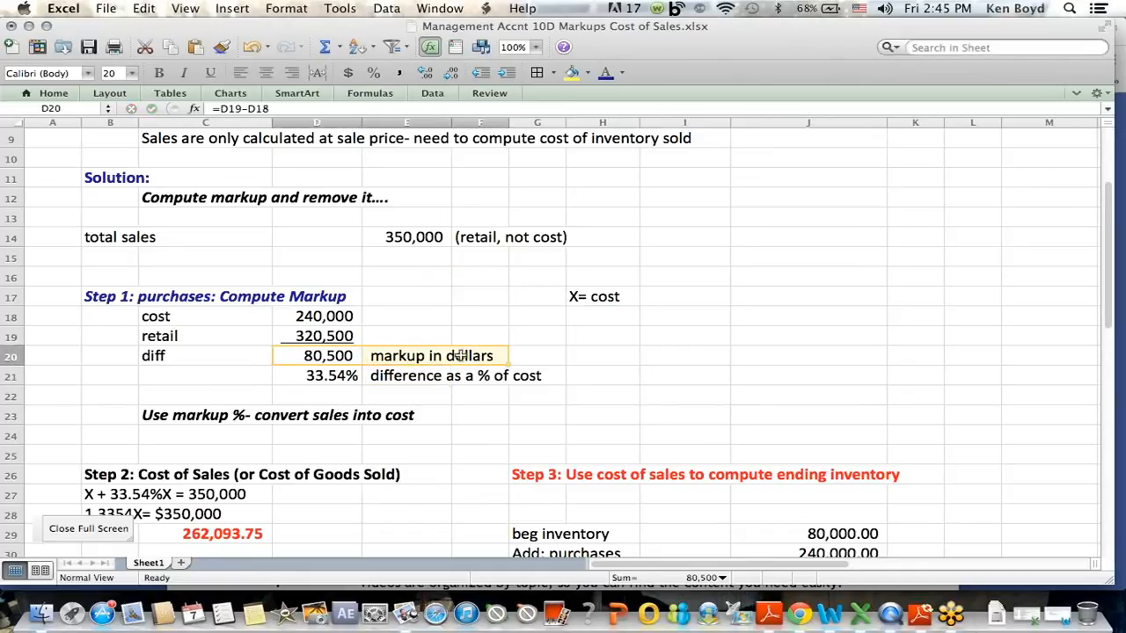
{"action": "left_click", "coordinate": [317, 376]}
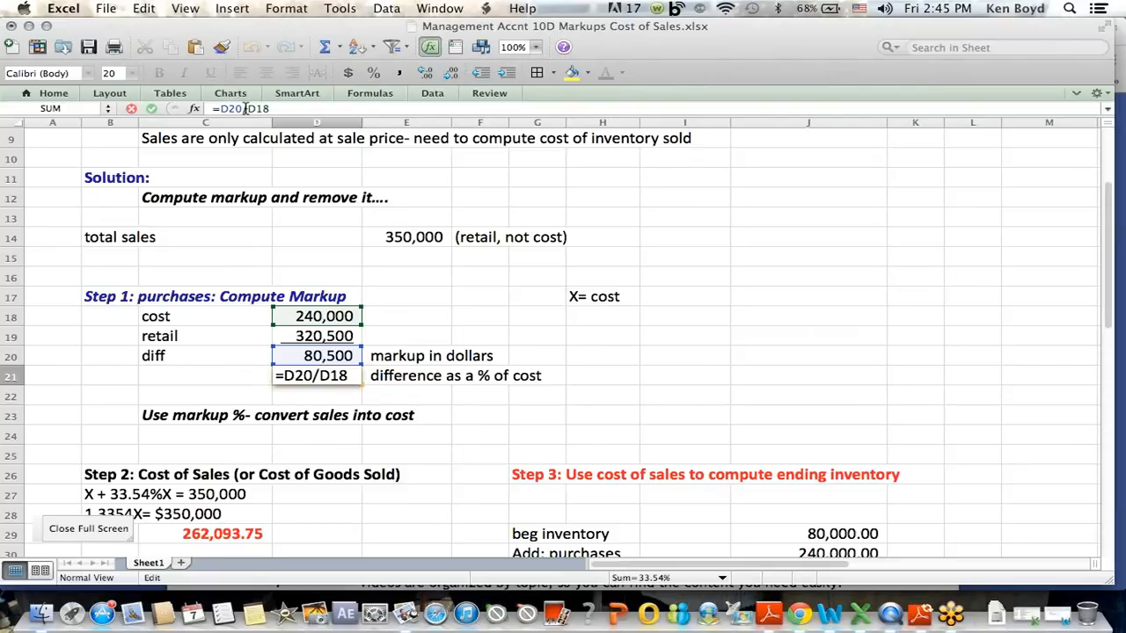
{"action": "key", "text": "Return"}
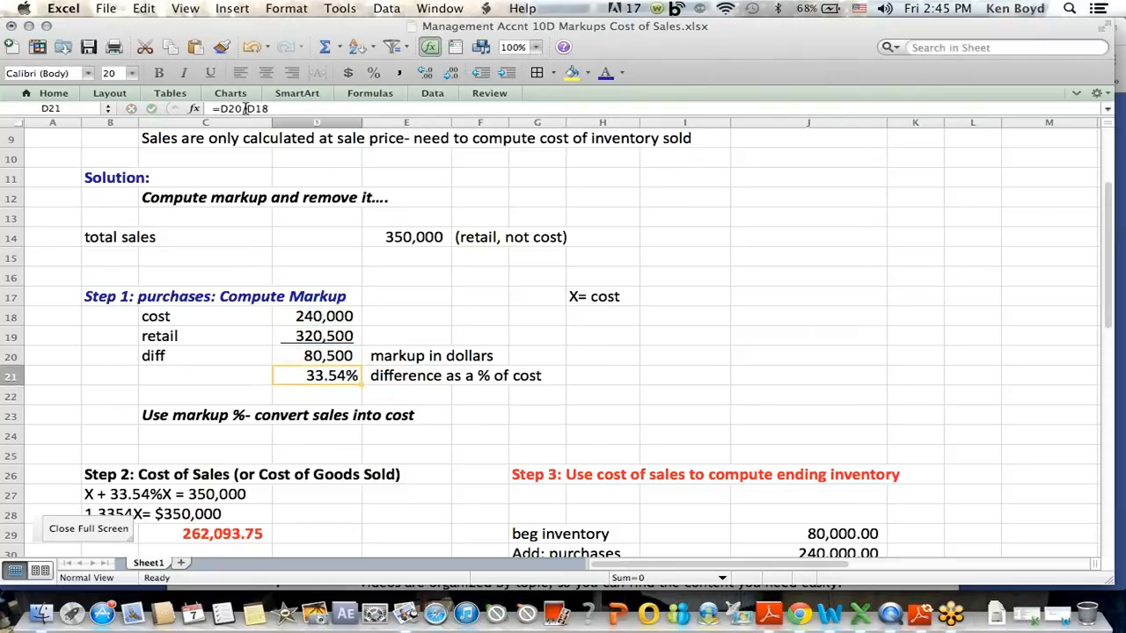
{"action": "left_click", "coordinate": [315, 376]}
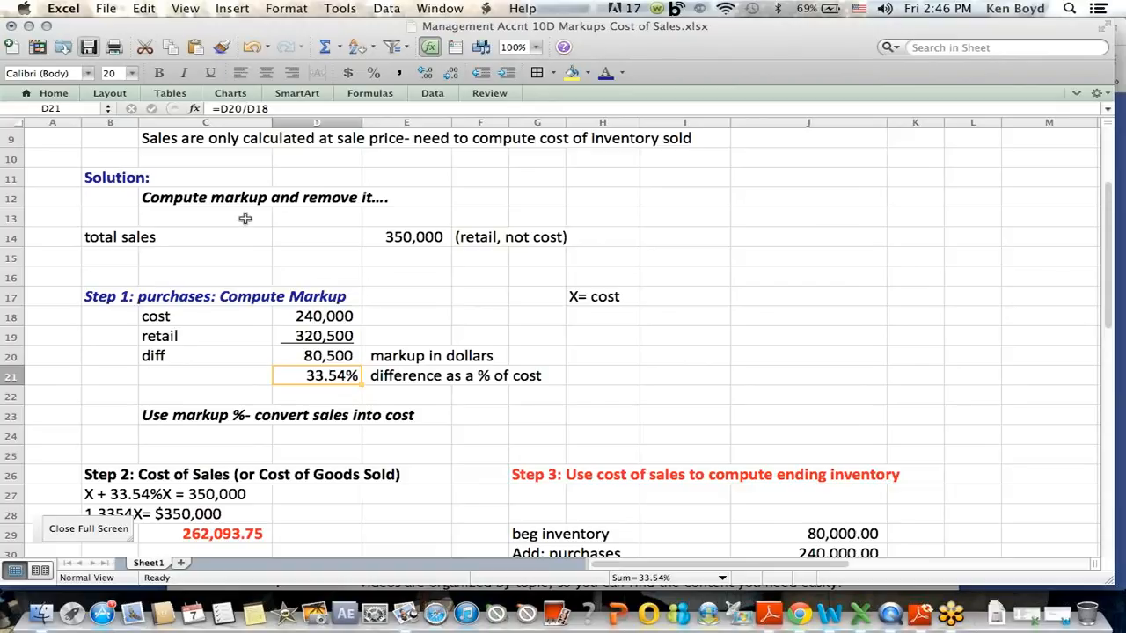
{"action": "left_click", "coordinate": [324, 316]}
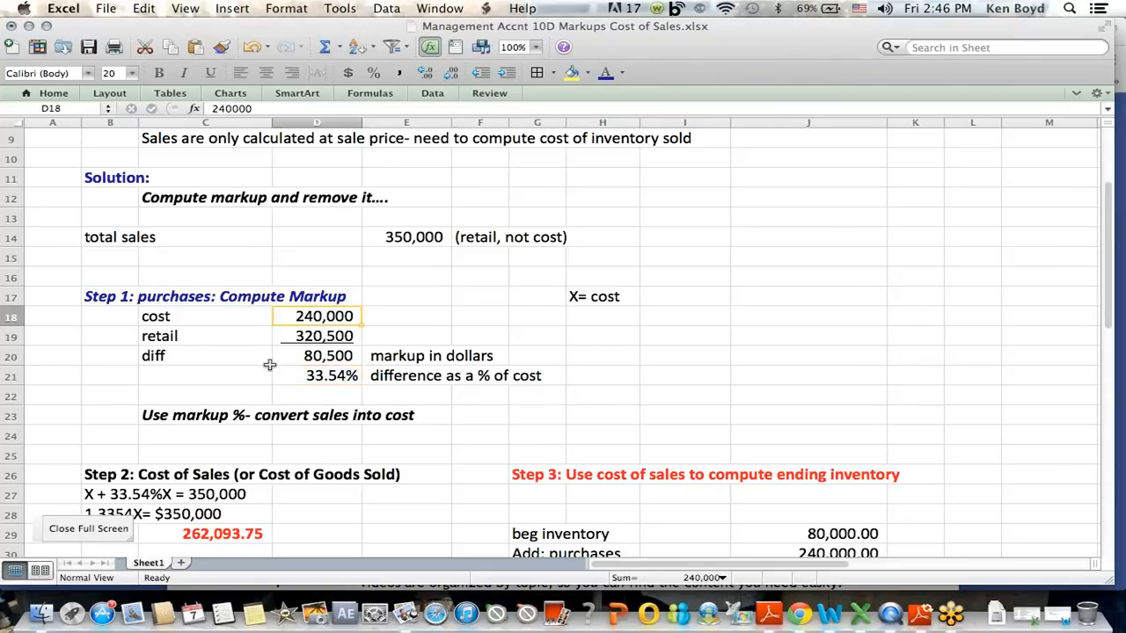
{"action": "left_click", "coordinate": [332, 376]}
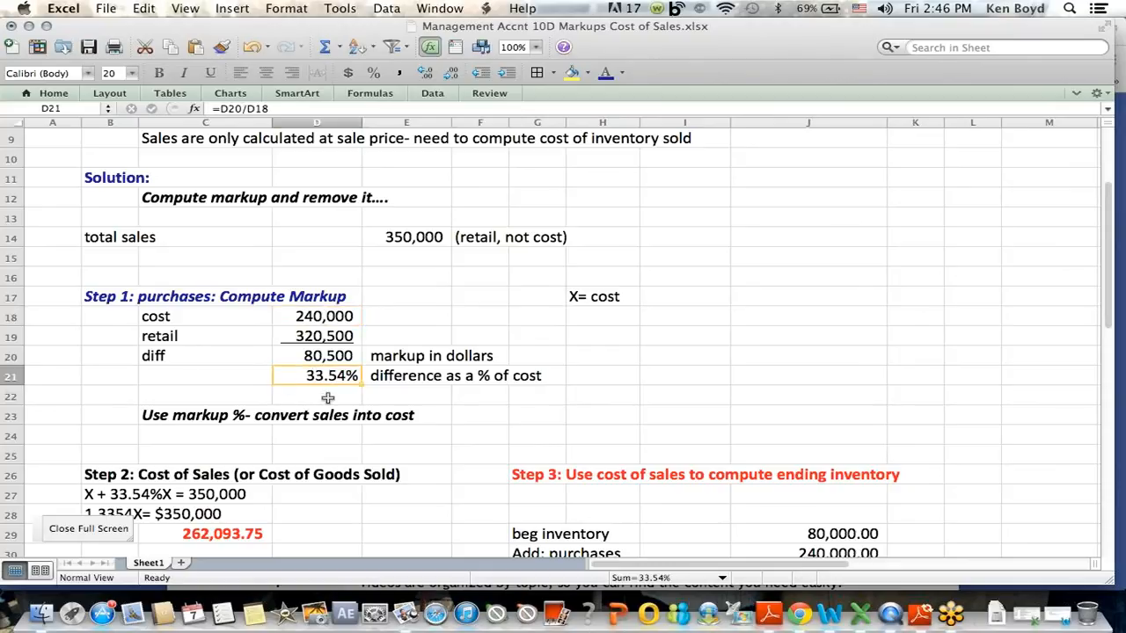
{"action": "left_click", "coordinate": [316, 336]}
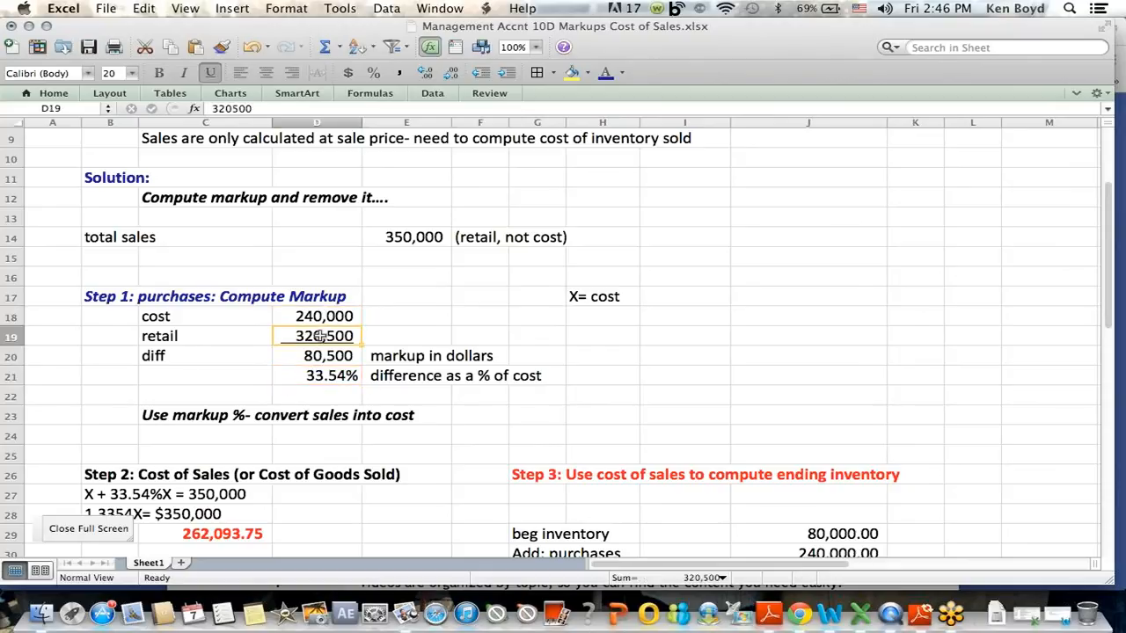
{"action": "left_click", "coordinate": [602, 396]}
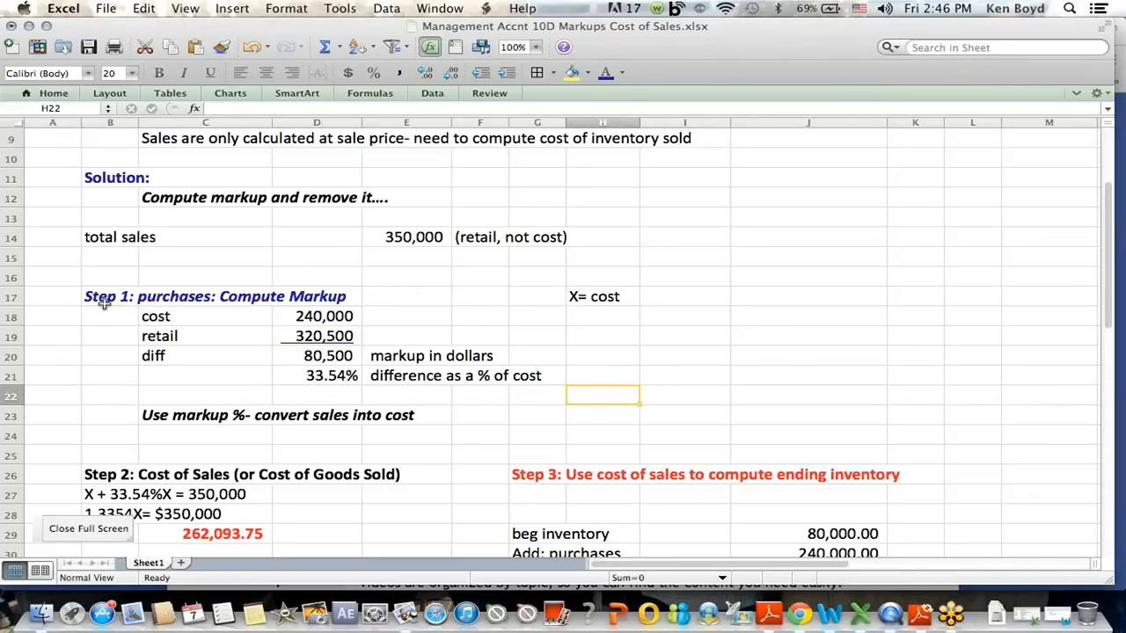
{"action": "left_click", "coordinate": [103, 297]}
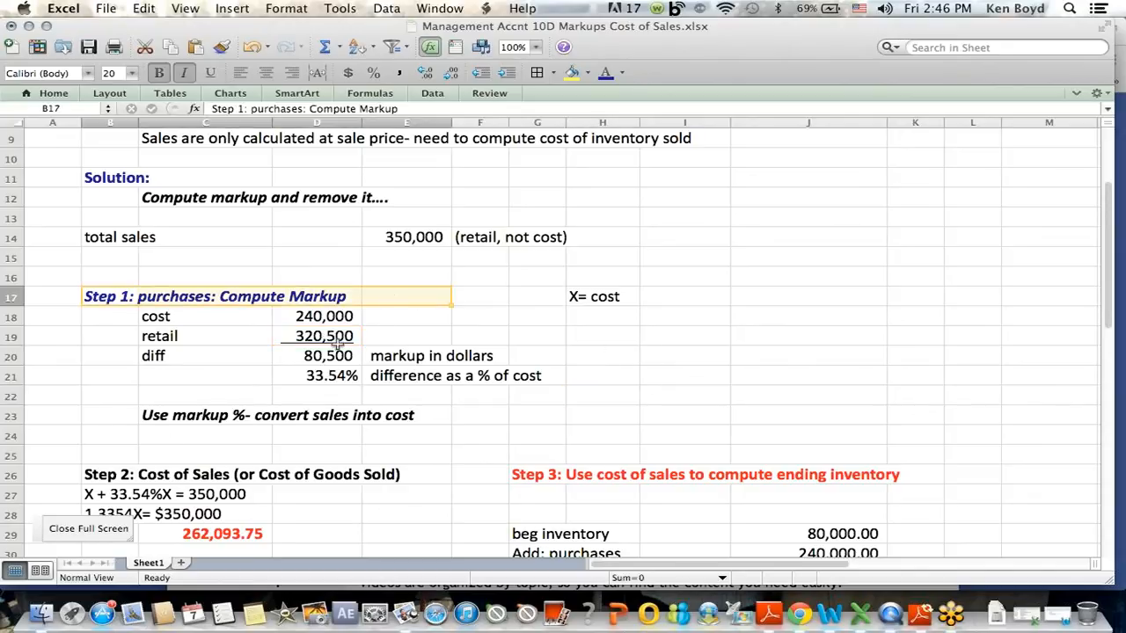
{"action": "left_click", "coordinate": [331, 376]}
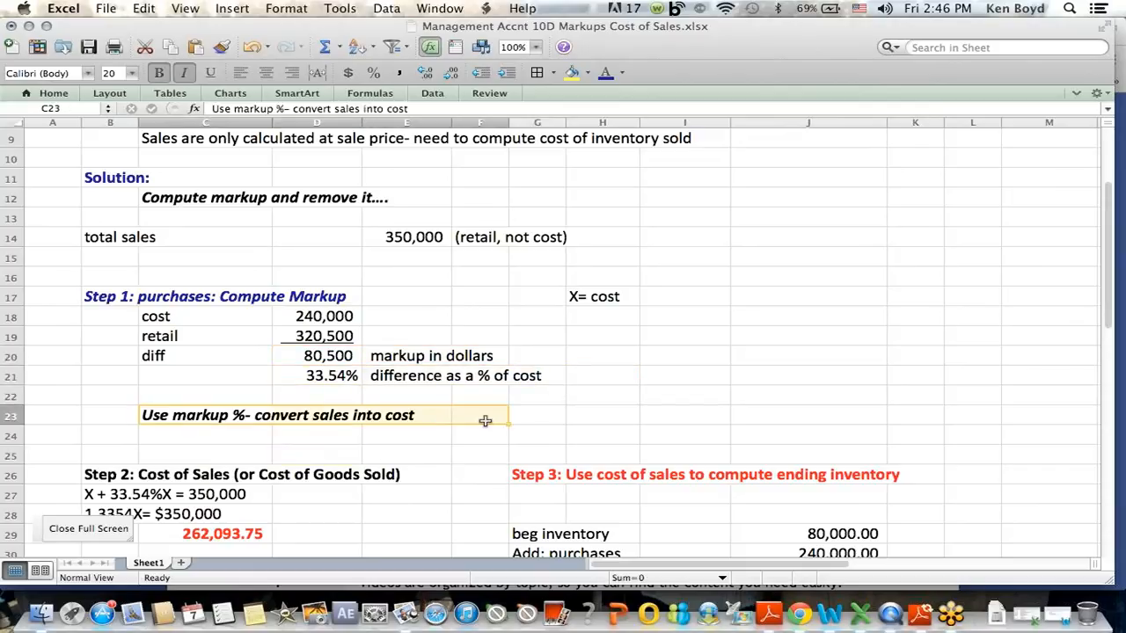
{"action": "left_click", "coordinate": [480, 435]}
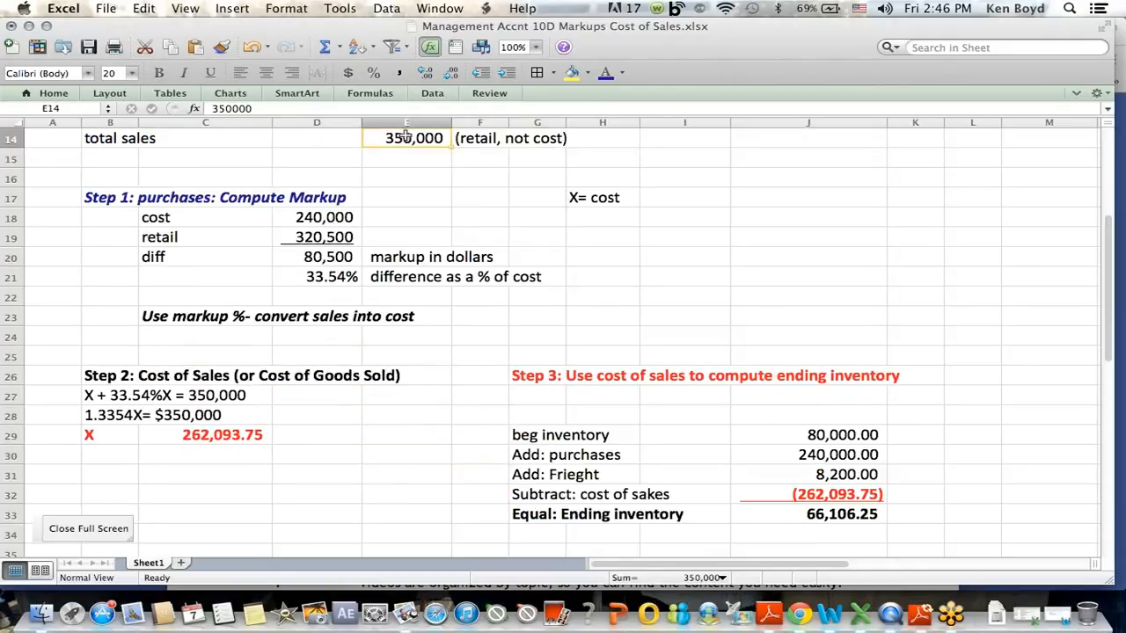
Append ', solve for X' to the 'X= cost' note in D27.
{"action": "left_click", "coordinate": [202, 395]}
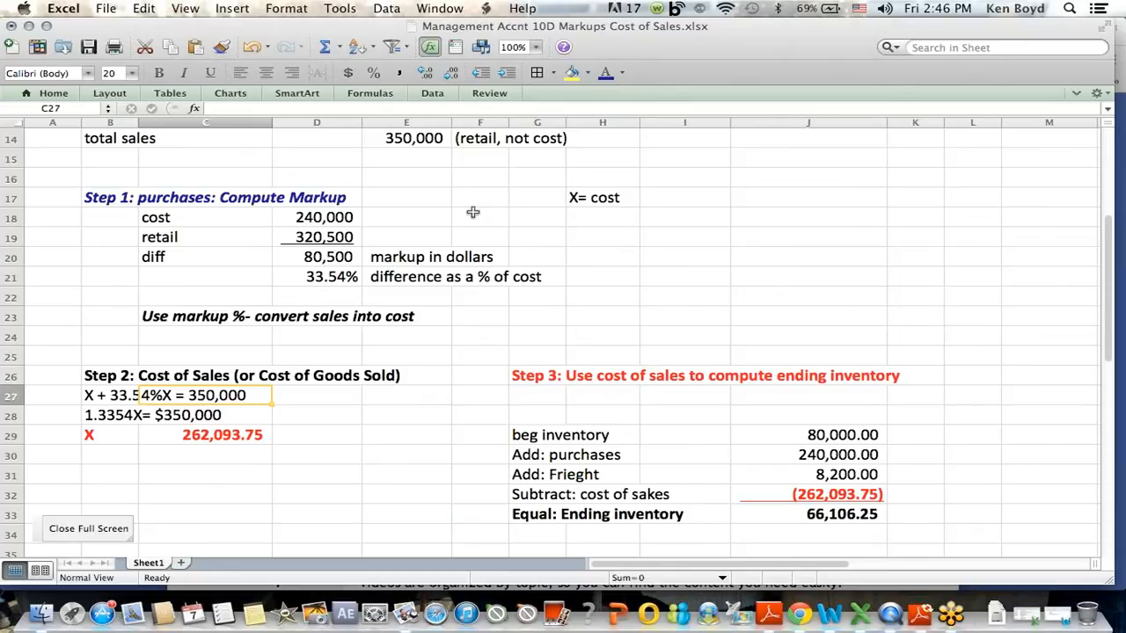
{"action": "left_click", "coordinate": [603, 197]}
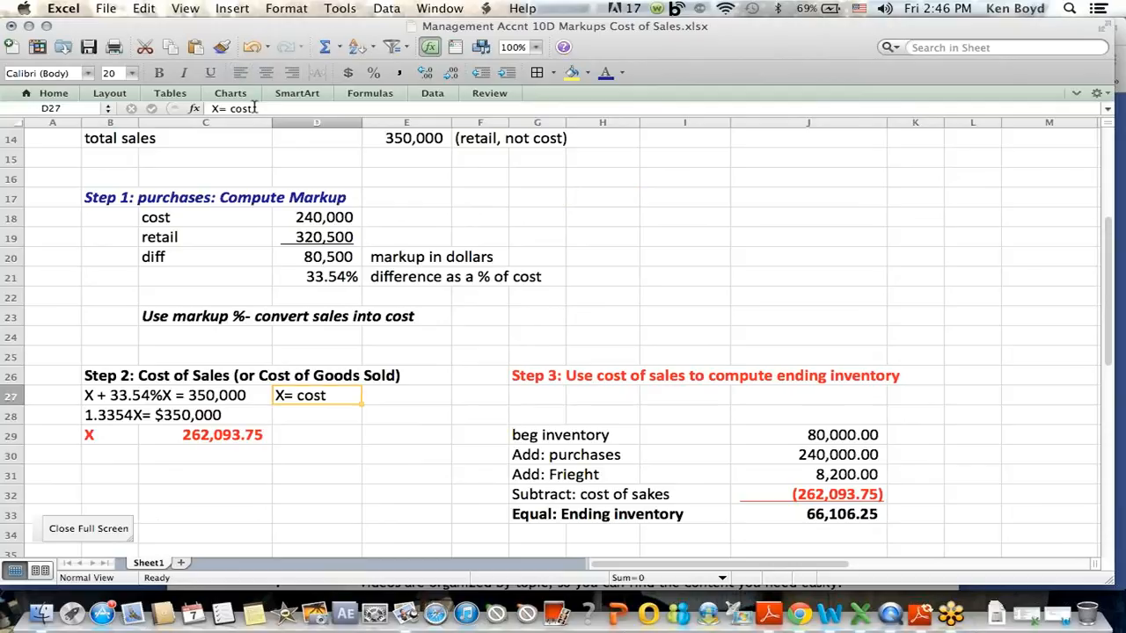
{"action": "type", "text": ", solve for X"}
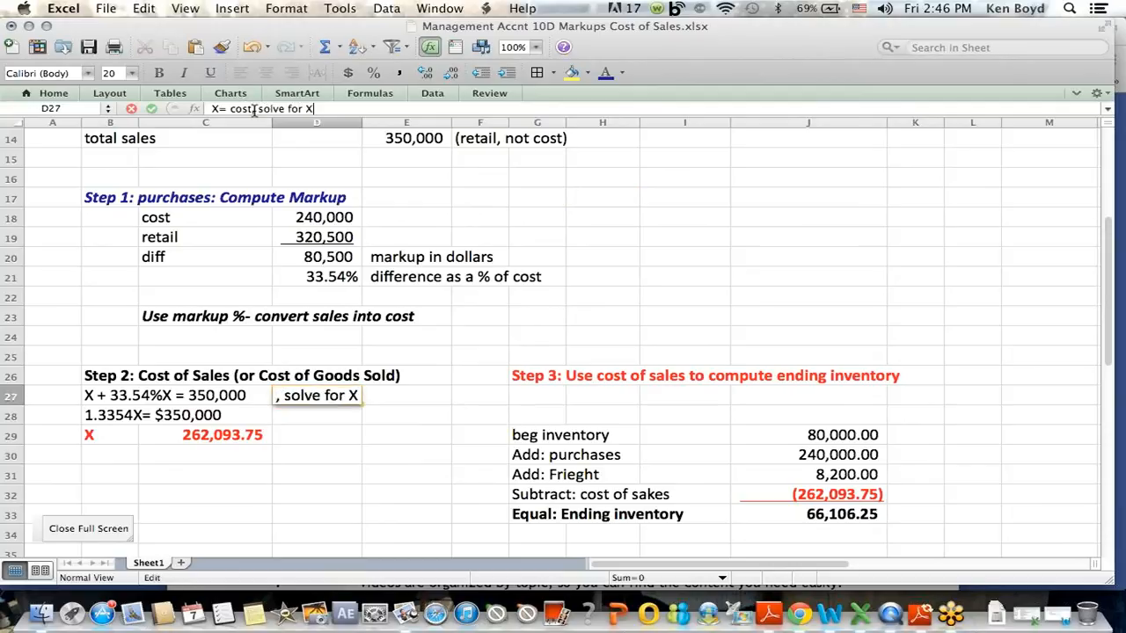
{"action": "key", "text": "Return"}
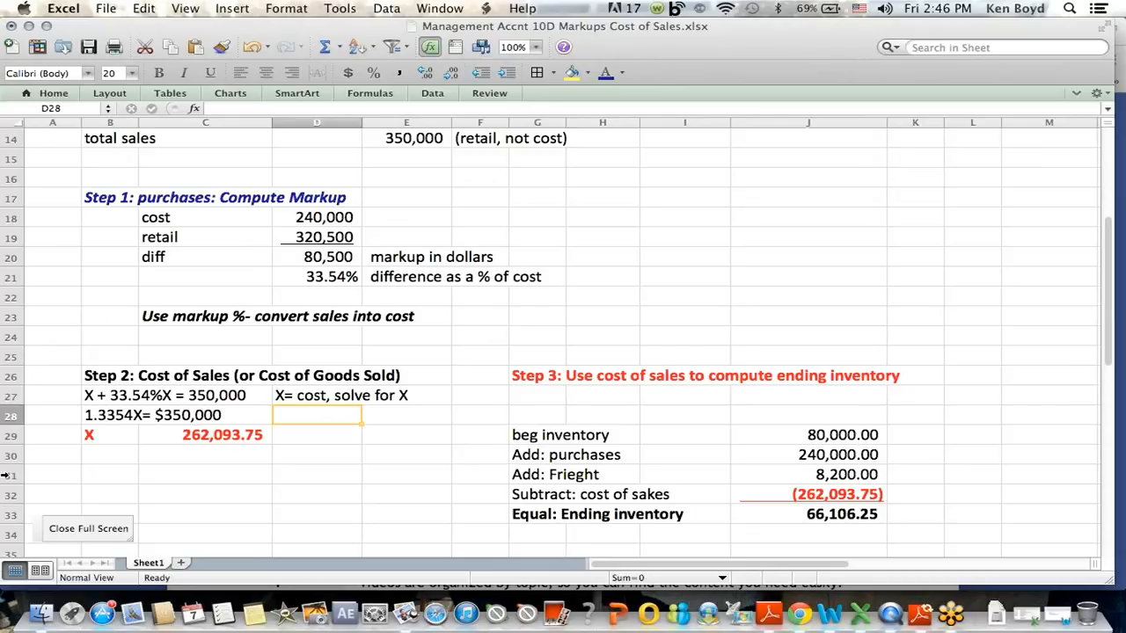
{"action": "mouse_move", "coordinate": [136, 400]}
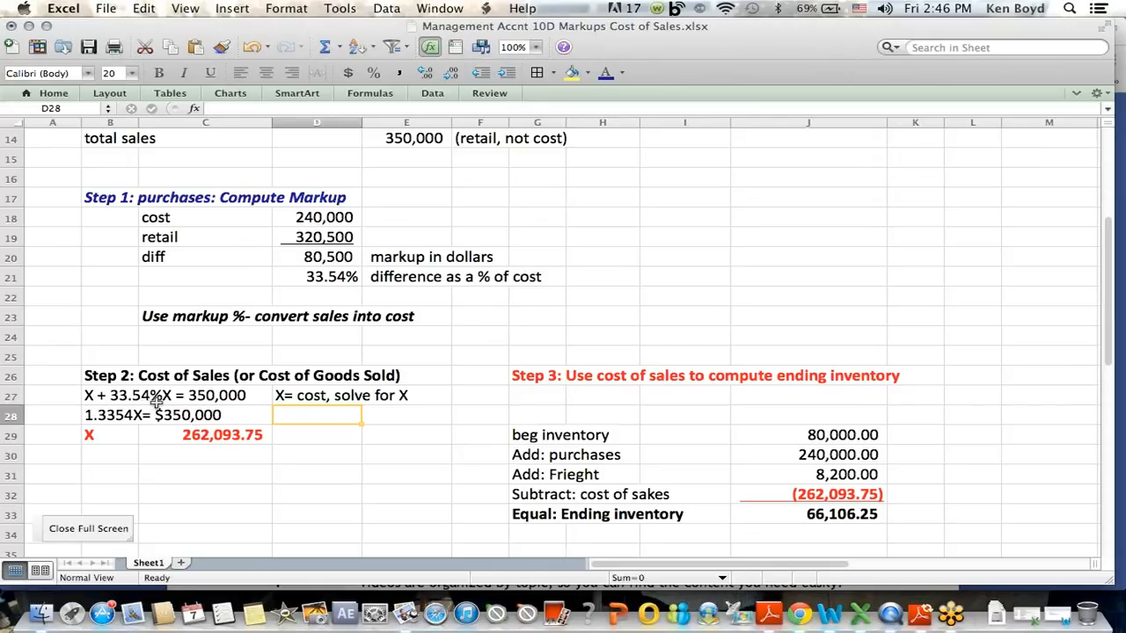
{"action": "mouse_move", "coordinate": [227, 401]}
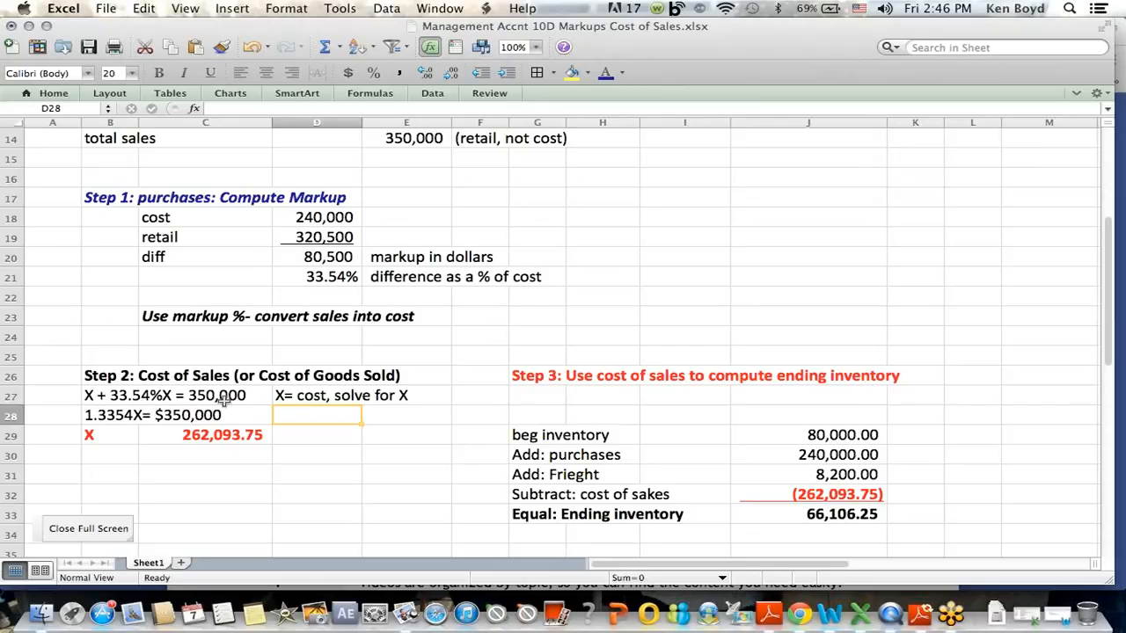
{"action": "mouse_move", "coordinate": [228, 299]}
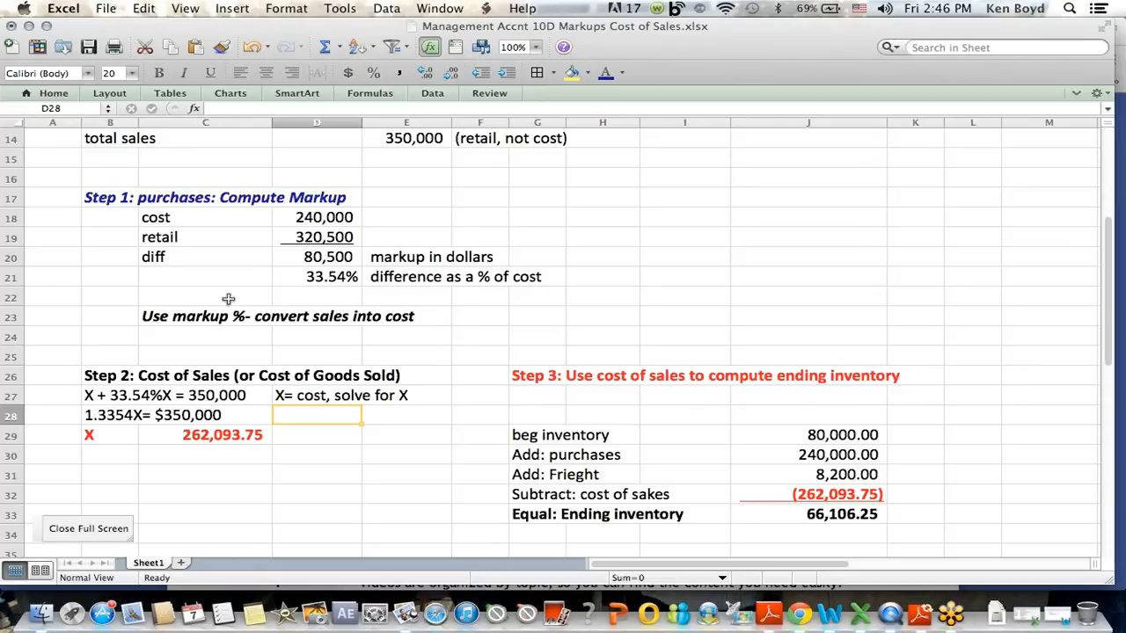
{"action": "mouse_move", "coordinate": [114, 410]}
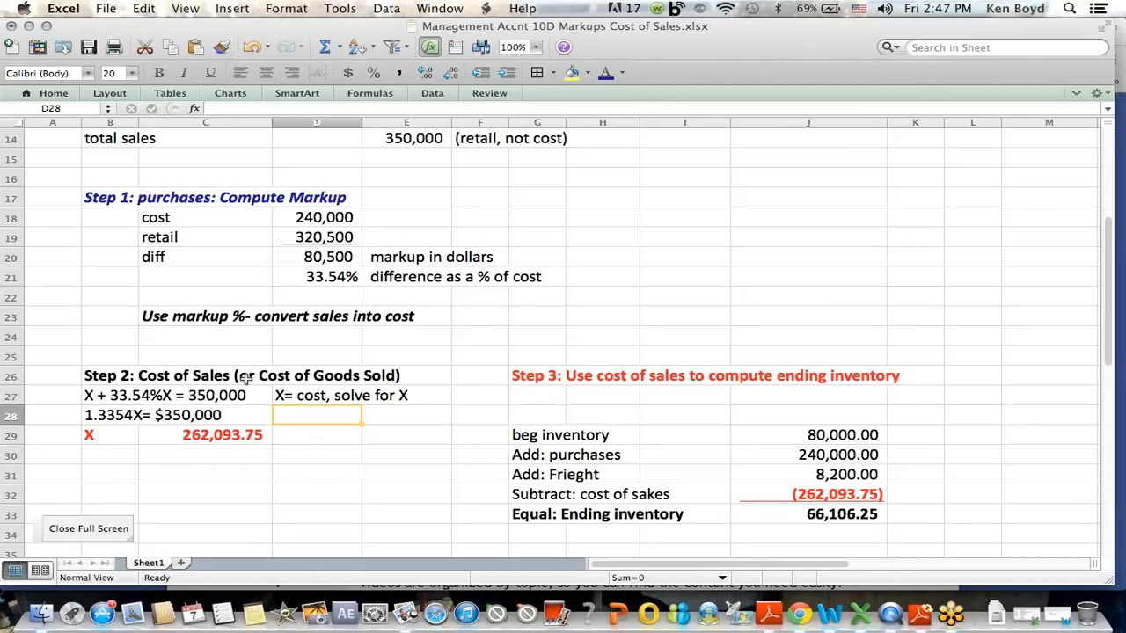
{"action": "mouse_move", "coordinate": [242, 403]}
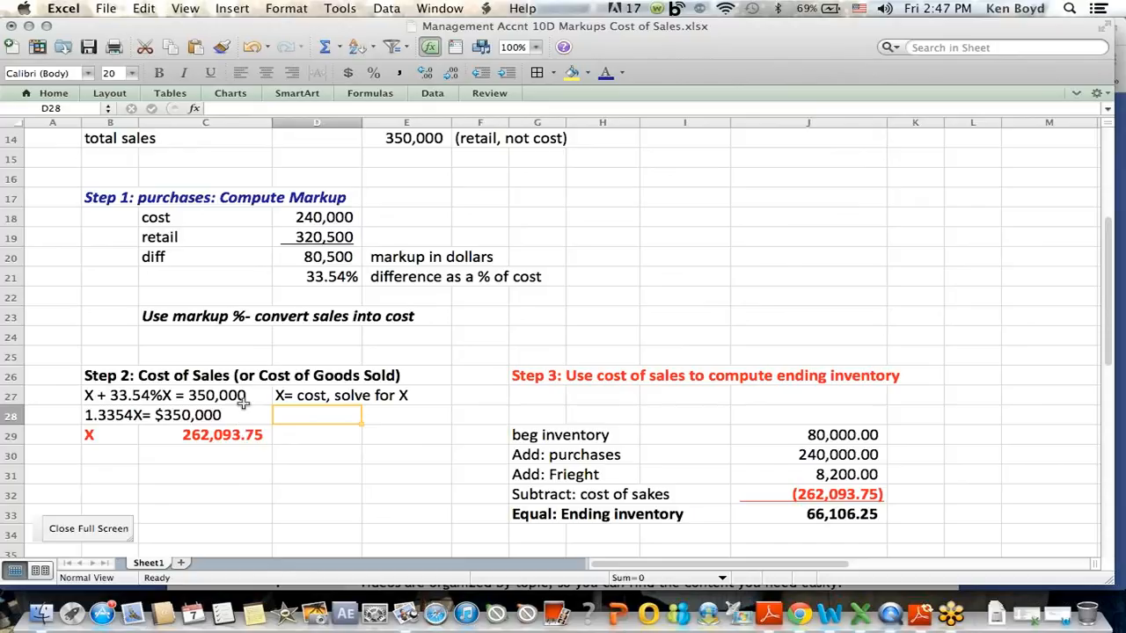
{"action": "mouse_move", "coordinate": [265, 230]}
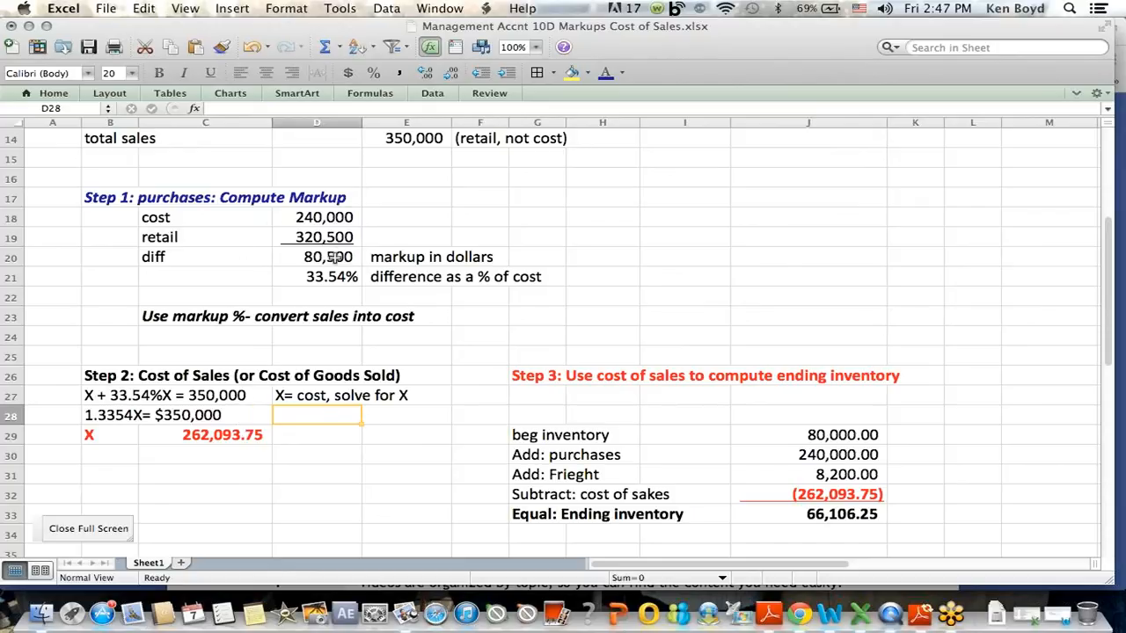
{"action": "mouse_move", "coordinate": [364, 229]}
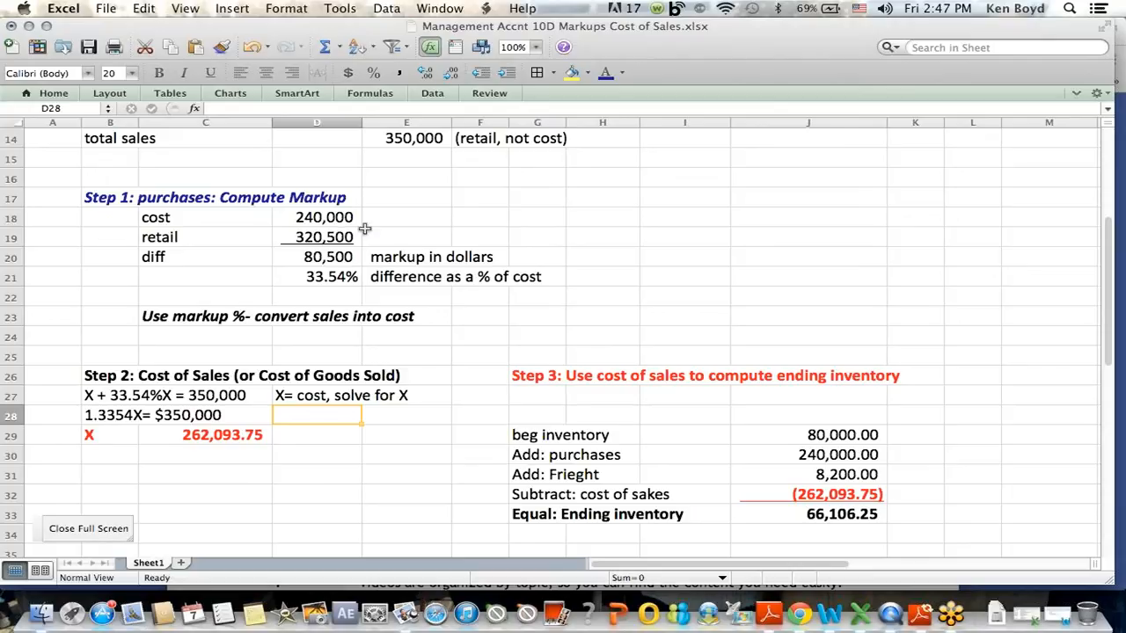
{"action": "mouse_move", "coordinate": [122, 424]}
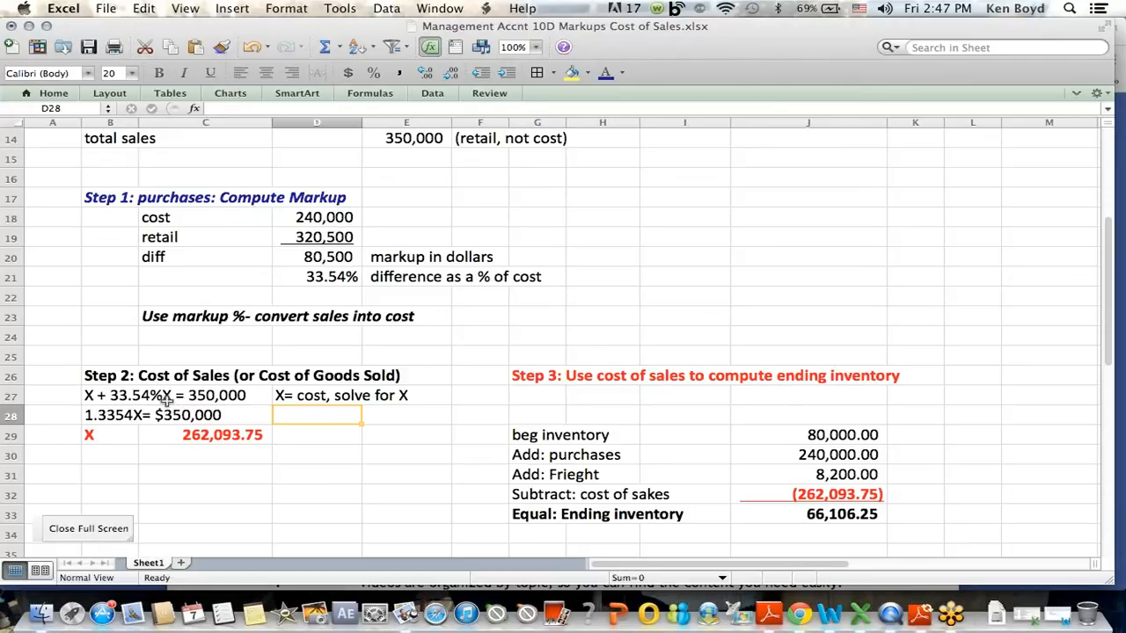
{"action": "mouse_move", "coordinate": [238, 402]}
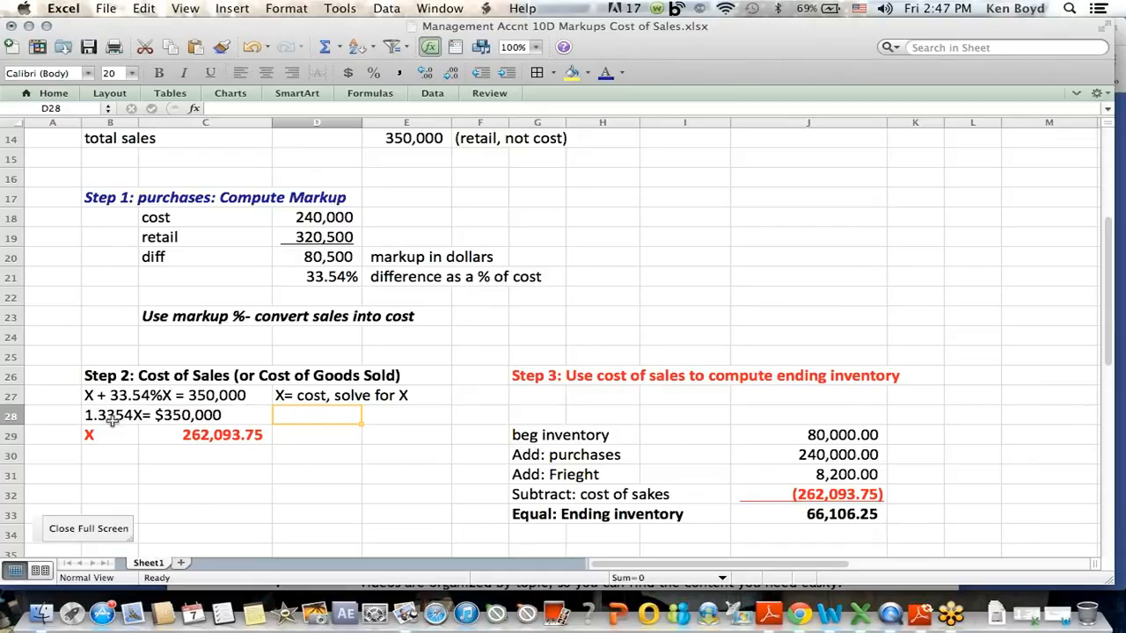
{"action": "mouse_move", "coordinate": [106, 429]}
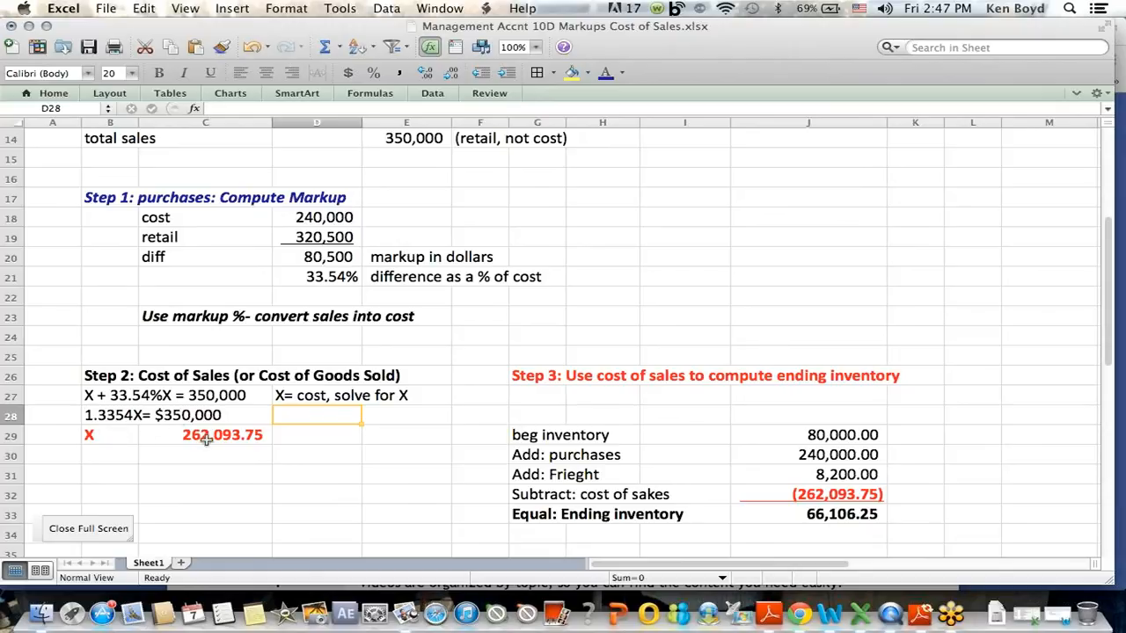
{"action": "left_click", "coordinate": [206, 435]}
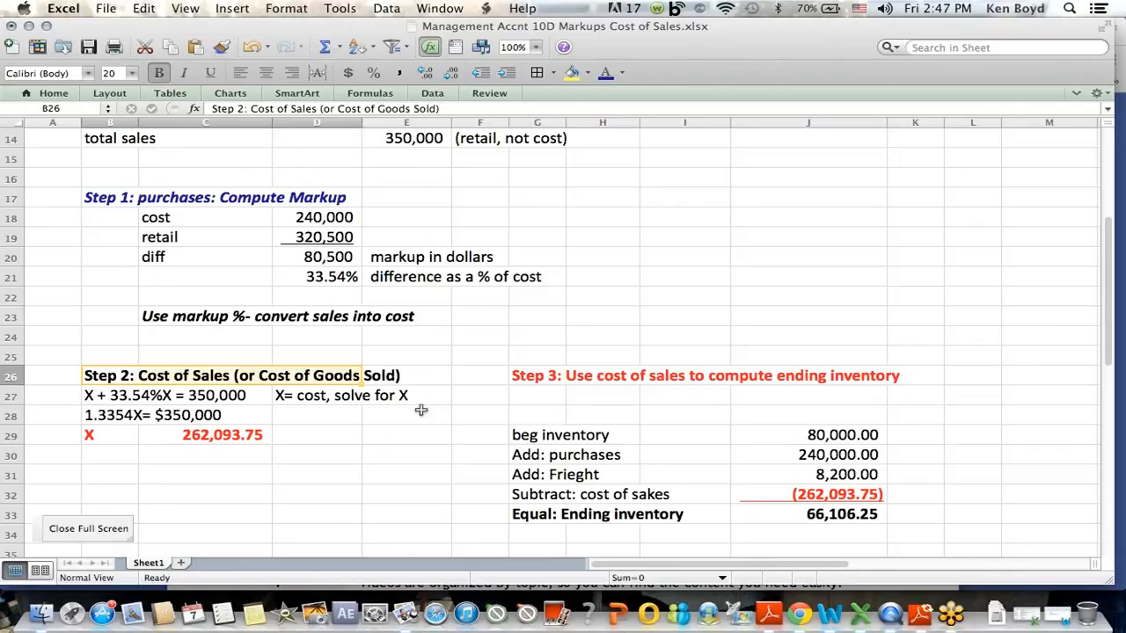
{"action": "mouse_move", "coordinate": [367, 431]}
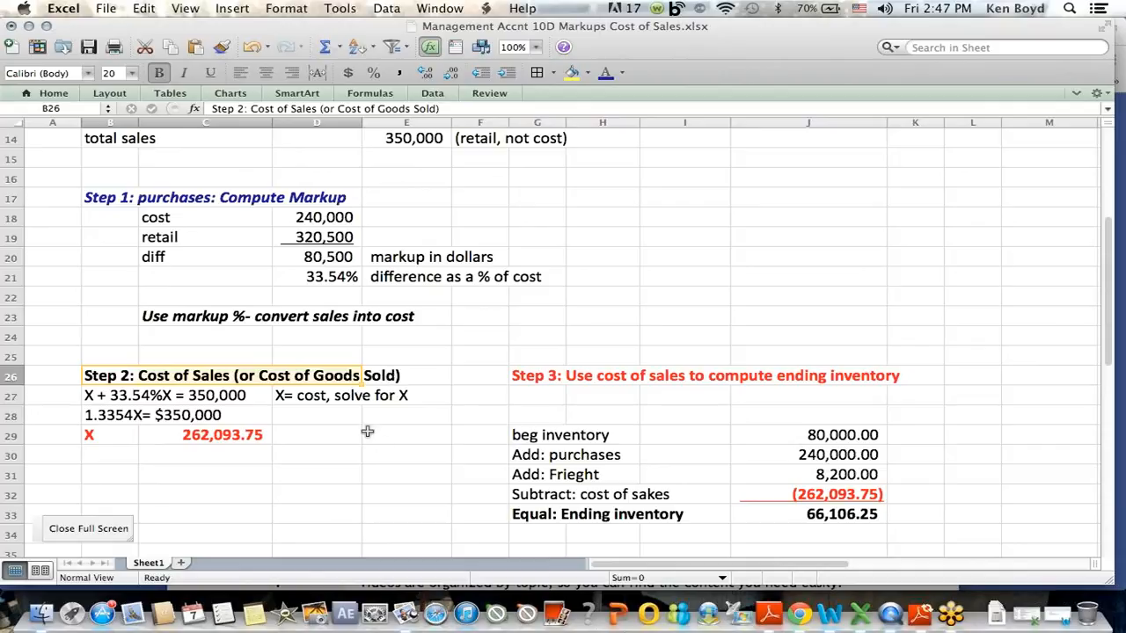
{"action": "mouse_move", "coordinate": [201, 431]}
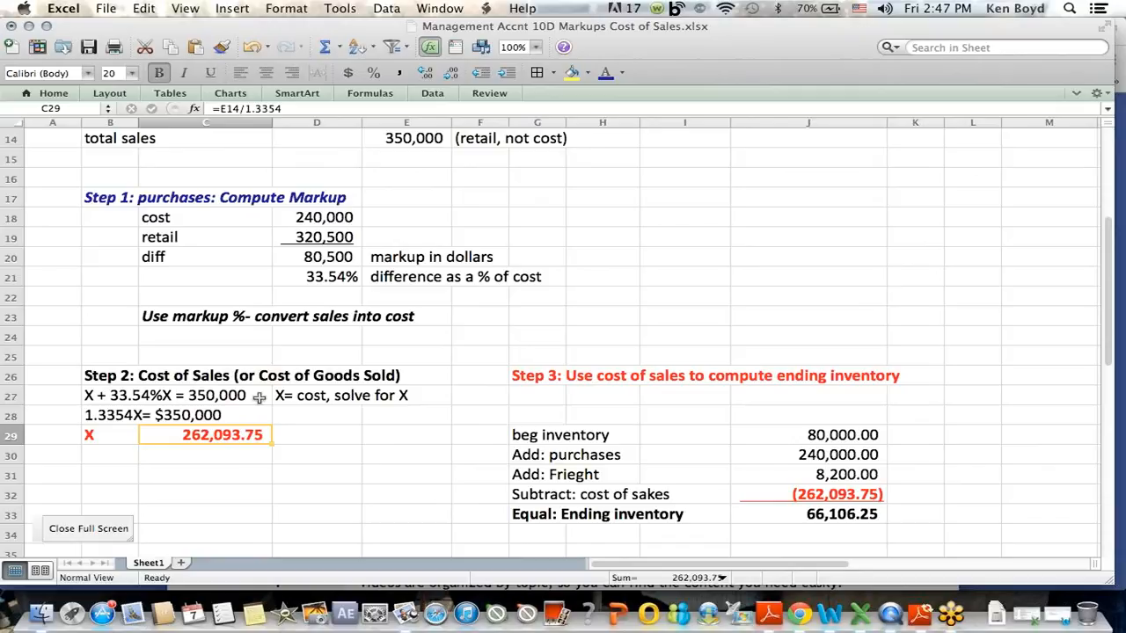
{"action": "left_click", "coordinate": [206, 455]}
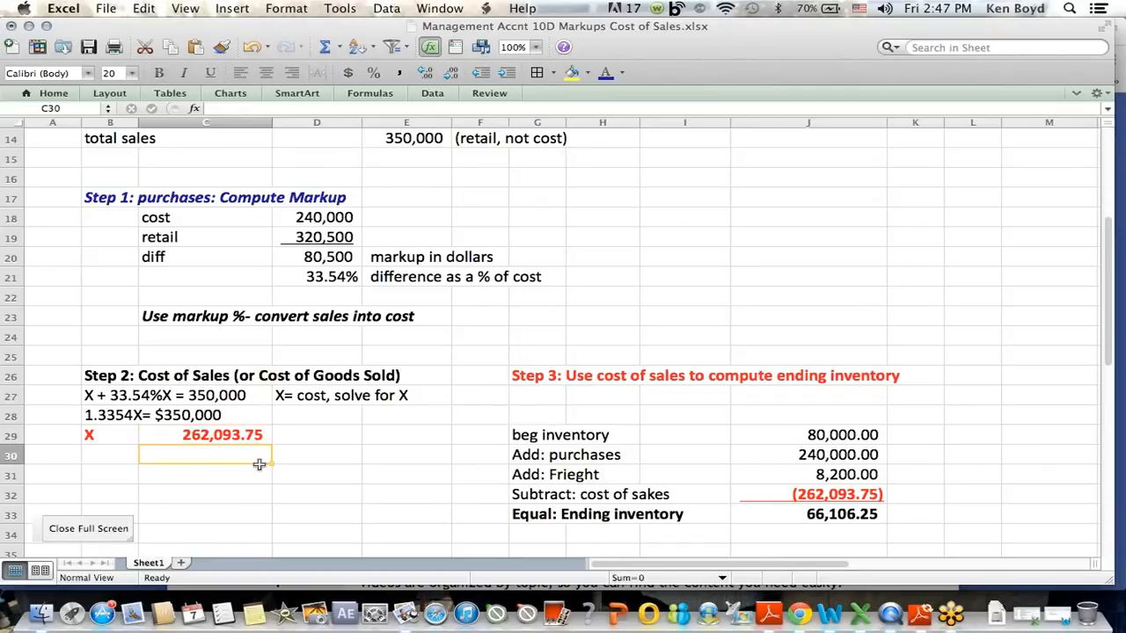
{"action": "mouse_move", "coordinate": [594, 319]}
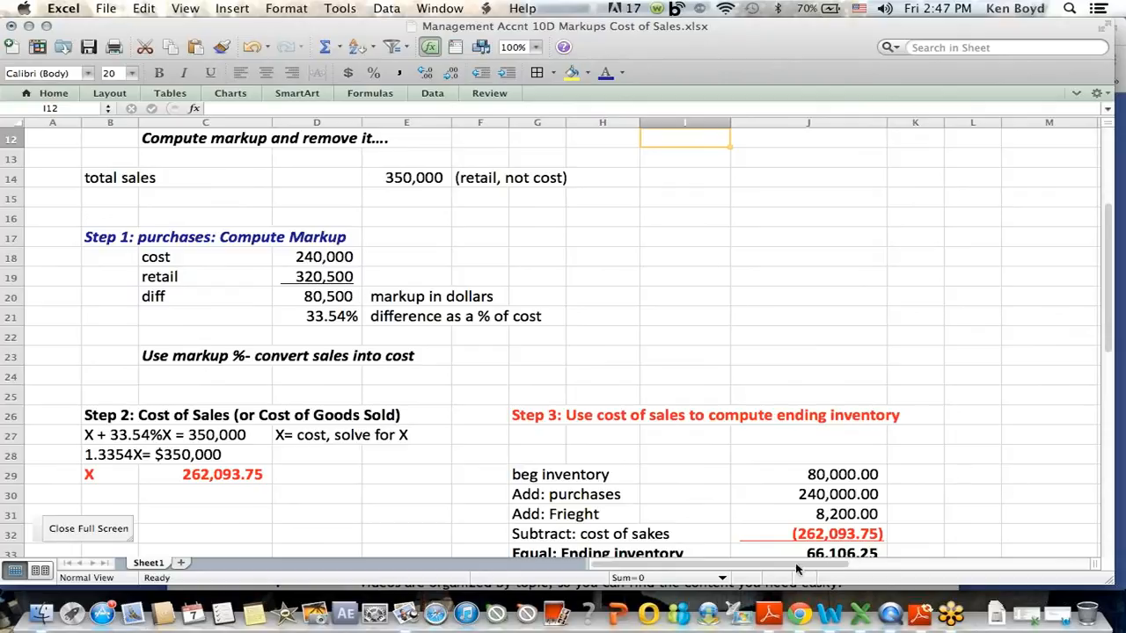
{"action": "scroll", "scroll_direction": "right", "scroll_amount": 3}
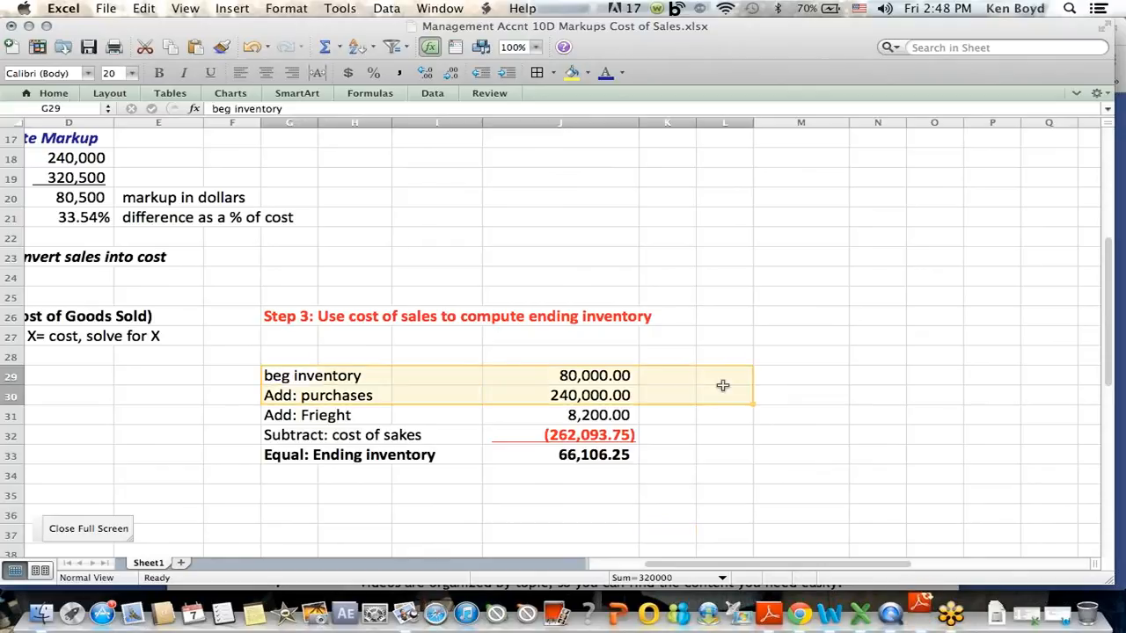
{"action": "left_click_drag", "start_coordinate": [723, 386], "coordinate": [666, 425]}
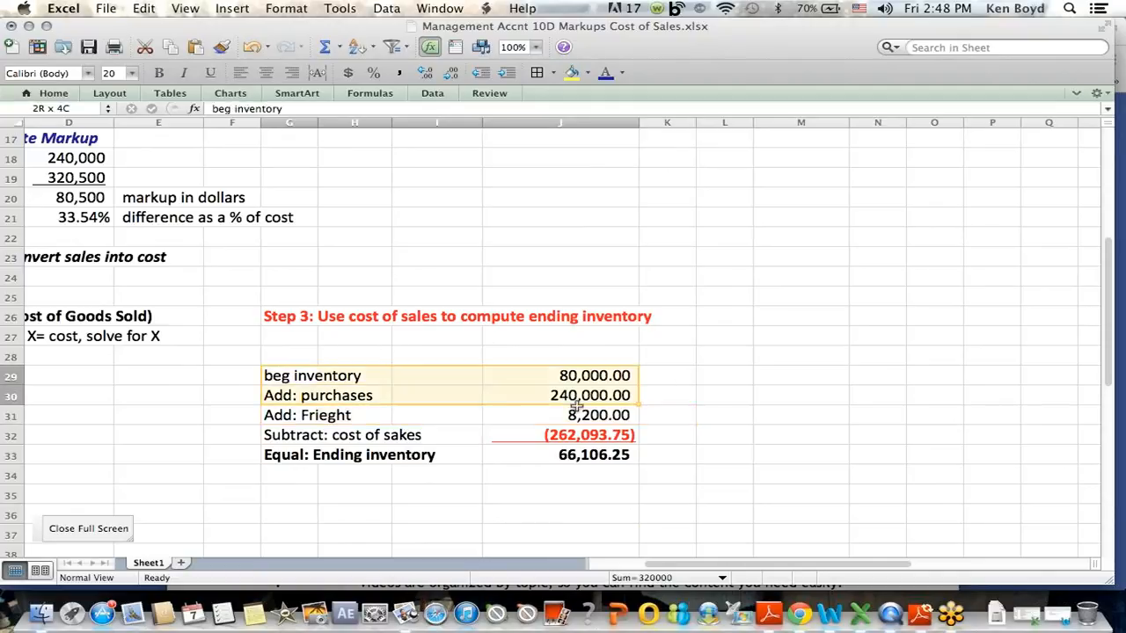
{"action": "left_click", "coordinate": [593, 376]}
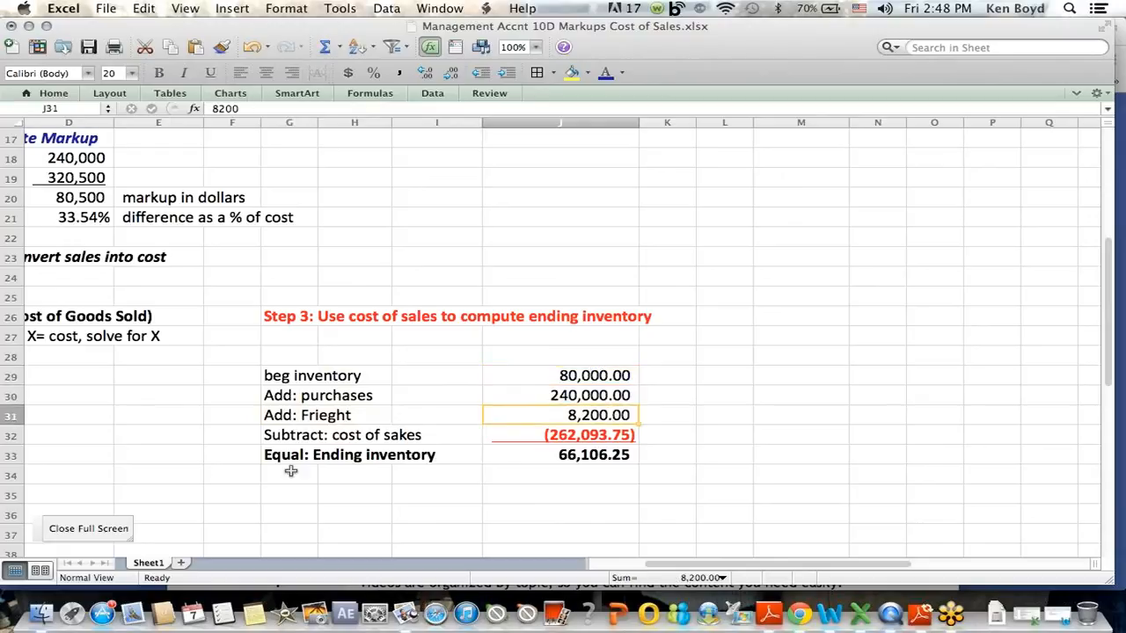
{"action": "left_click", "coordinate": [158, 435]}
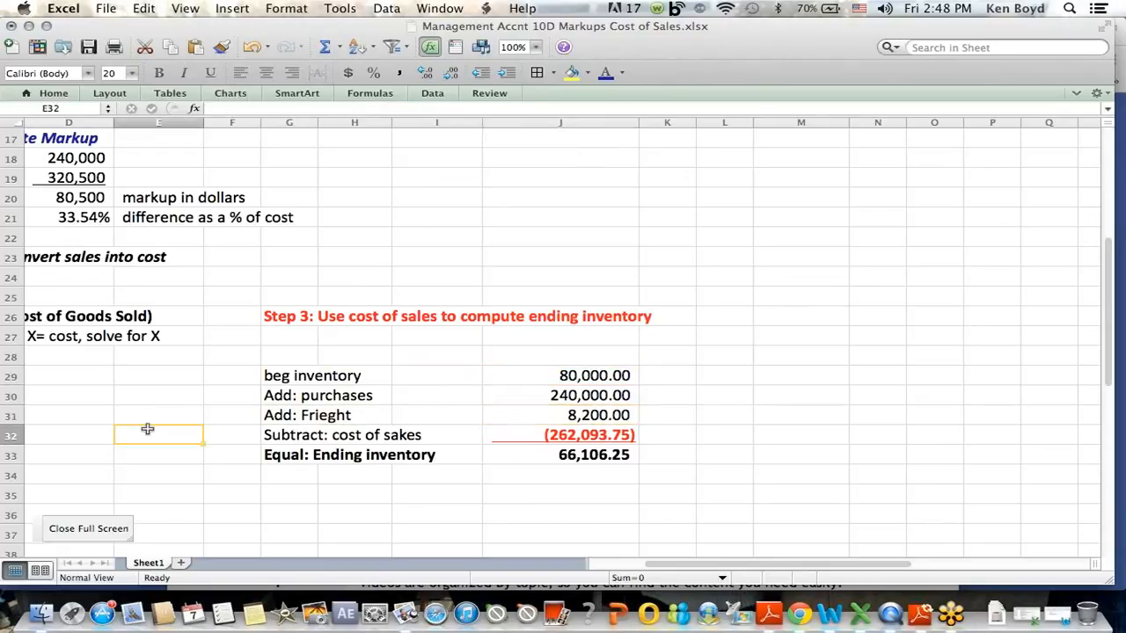
{"action": "scroll", "scroll_direction": "left", "scroll_amount": 3}
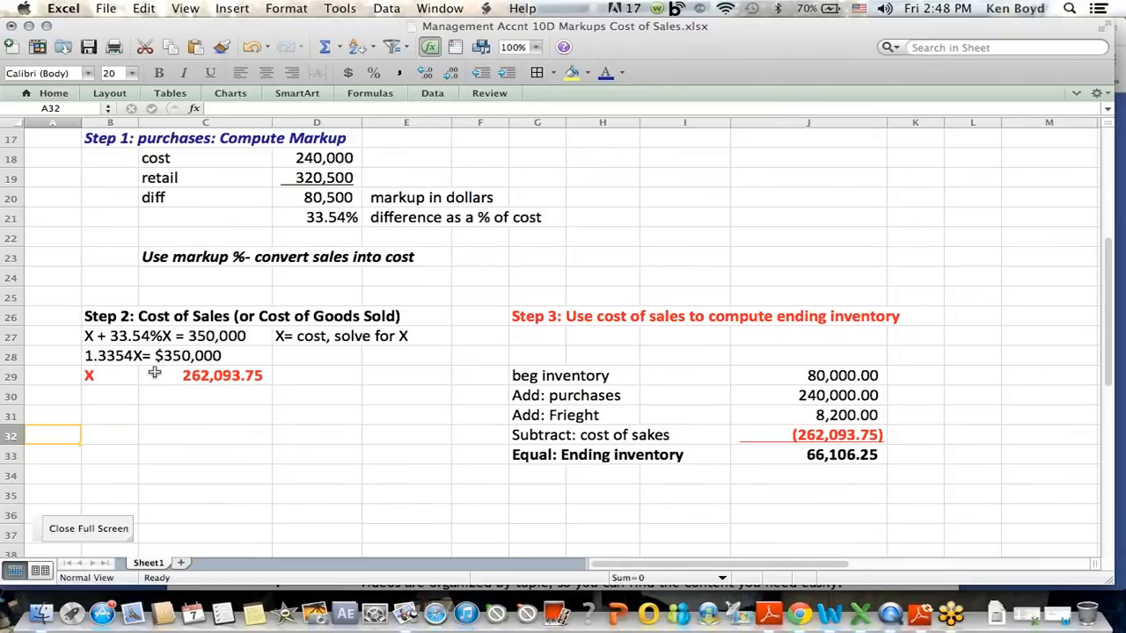
{"action": "left_click", "coordinate": [808, 434]}
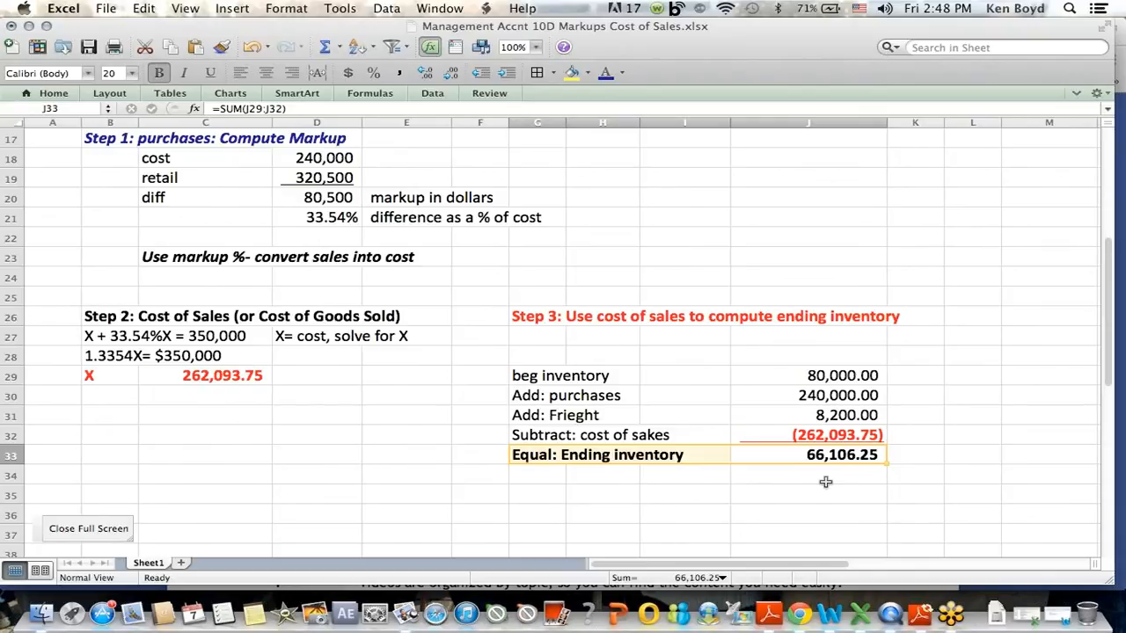
{"action": "mouse_move", "coordinate": [630, 203]}
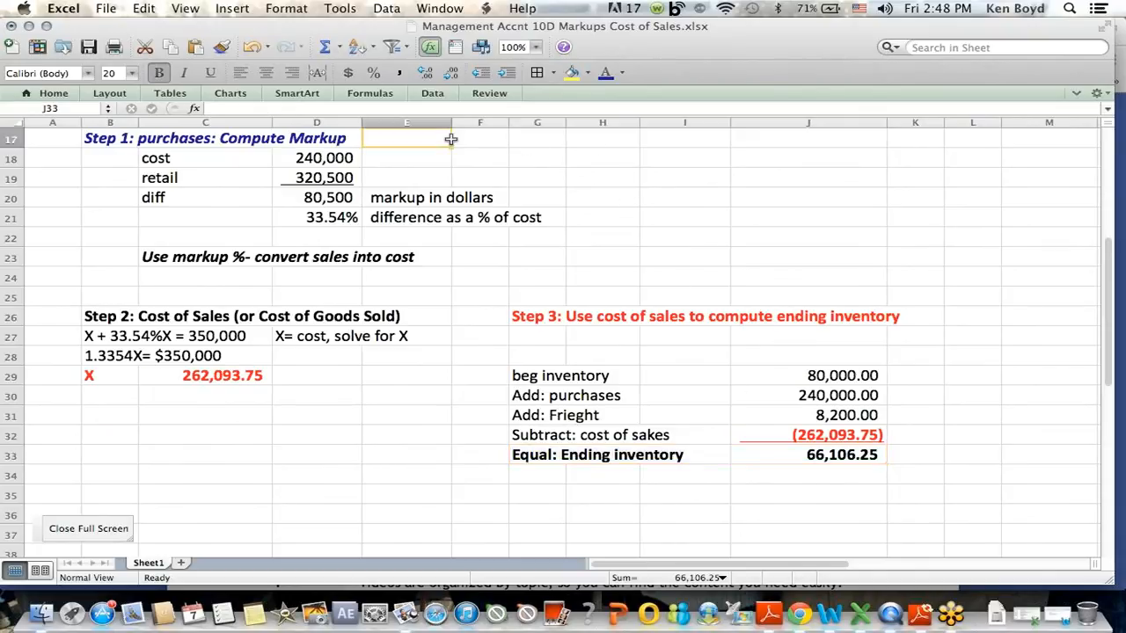
{"action": "scroll", "scroll_direction": "up", "scroll_amount": 3}
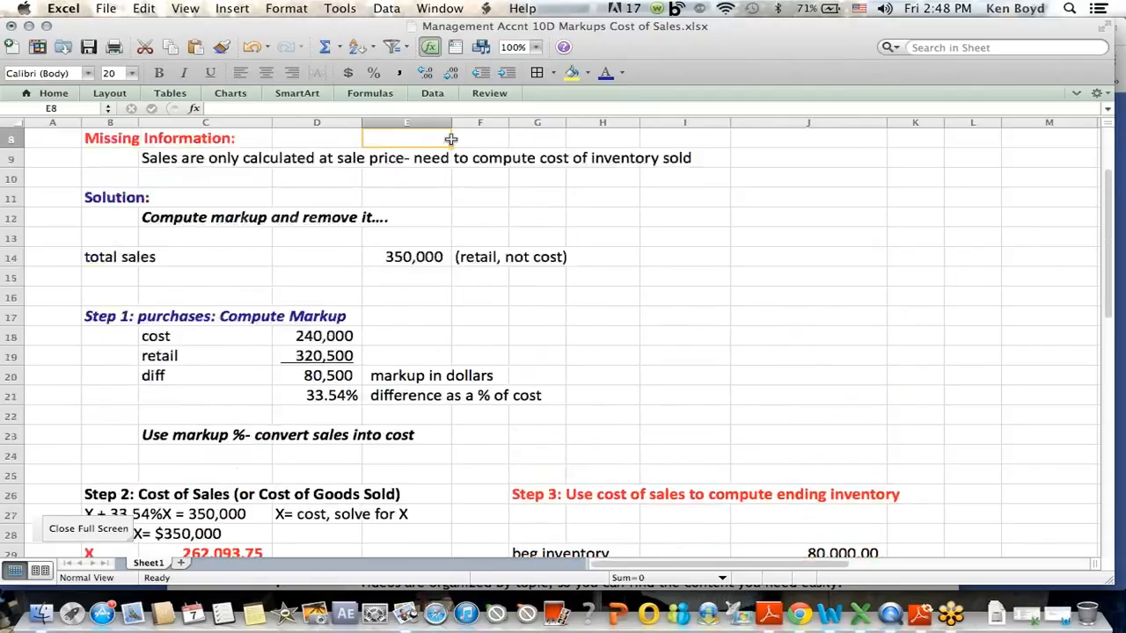
{"action": "scroll", "scroll_direction": "up", "scroll_amount": 3}
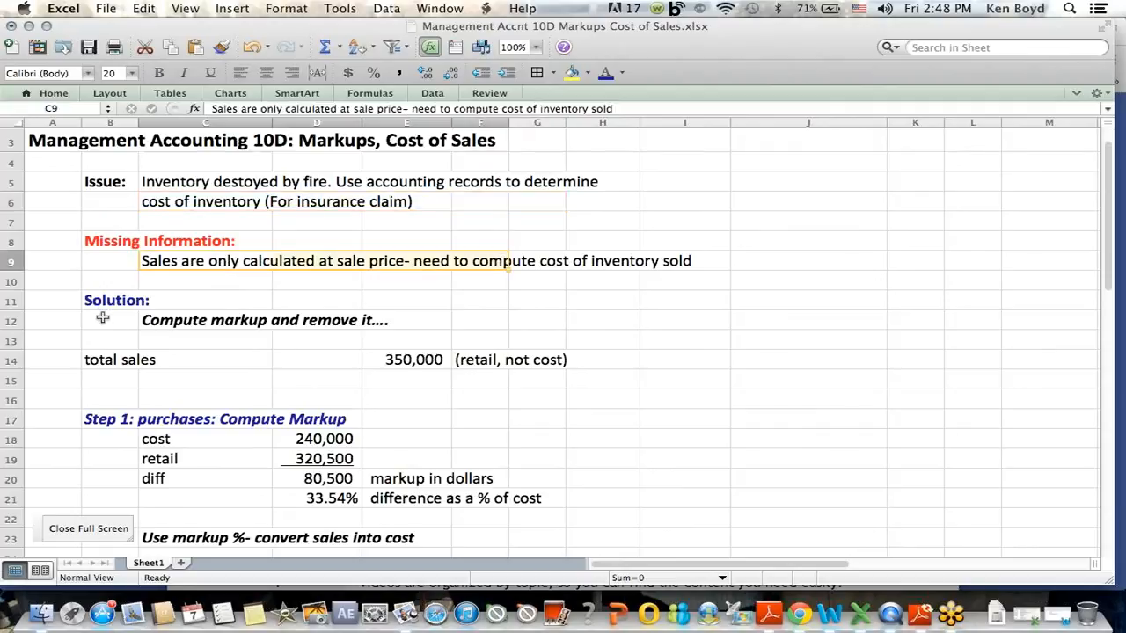
{"action": "left_click", "coordinate": [103, 319]}
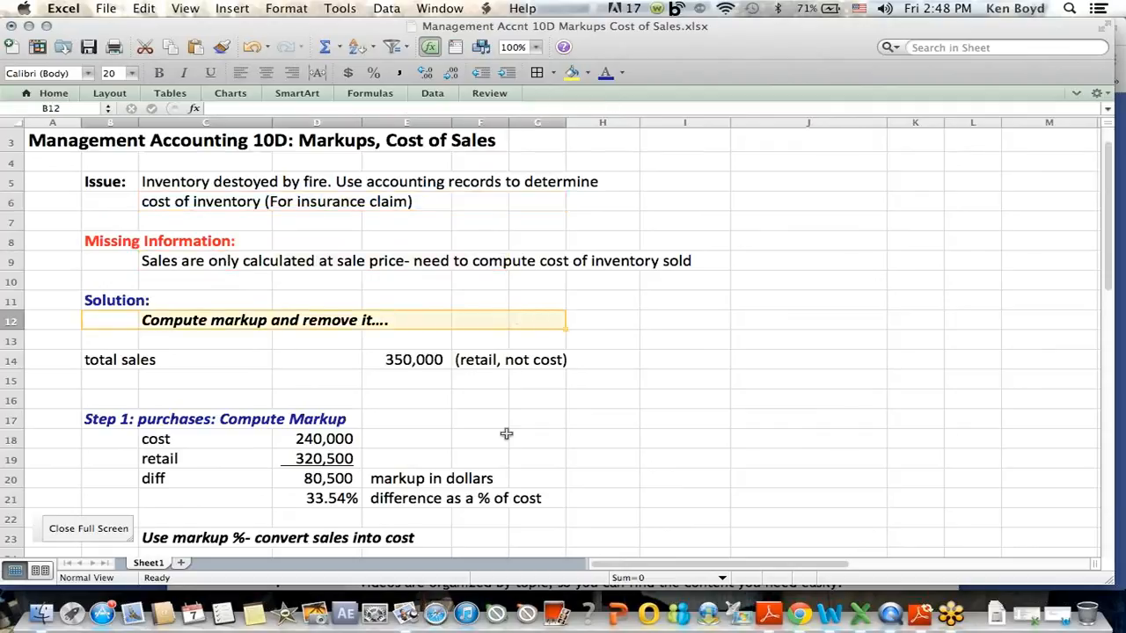
{"action": "scroll", "scroll_direction": "down", "scroll_amount": 3}
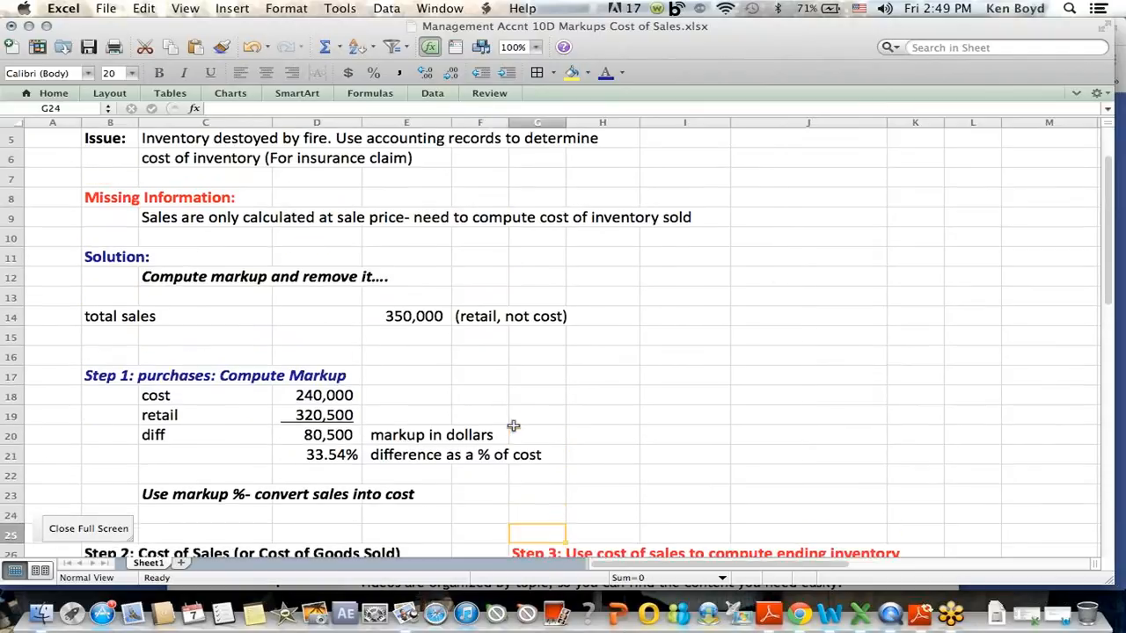
{"action": "scroll", "scroll_direction": "down", "scroll_amount": 3}
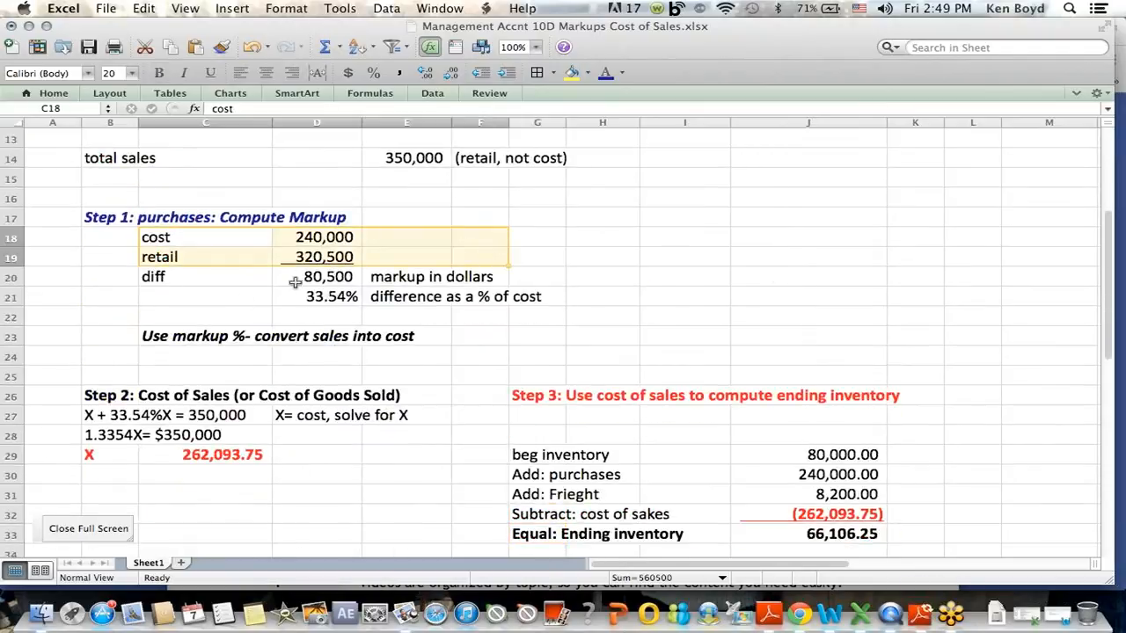
{"action": "left_click", "coordinate": [316, 296]}
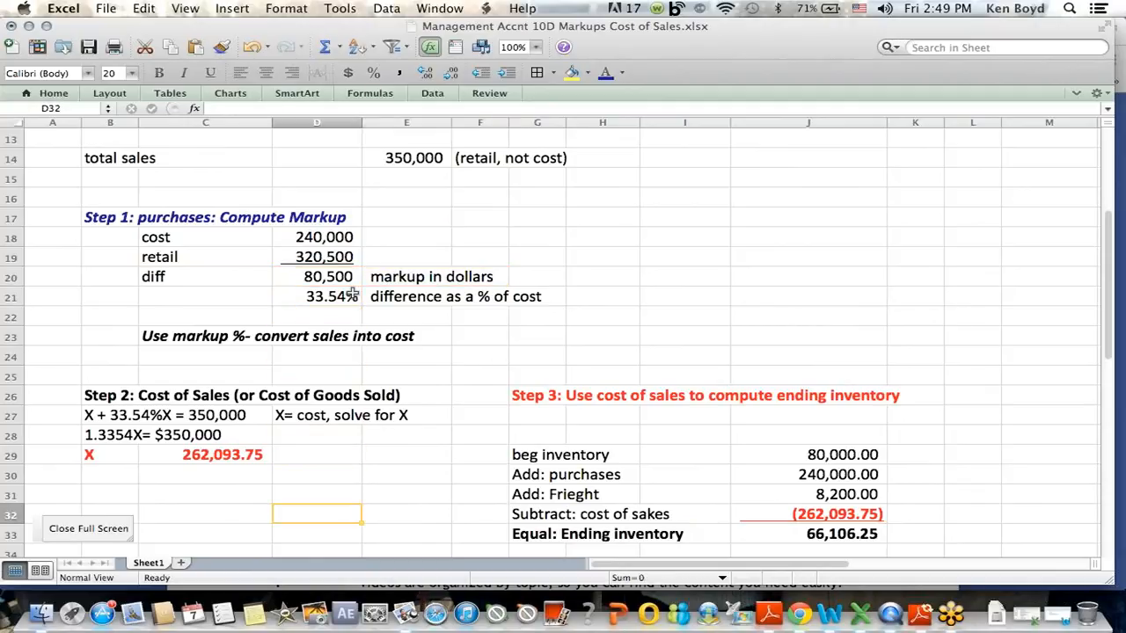
{"action": "scroll", "scroll_direction": "down", "scroll_amount": 3}
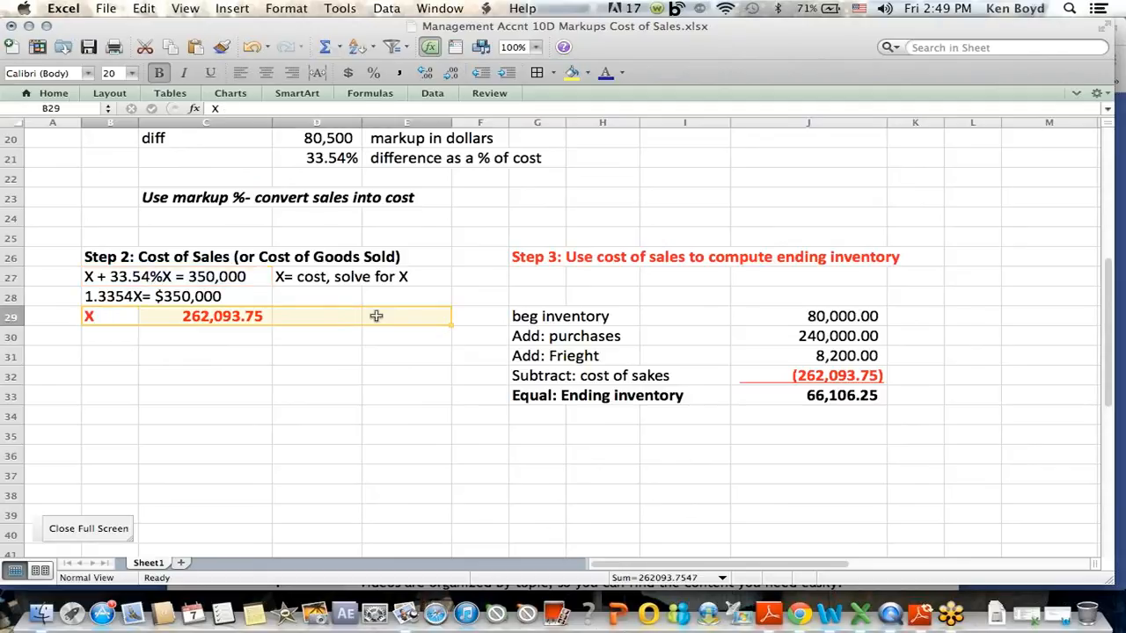
{"action": "left_click", "coordinate": [602, 138]}
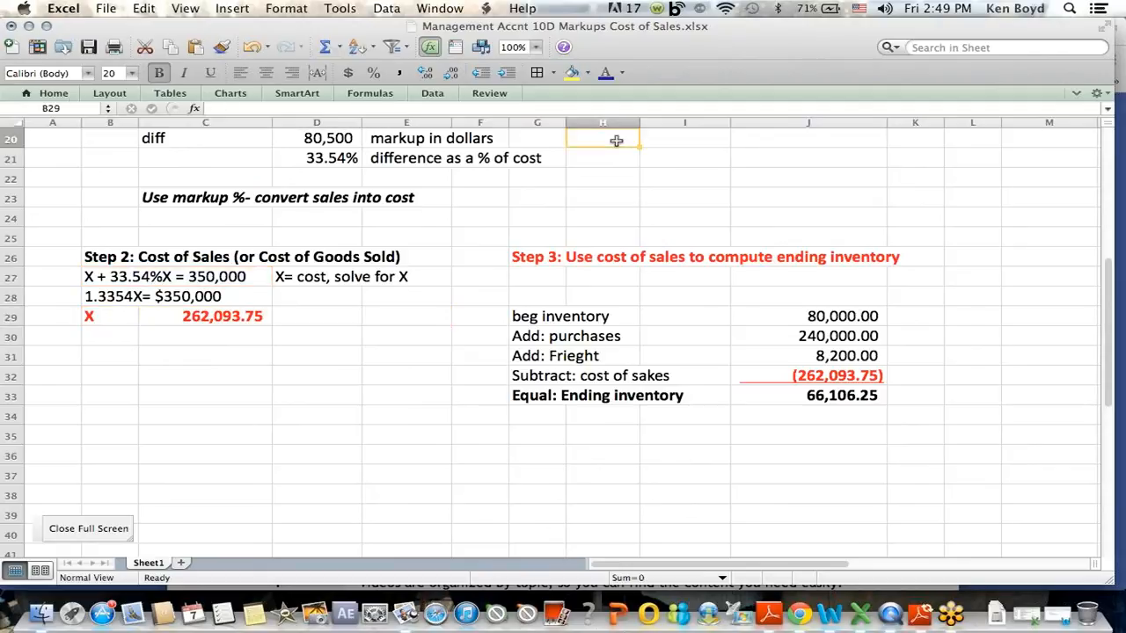
{"action": "scroll", "scroll_direction": "up", "scroll_amount": 3}
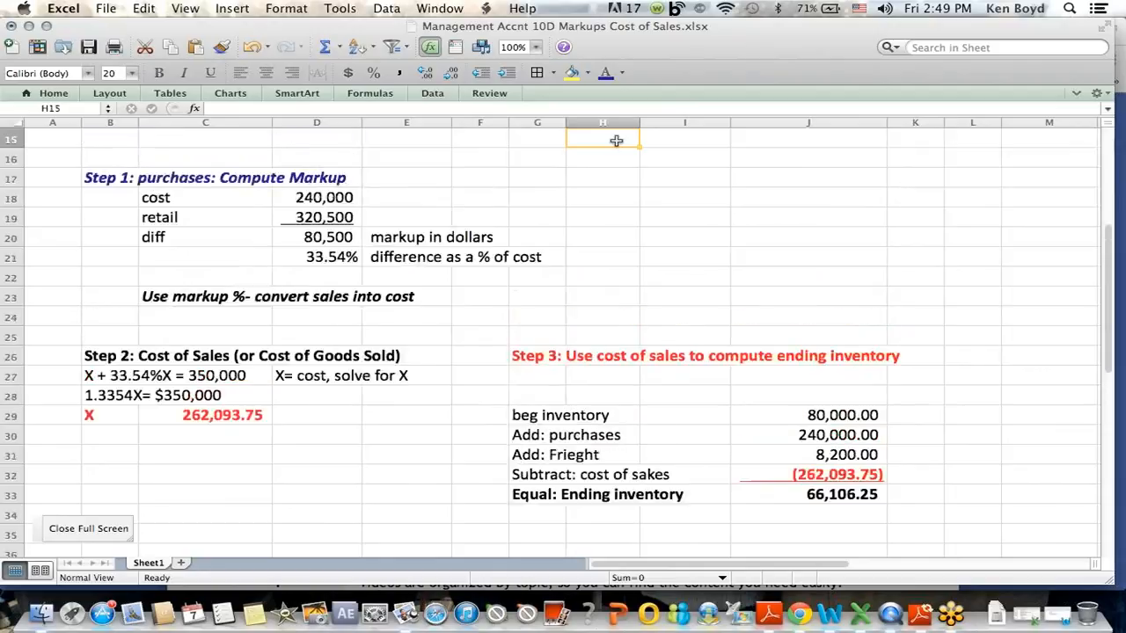
{"action": "scroll", "scroll_direction": "up", "scroll_amount": 3}
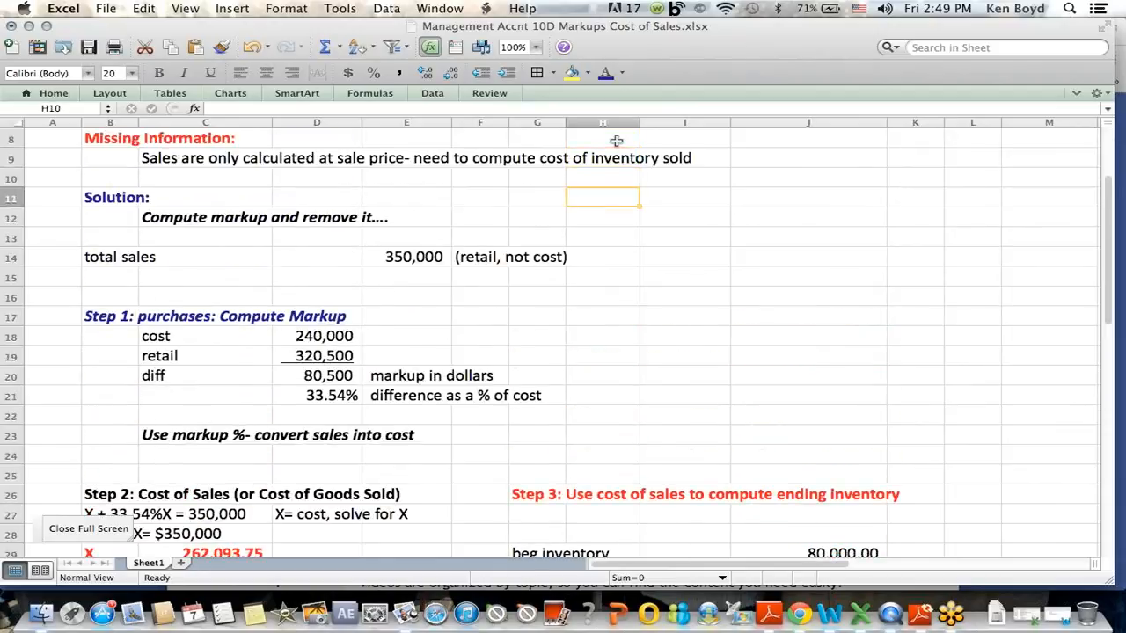
{"action": "scroll", "scroll_direction": "down", "scroll_amount": 3}
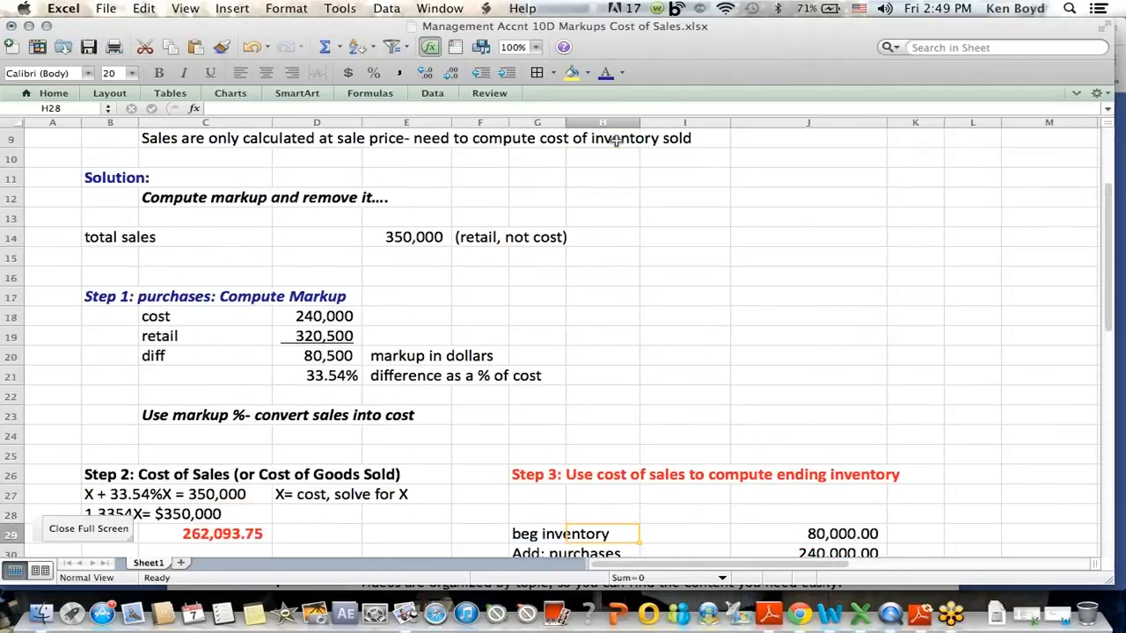
{"action": "scroll", "scroll_direction": "down", "scroll_amount": 3}
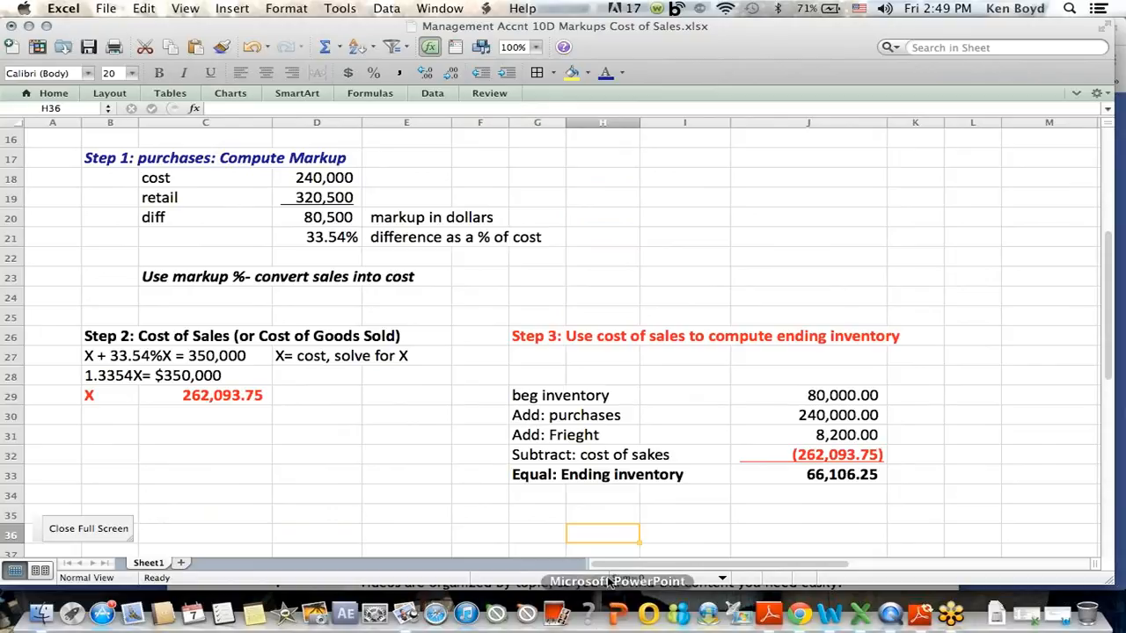
{"action": "scroll", "scroll_direction": "right", "scroll_amount": 3}
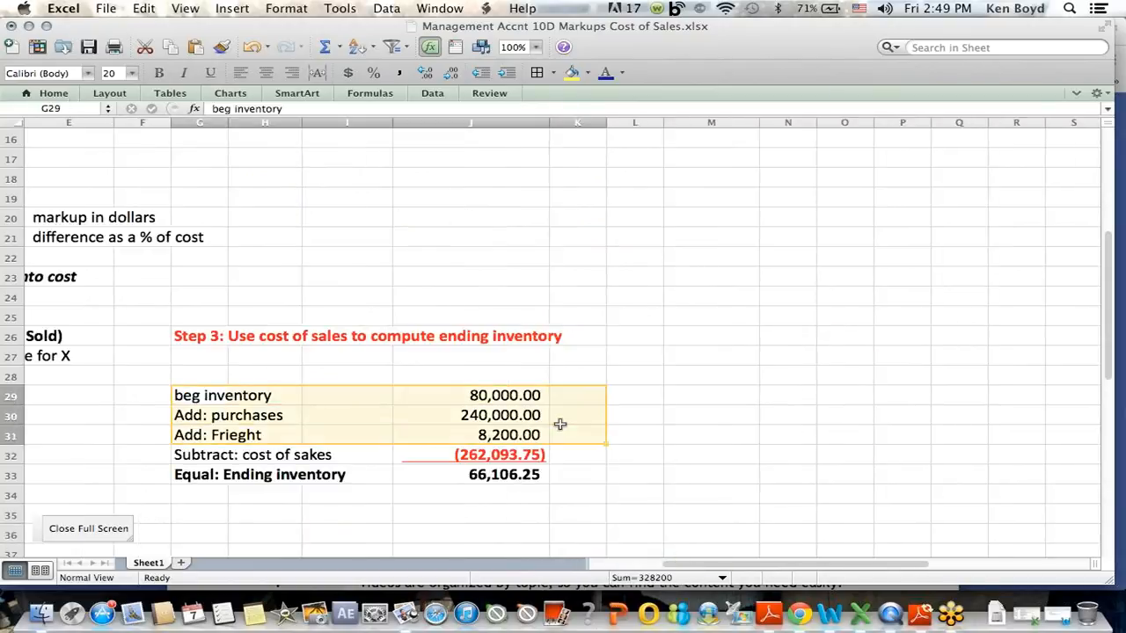
Commit =-C29 in J32 so cost of sales reads (262,093.75) and inventory totals 66,106.25.
{"action": "left_click", "coordinate": [499, 455]}
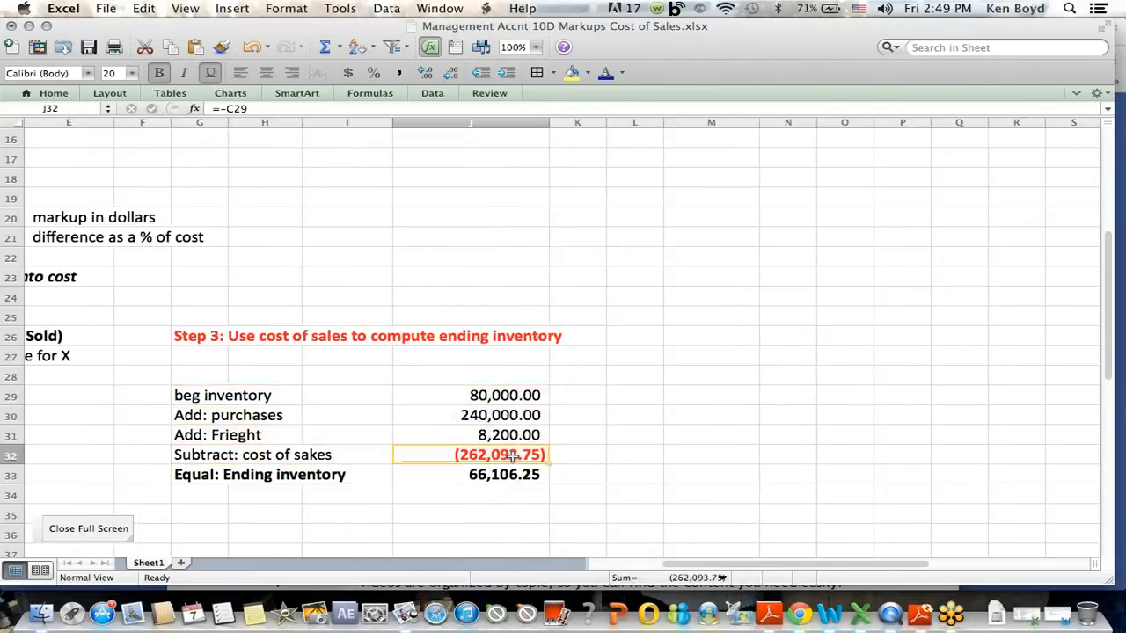
{"action": "double_click", "coordinate": [469, 454]}
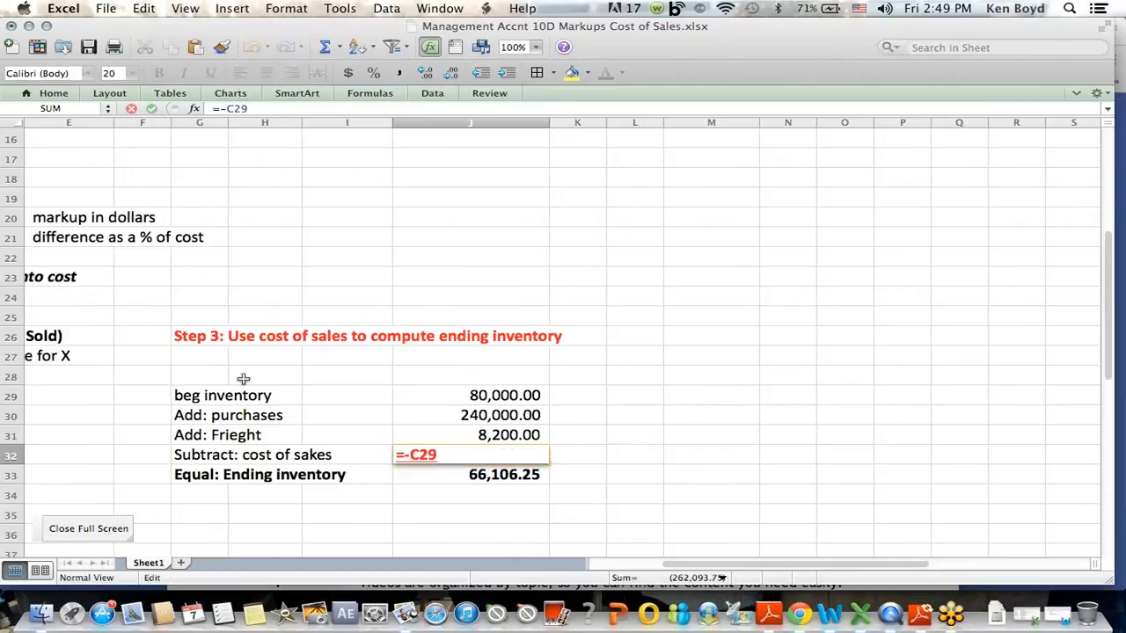
{"action": "key", "text": "Return"}
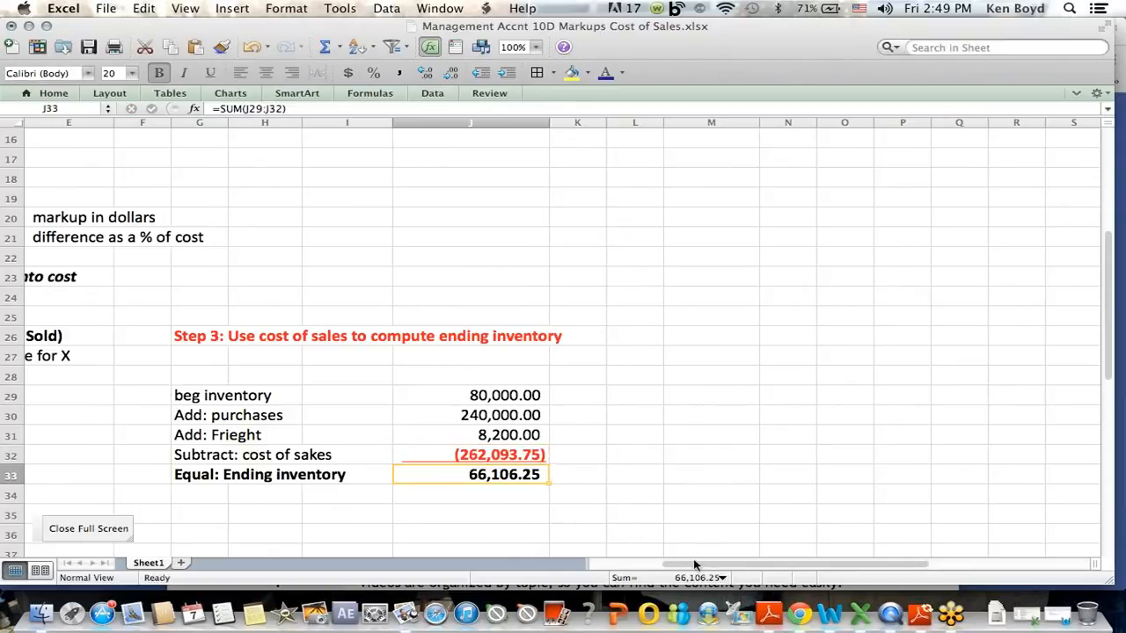
Scroll back to the top of the sheet and bring the web browser forward.
{"action": "scroll", "scroll_direction": "left", "scroll_amount": 3}
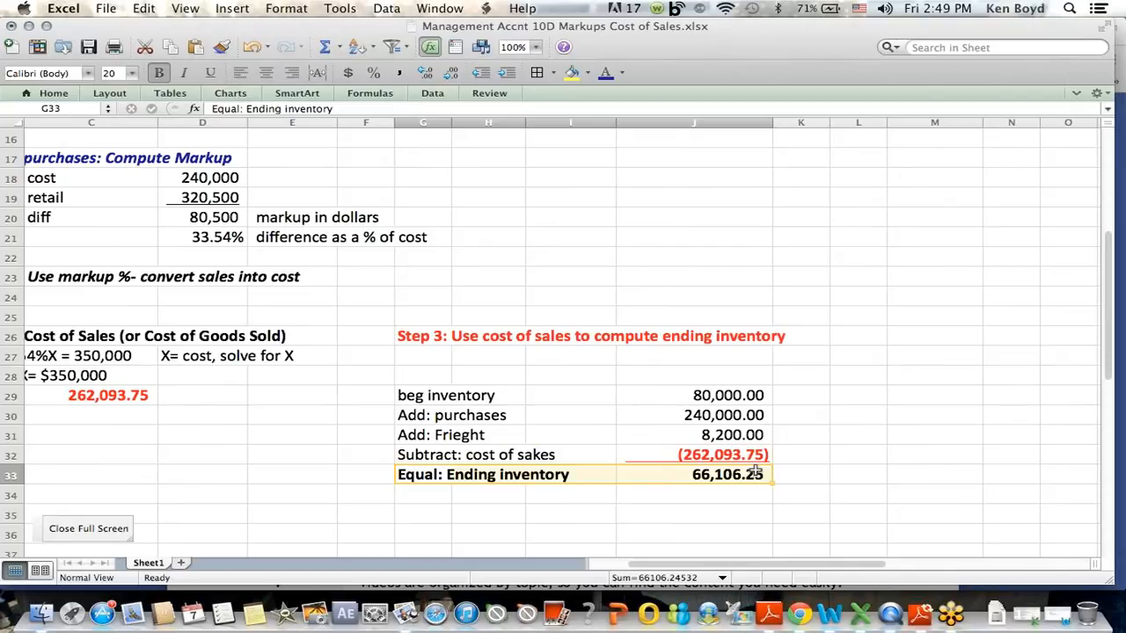
{"action": "mouse_move", "coordinate": [813, 613]}
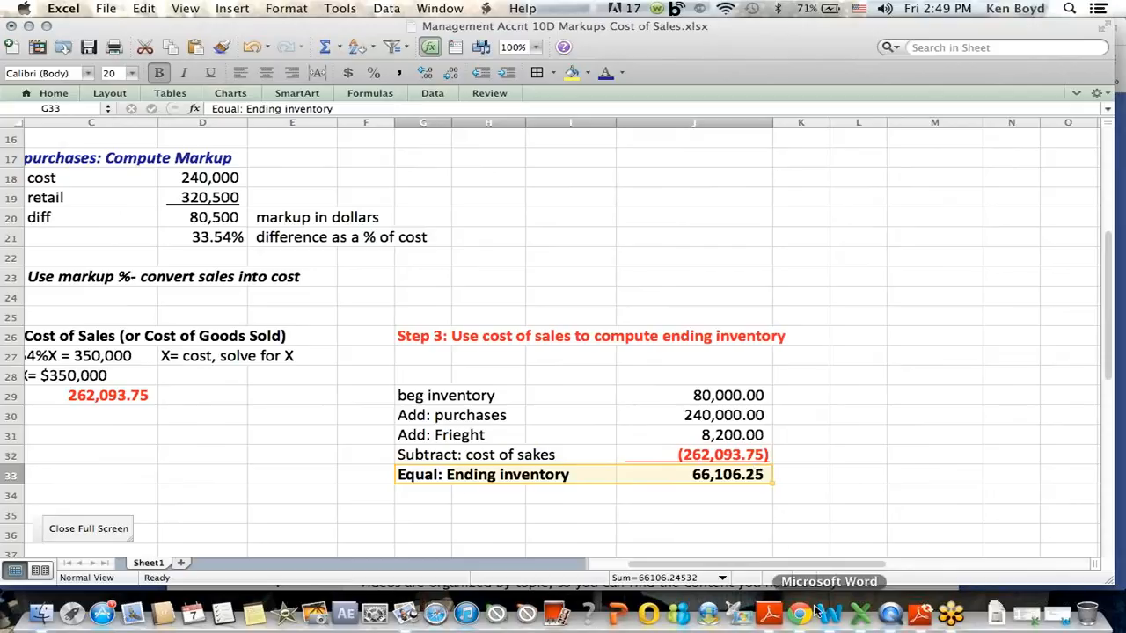
{"action": "scroll", "scroll_direction": "left", "scroll_amount": 3}
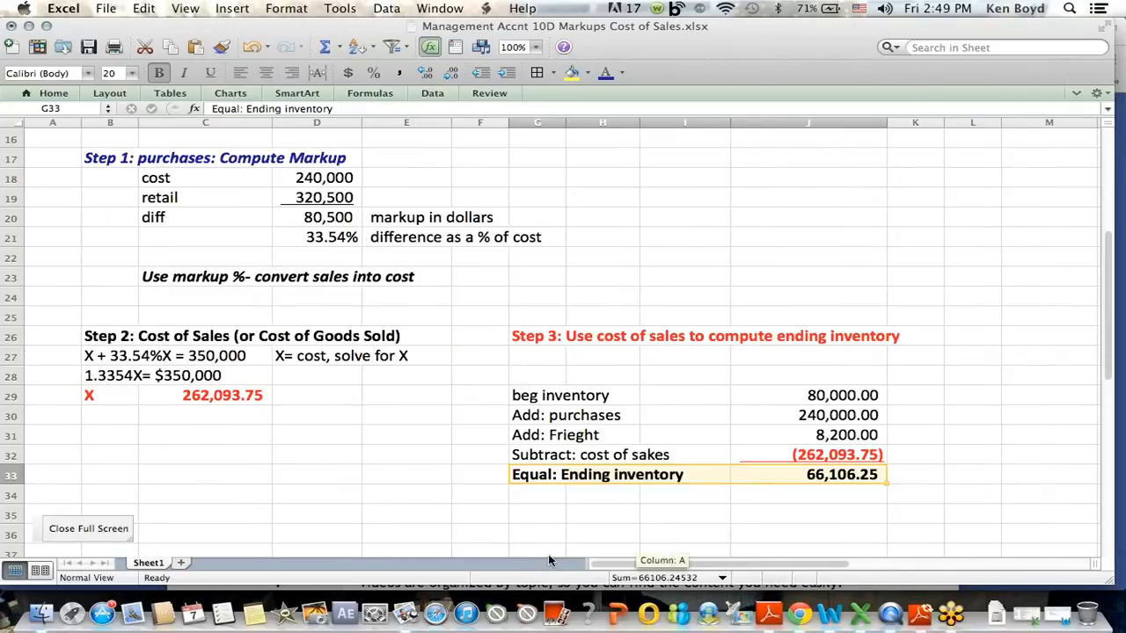
{"action": "left_click", "coordinate": [206, 139]}
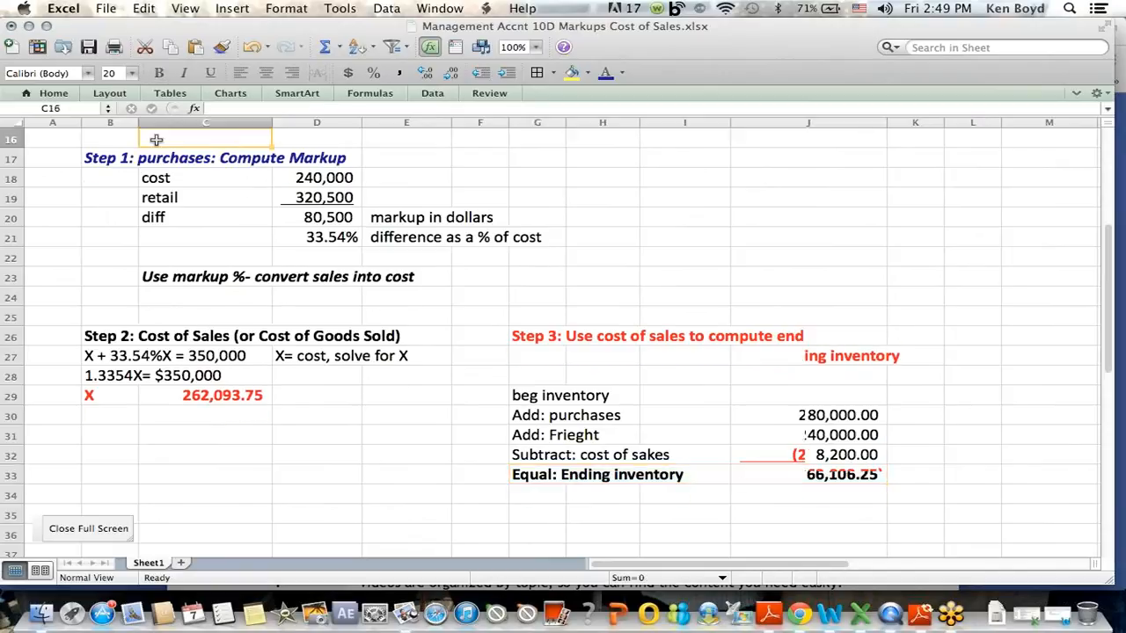
{"action": "scroll", "scroll_direction": "up", "scroll_amount": 3}
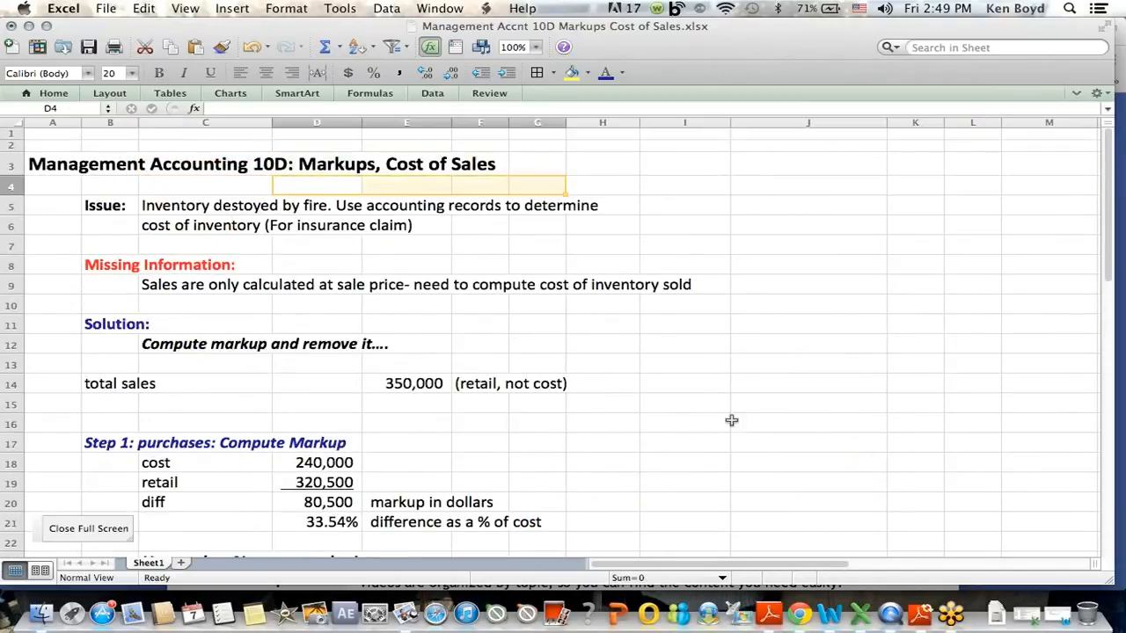
{"action": "left_click", "coordinate": [796, 613]}
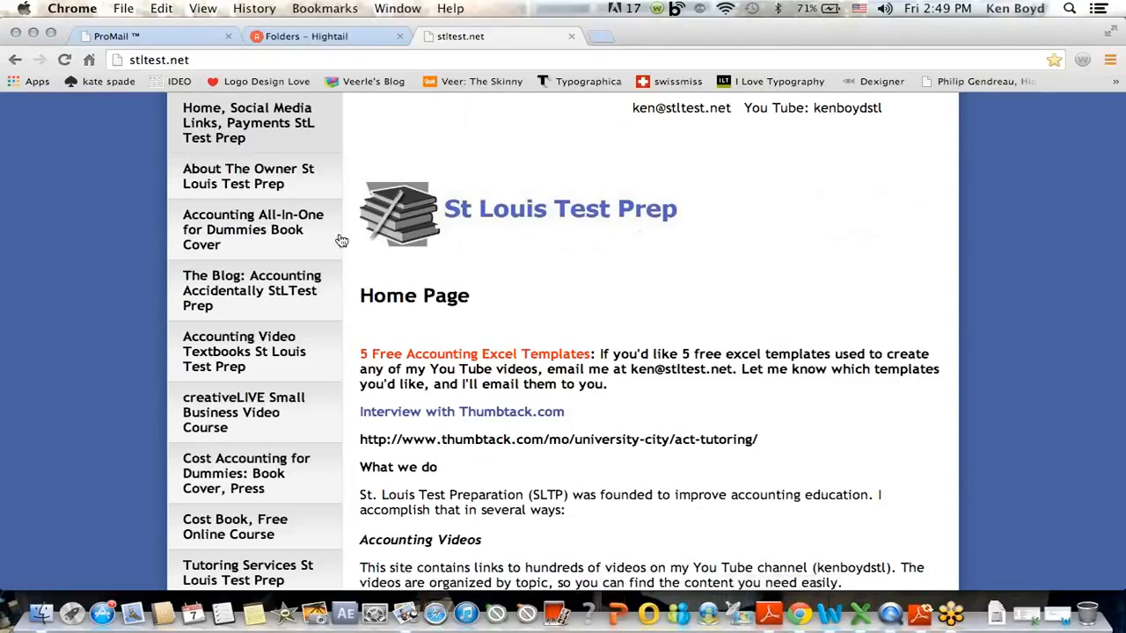
Open the Accounting All-In-One for Dummies page and scroll down it.
{"action": "left_click", "coordinate": [253, 230]}
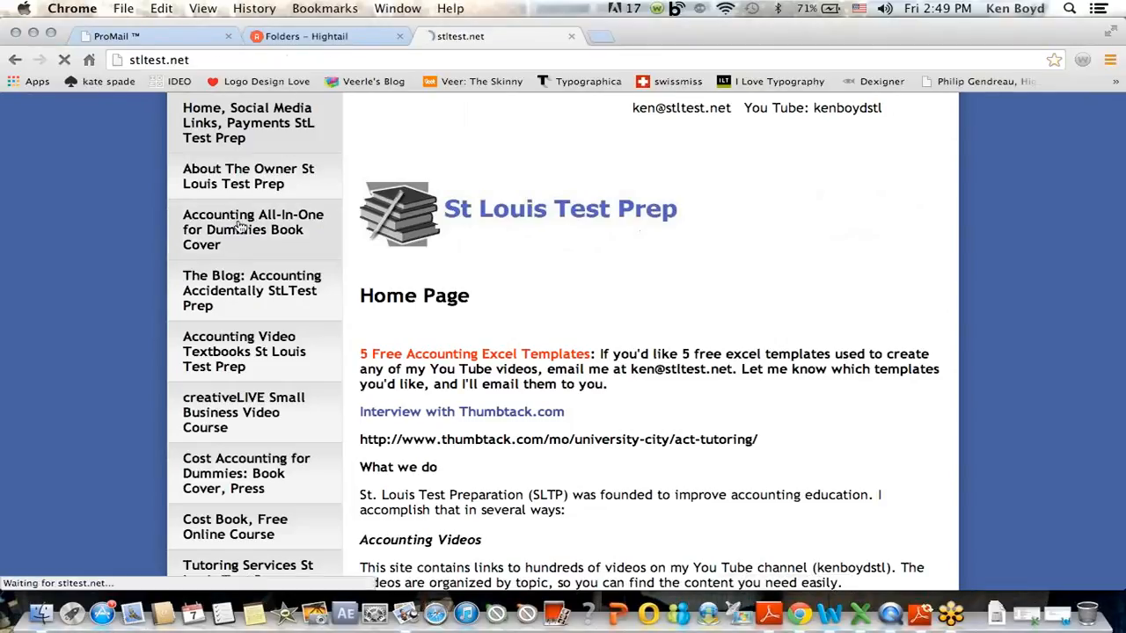
{"action": "left_click", "coordinate": [252, 230]}
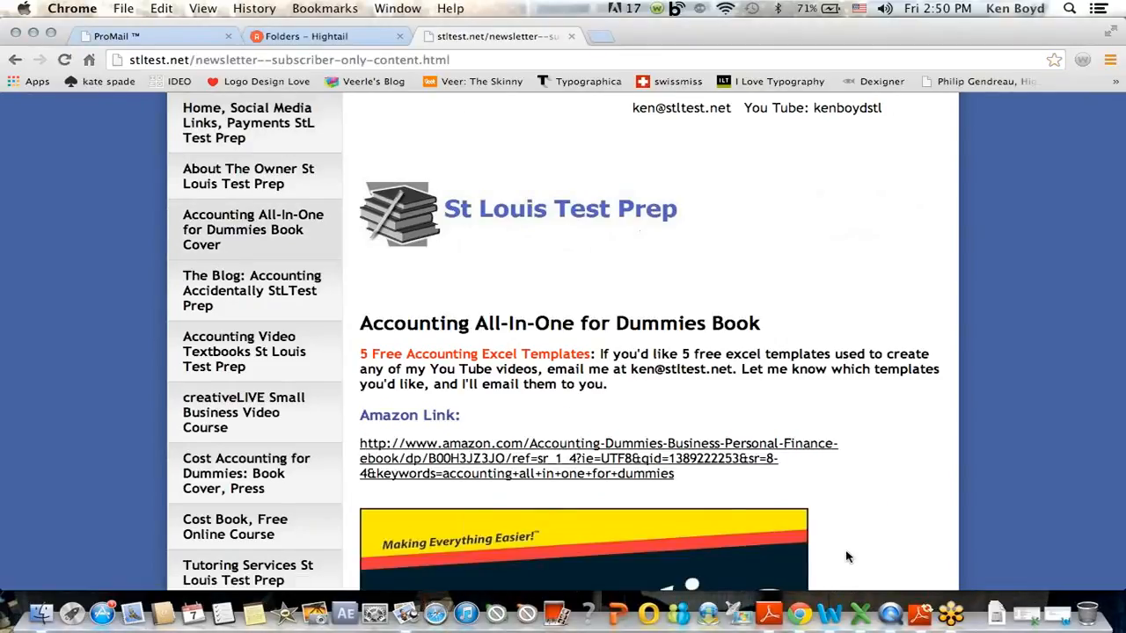
{"action": "scroll", "scroll_direction": "down", "scroll_amount": 3}
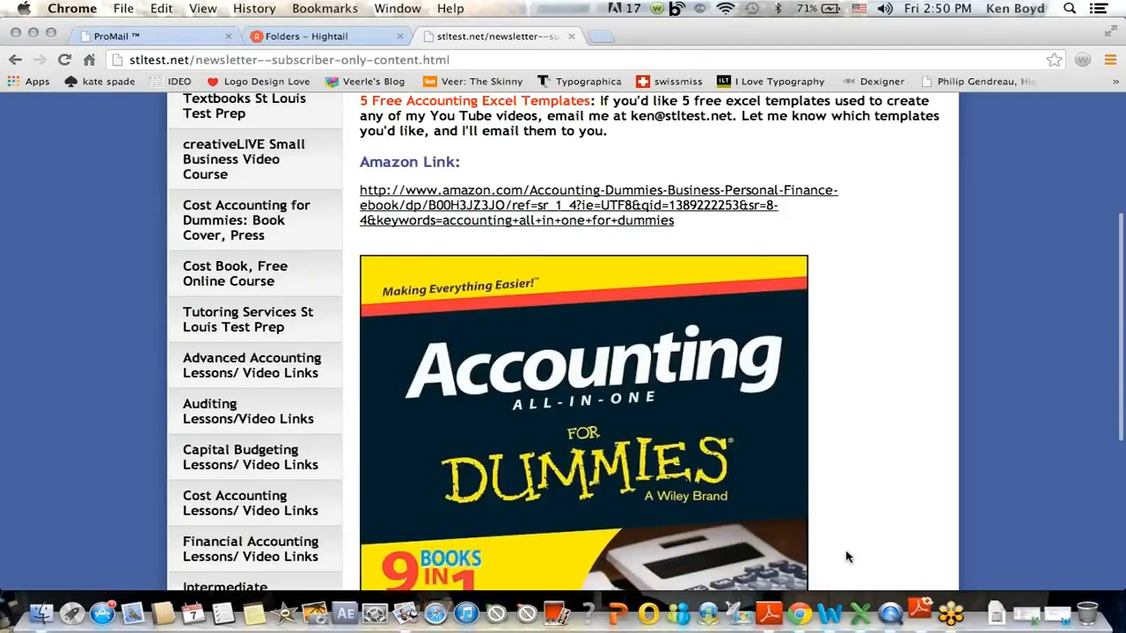
{"action": "scroll", "scroll_direction": "down", "scroll_amount": 3}
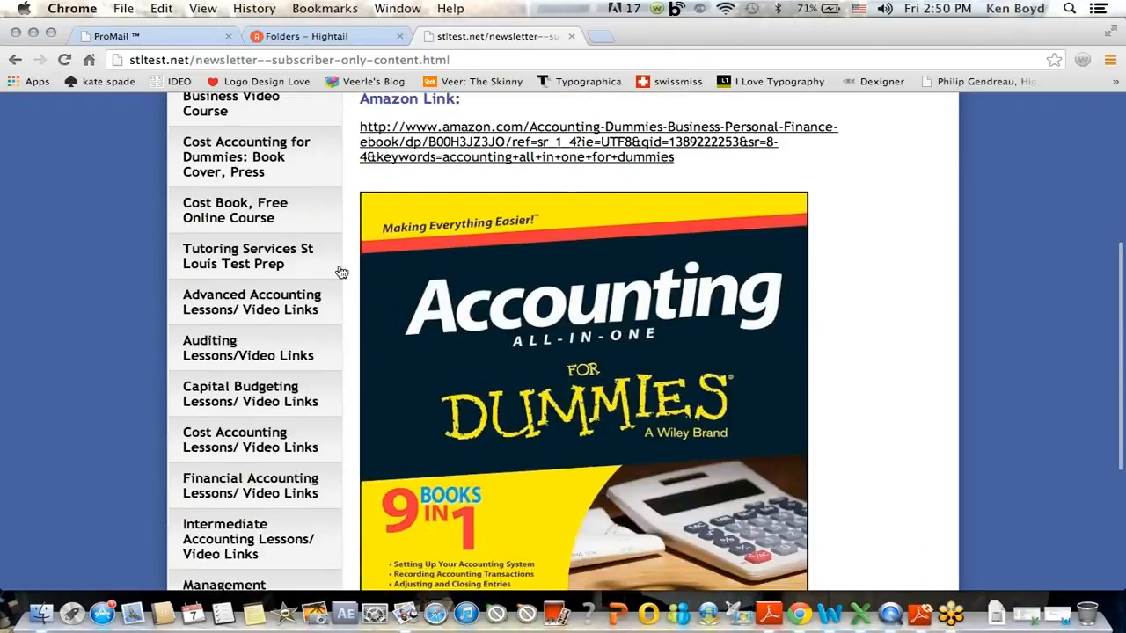
Open the Cost Accounting for Dummies book page, then the creativeLIVE video course page.
{"action": "left_click", "coordinate": [246, 157]}
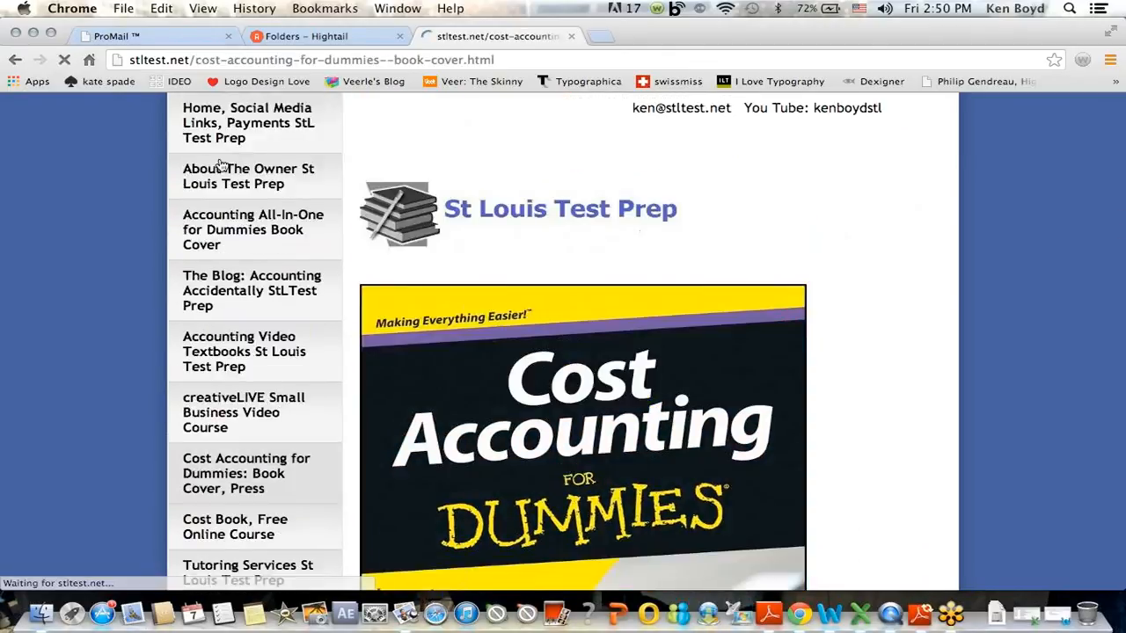
{"action": "scroll", "scroll_direction": "down", "scroll_amount": 3}
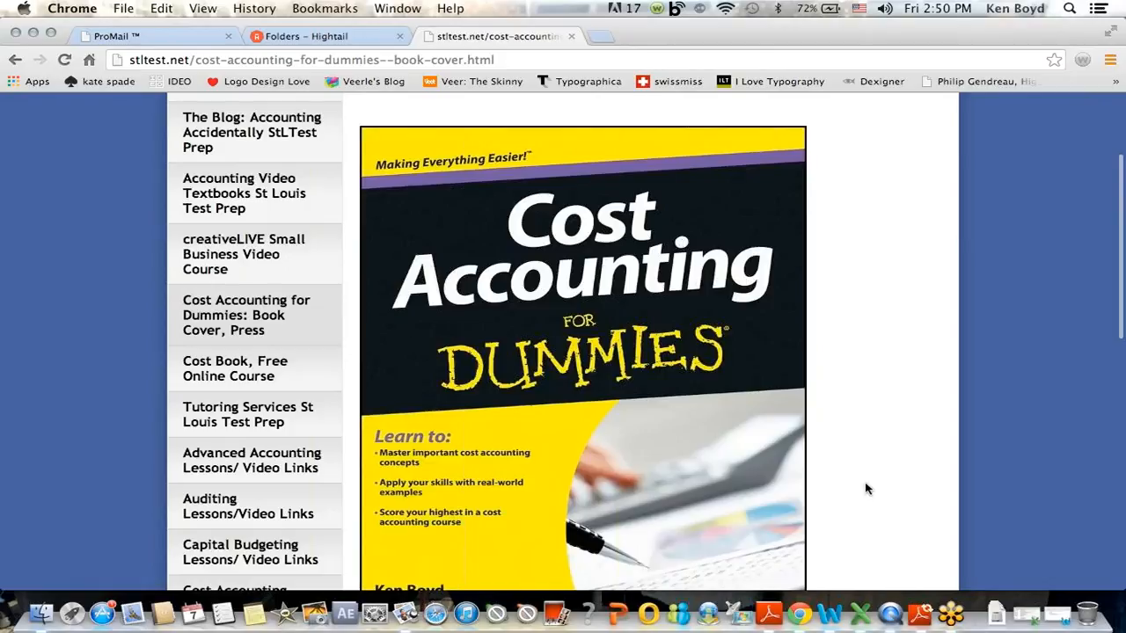
{"action": "scroll", "scroll_direction": "up", "scroll_amount": 3}
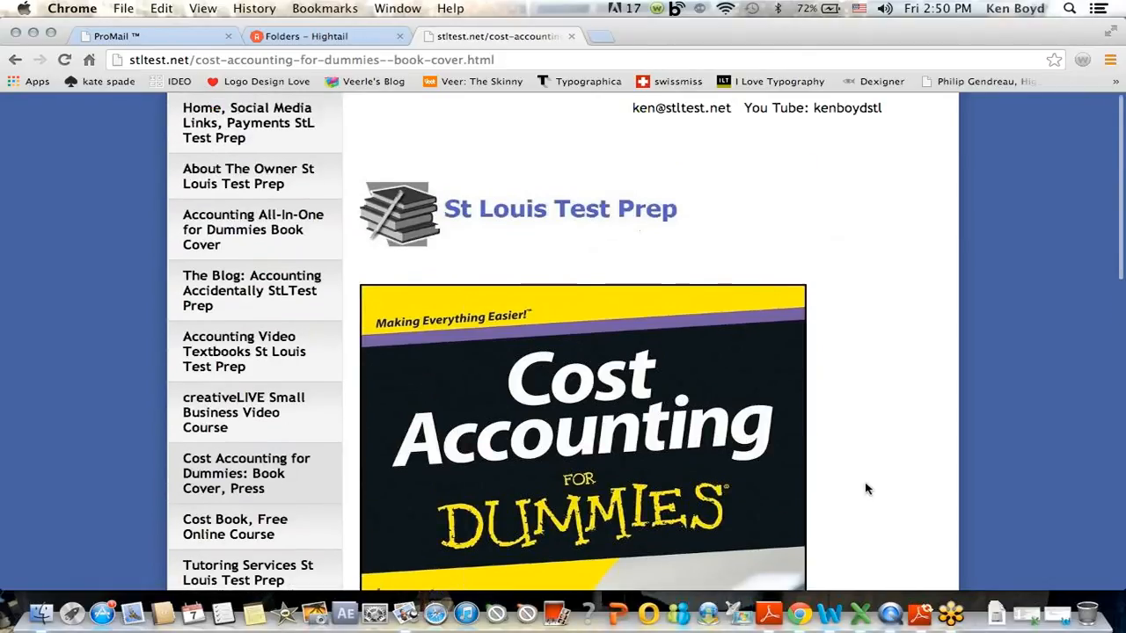
{"action": "mouse_move", "coordinate": [244, 412]}
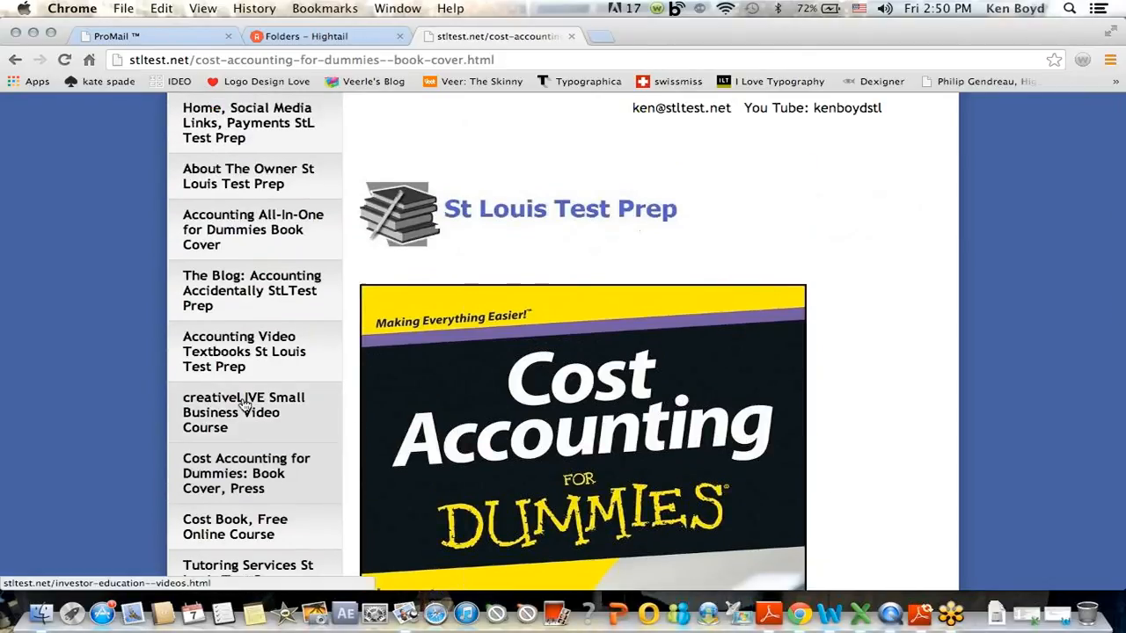
{"action": "left_click", "coordinate": [243, 411]}
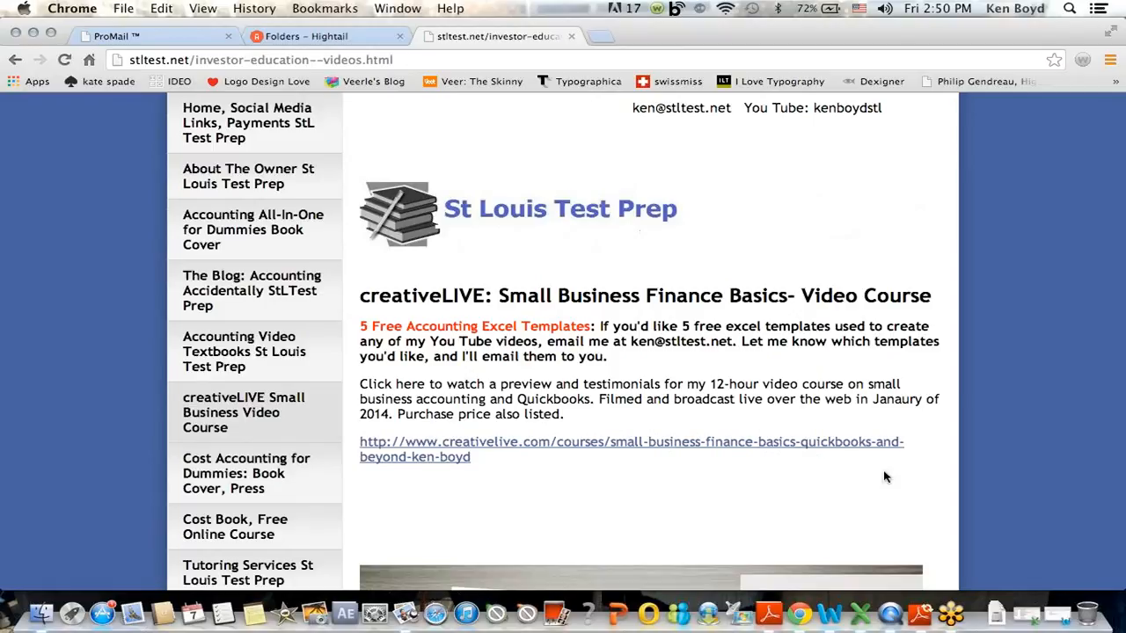
Scroll down the creativeLIVE course page to the QuickBooks banner and share links.
{"action": "scroll", "scroll_direction": "down", "scroll_amount": 3}
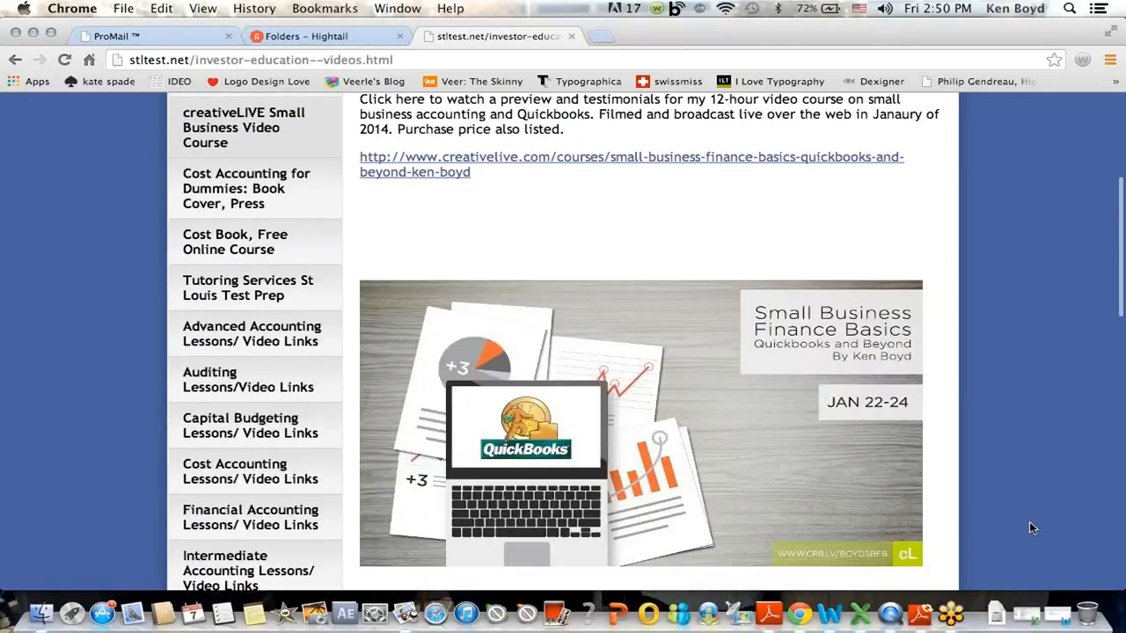
{"action": "scroll", "scroll_direction": "down", "scroll_amount": 3}
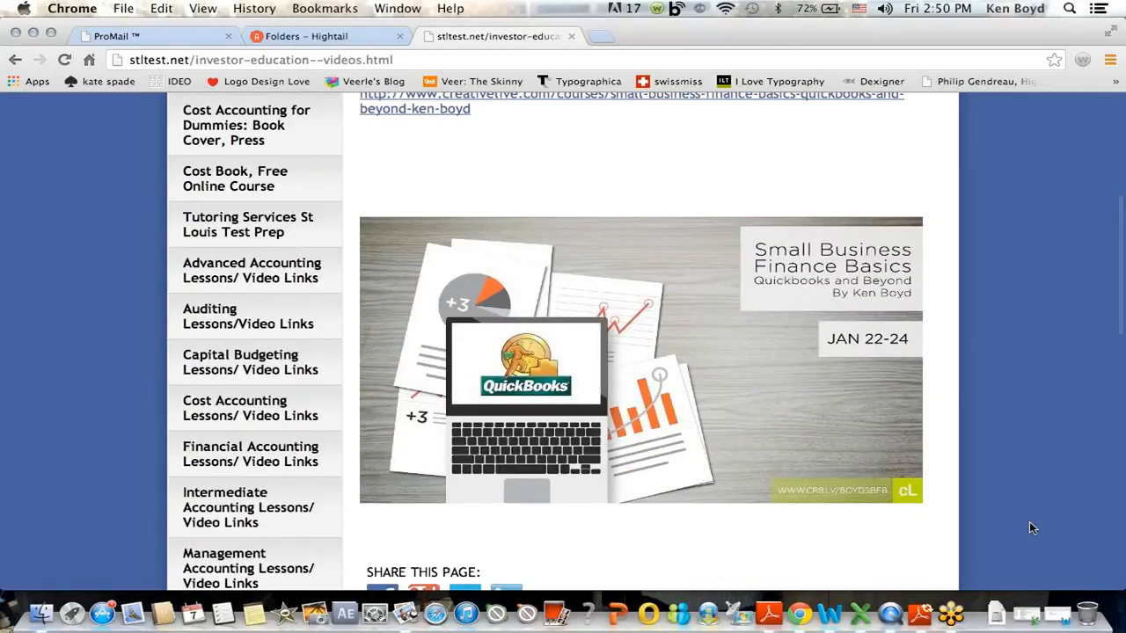
{"action": "scroll", "scroll_direction": "down", "scroll_amount": 3}
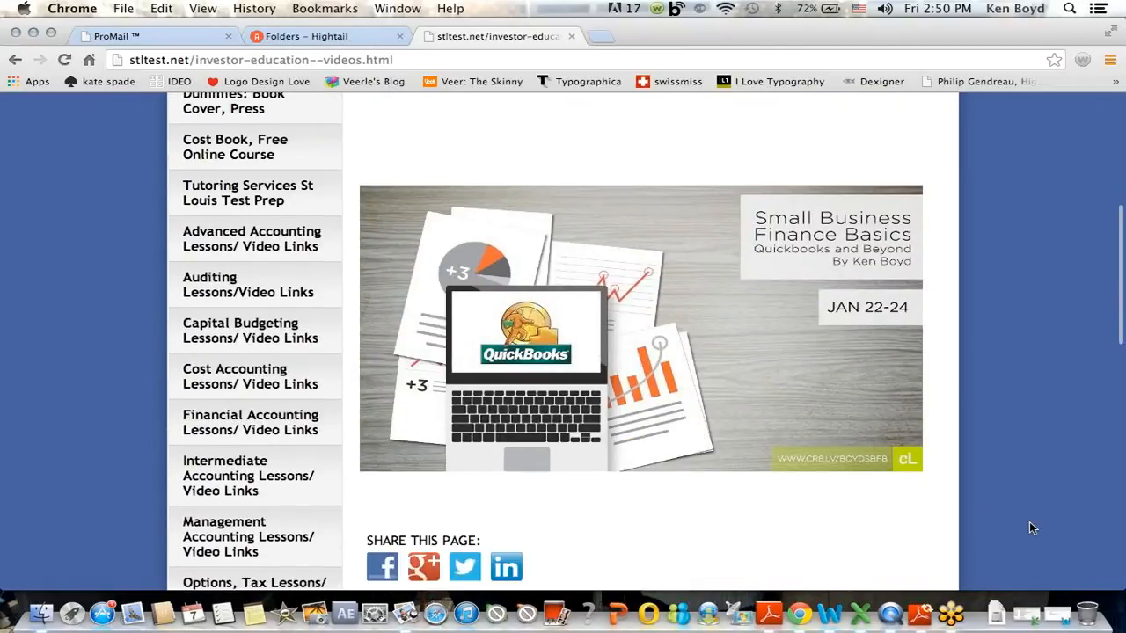
{"action": "scroll", "scroll_direction": "down", "scroll_amount": 3}
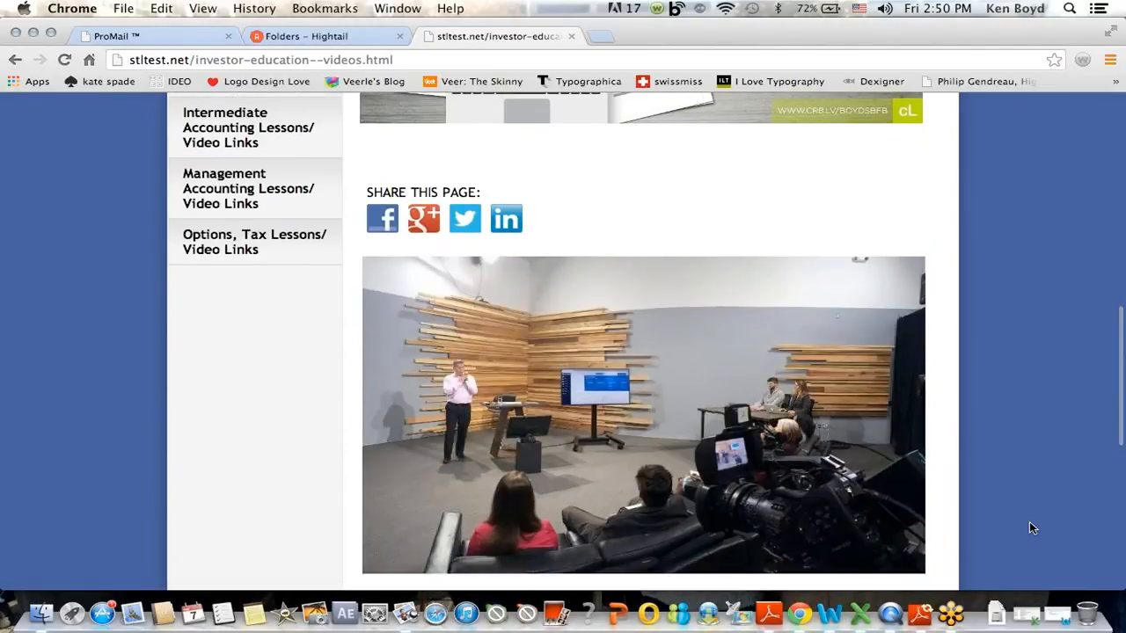
{"action": "scroll", "scroll_direction": "up", "scroll_amount": 3}
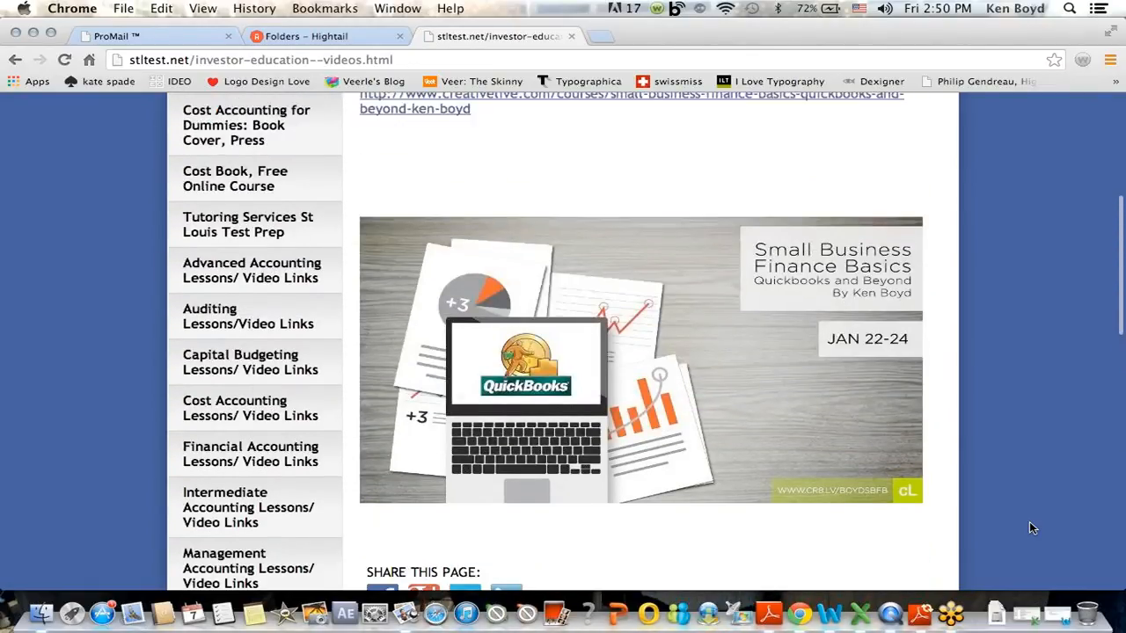
{"action": "mouse_move", "coordinate": [519, 168]}
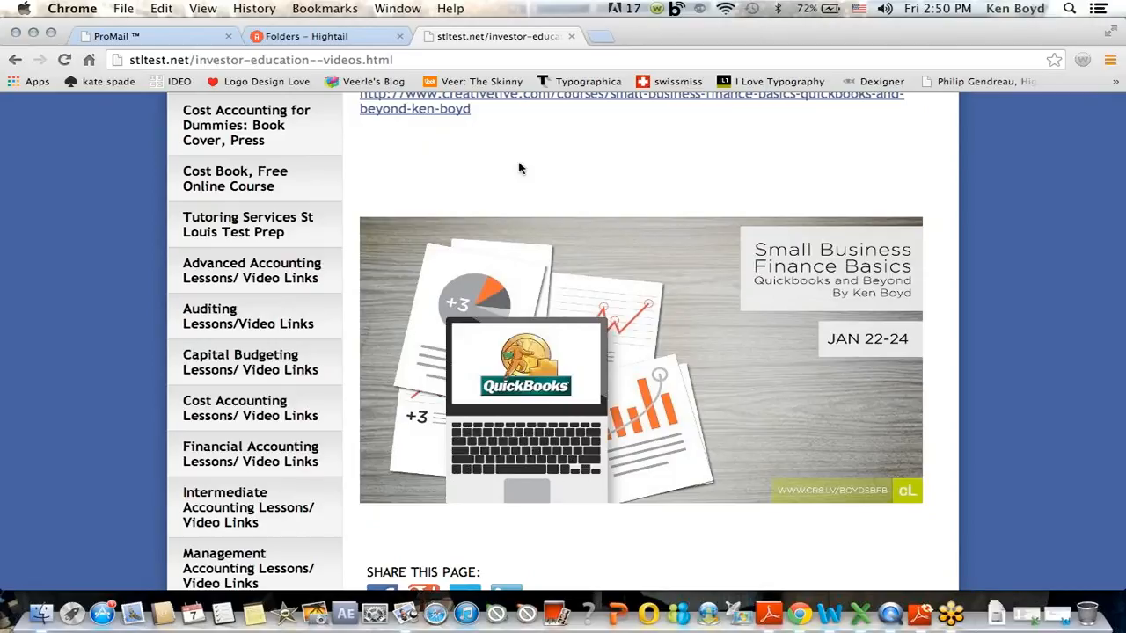
{"action": "mouse_move", "coordinate": [831, 48]}
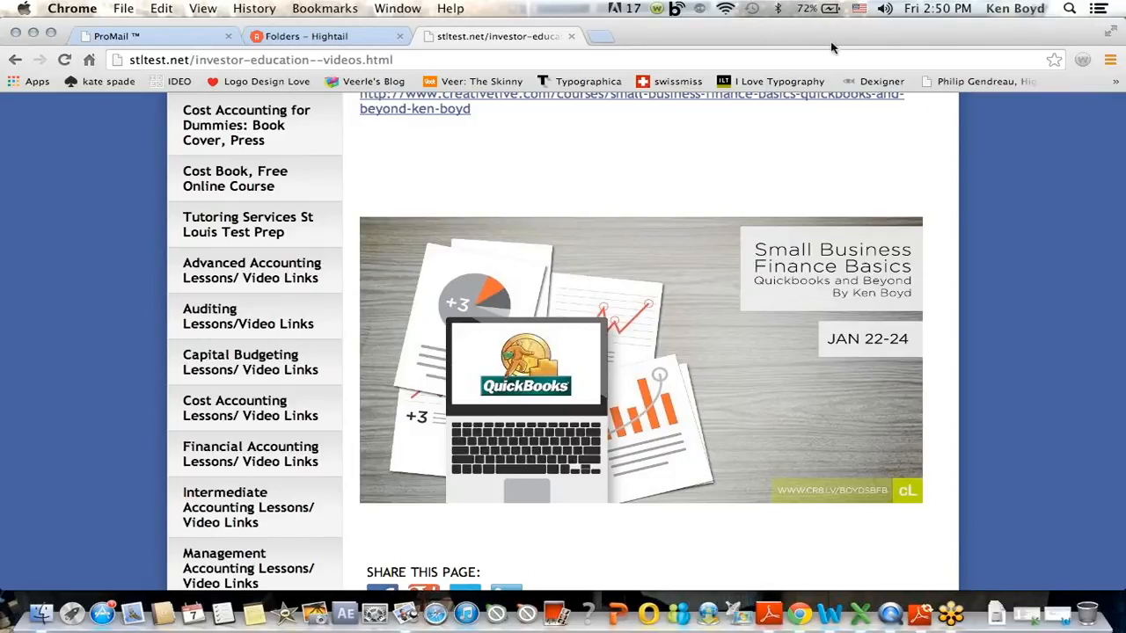
{"action": "mouse_move", "coordinate": [847, 31]}
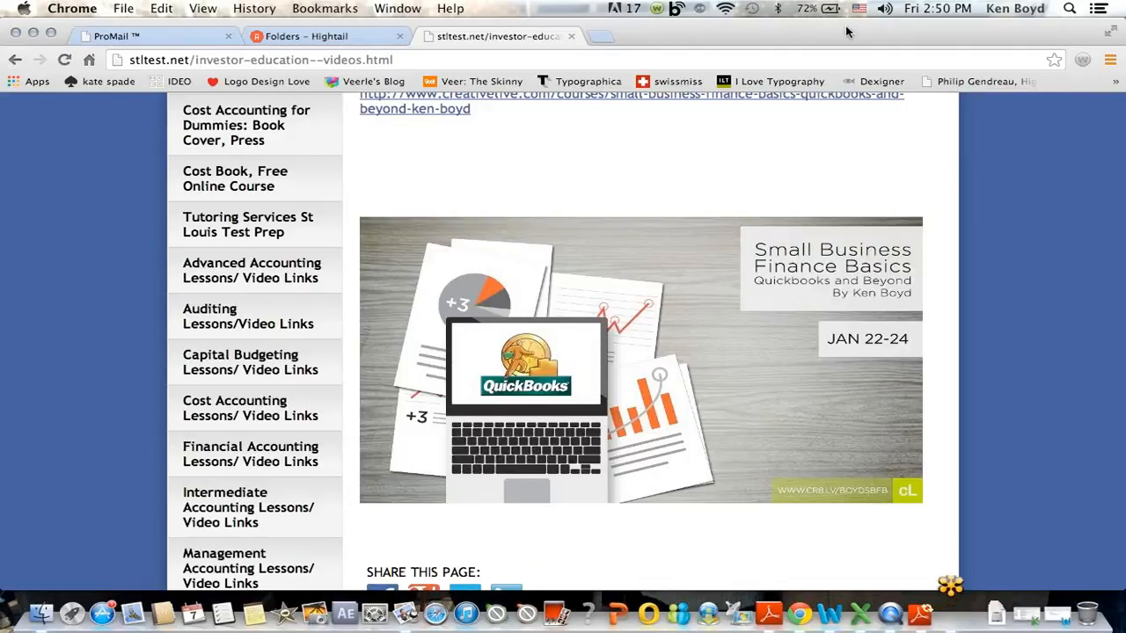